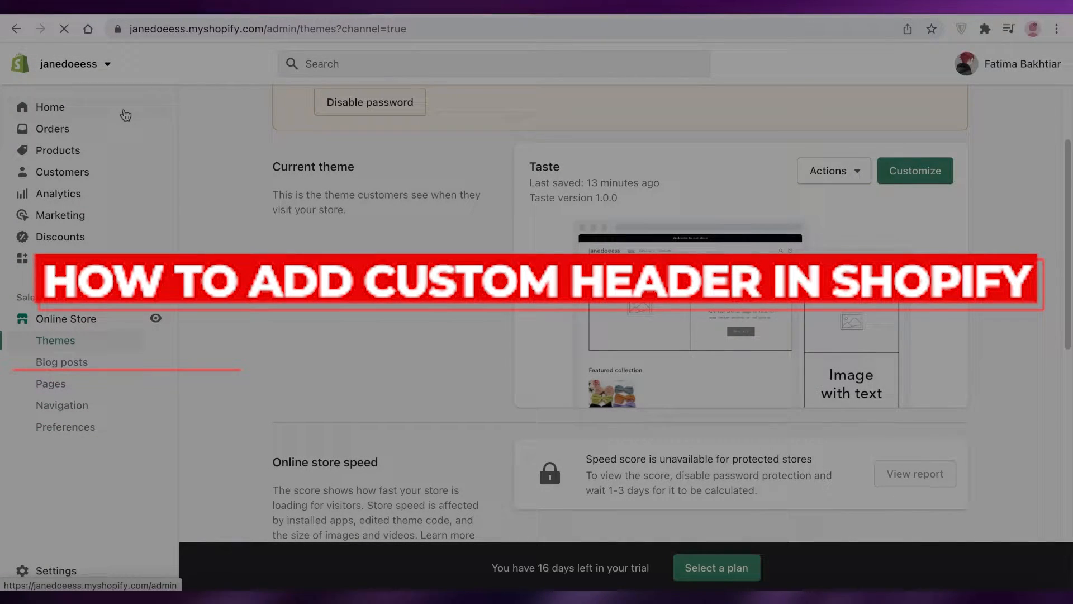
Step: Go to the Shopify admin home dashboard from the sidebar
left_click(50, 107)
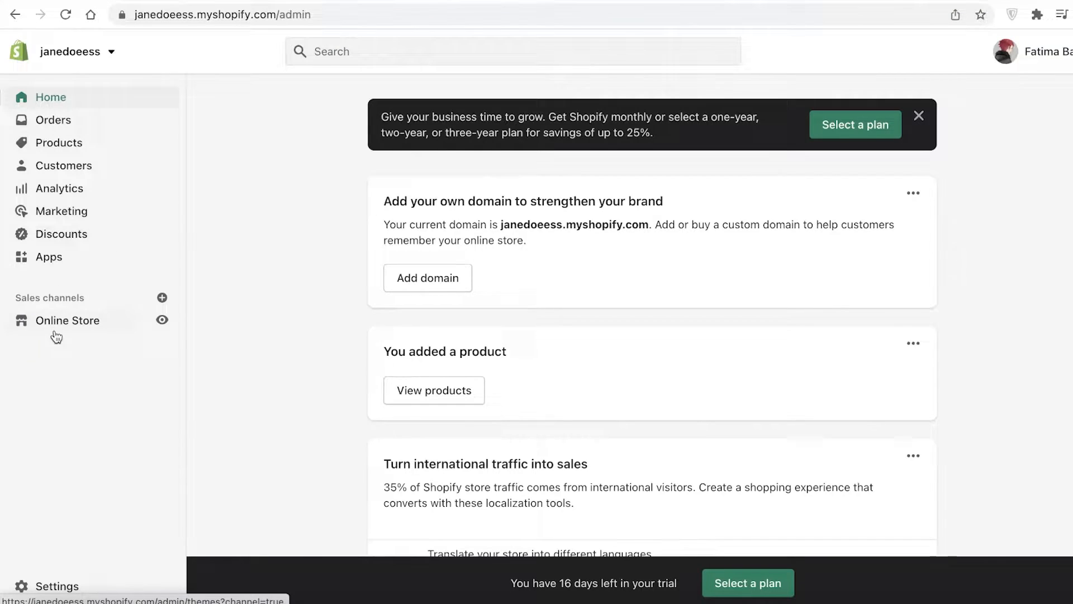
Step: Open the Online Store Themes page and scroll through Taste and the Dawn library
left_click(68, 319)
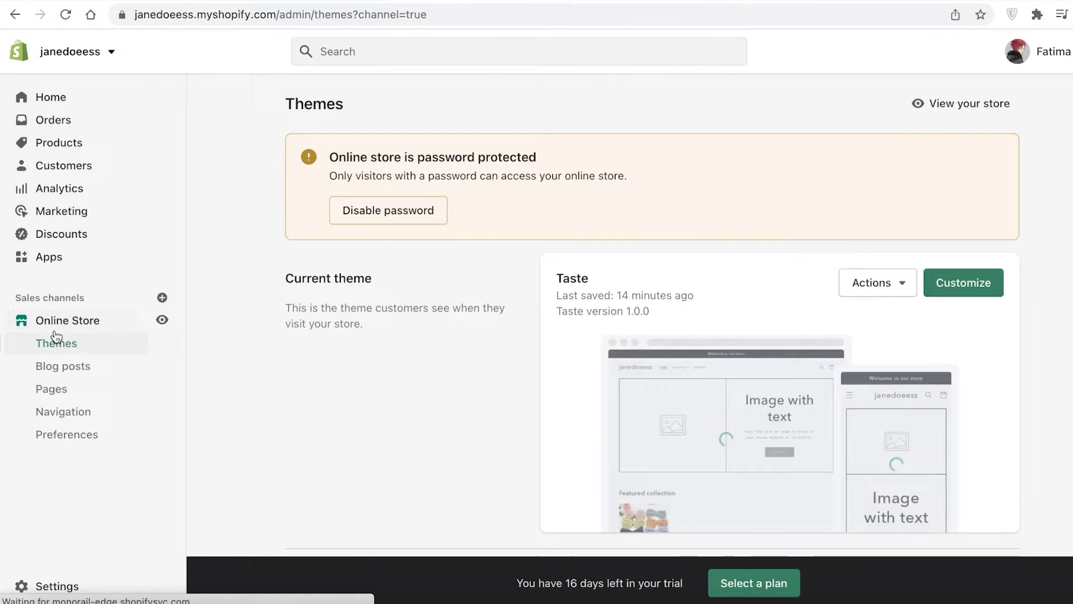
scroll("down", 3)
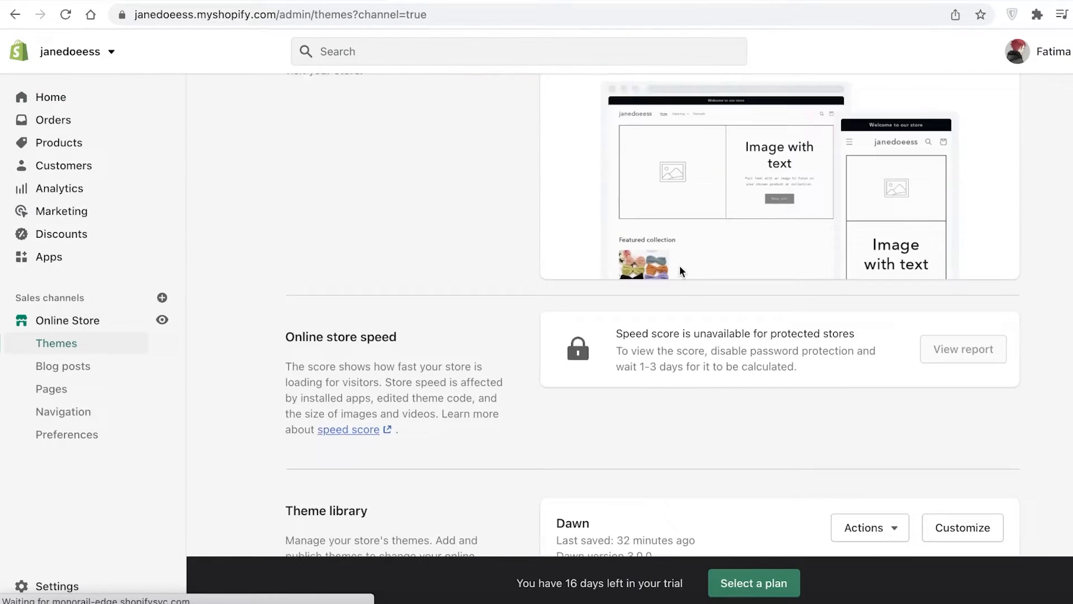
scroll("down", 3)
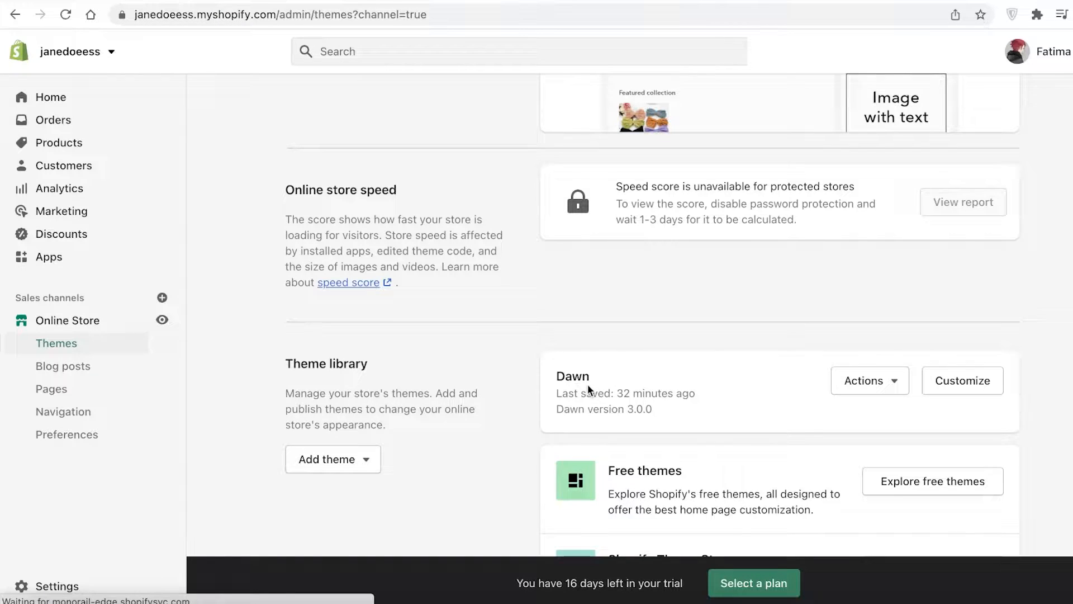
scroll("down", 3)
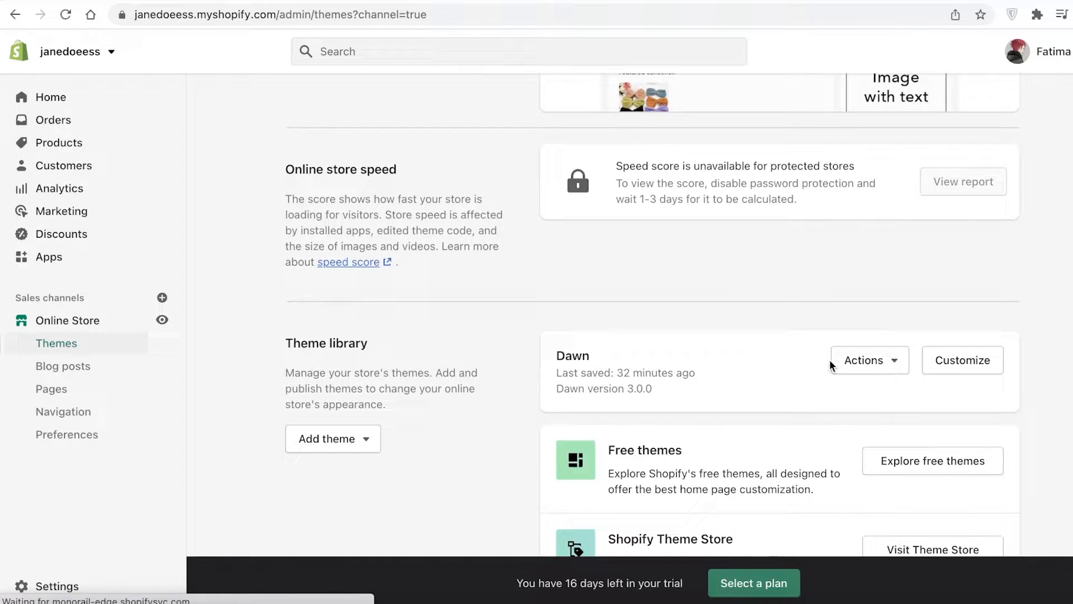
scroll("up", 3)
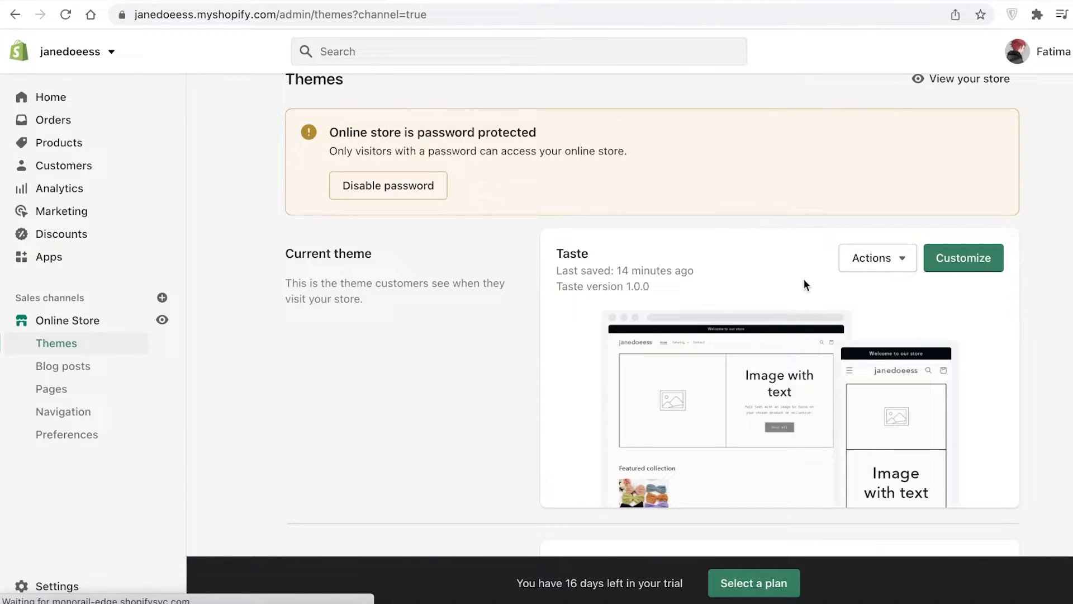
mouse_move(768, 214)
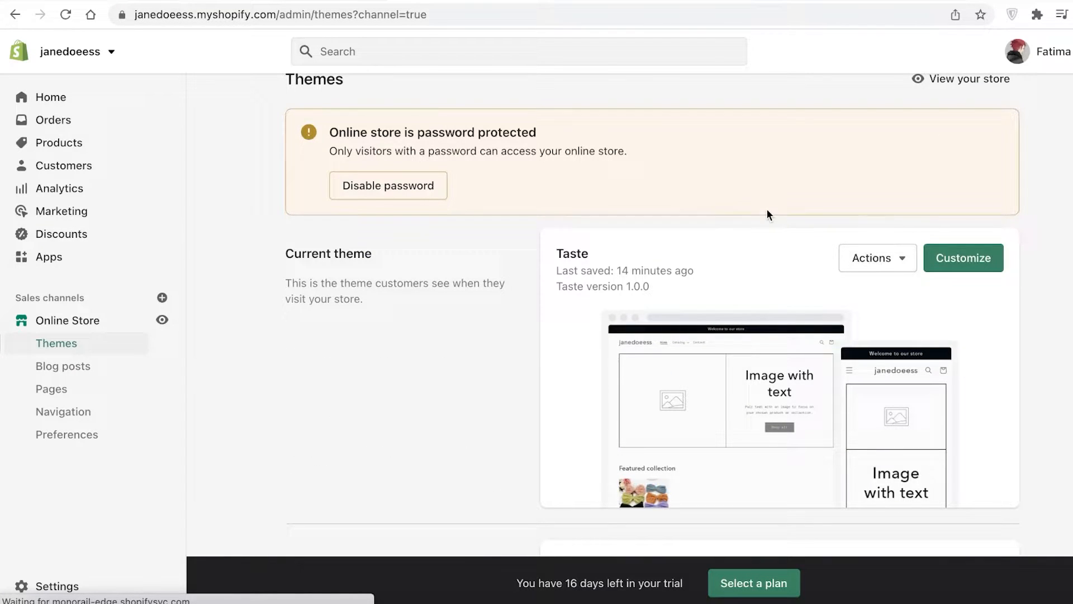
Step: Open the Taste theme's code editor and search its files for 'head'
left_click(877, 259)
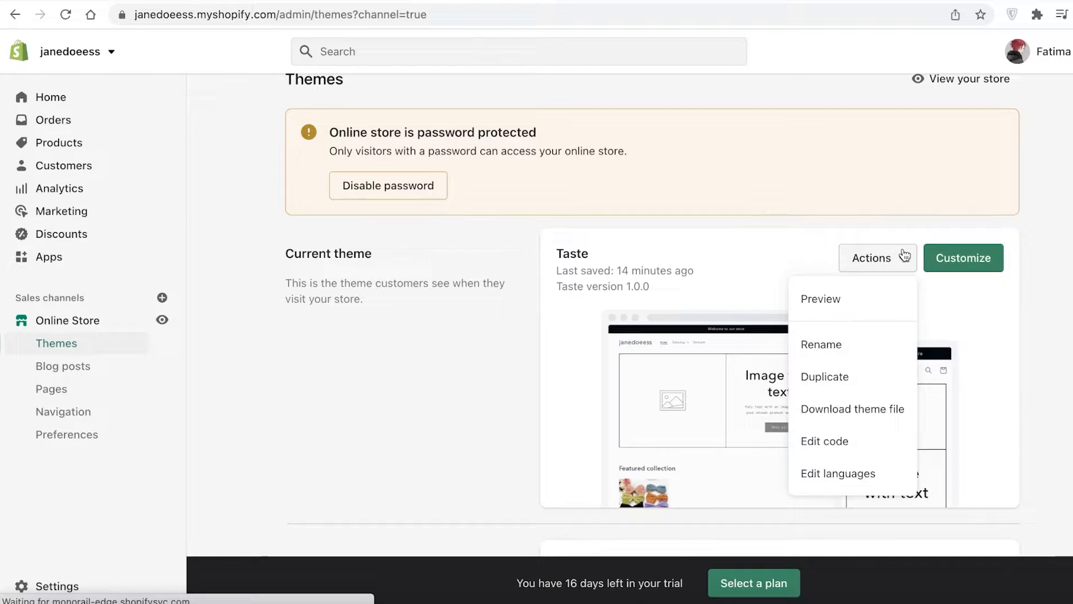
mouse_move(826, 441)
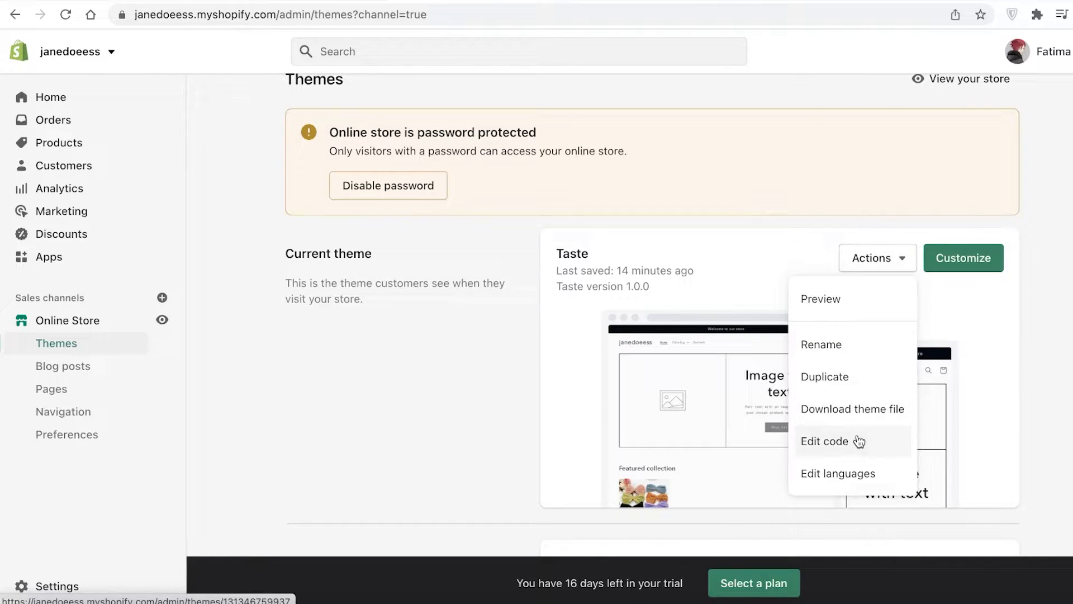
left_click(825, 442)
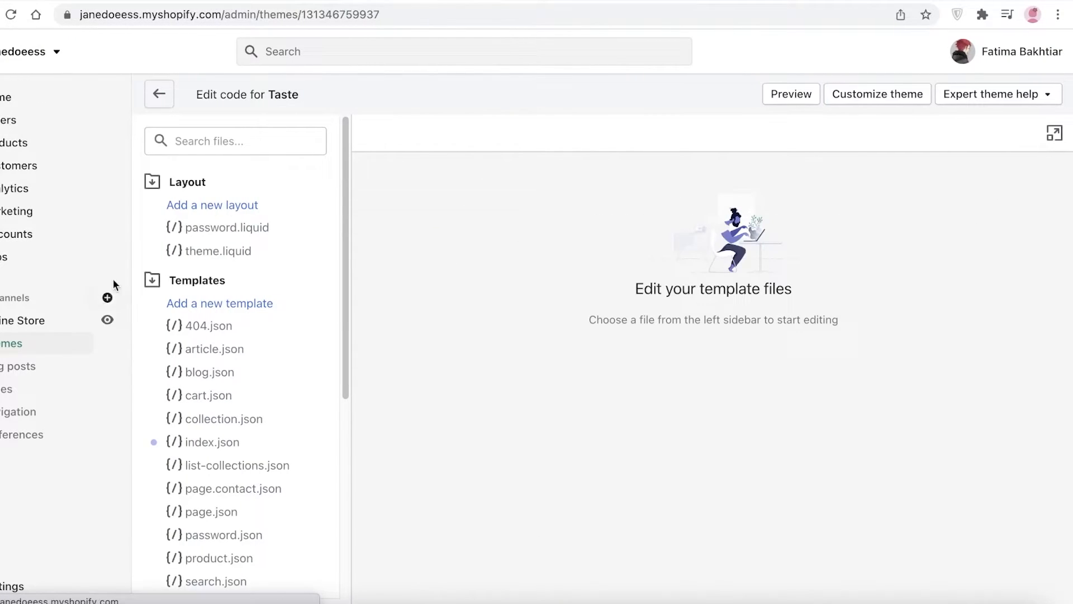
left_click(234, 141)
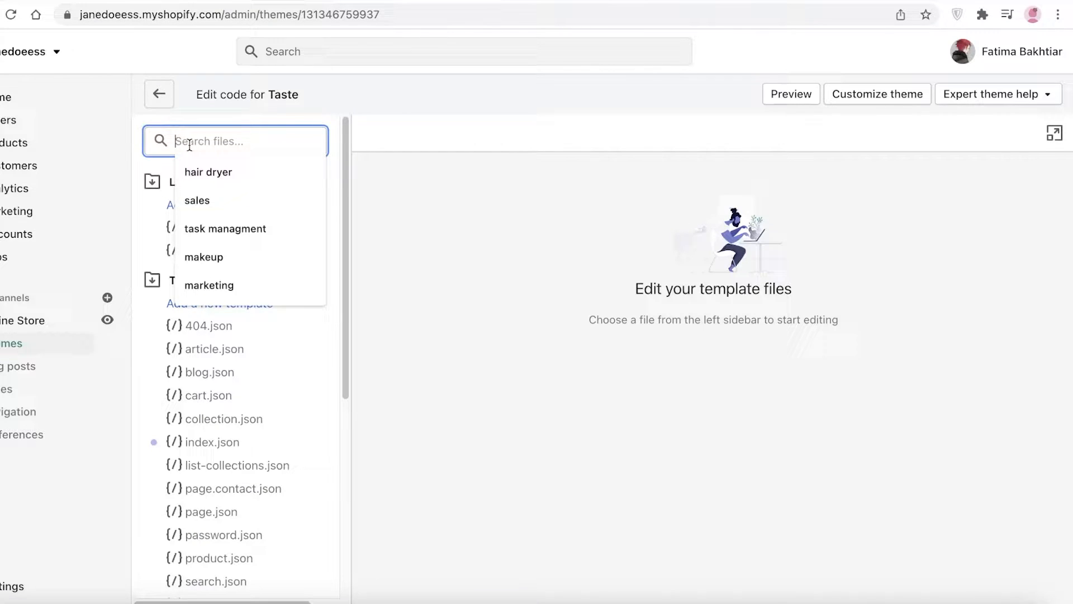
type("head")
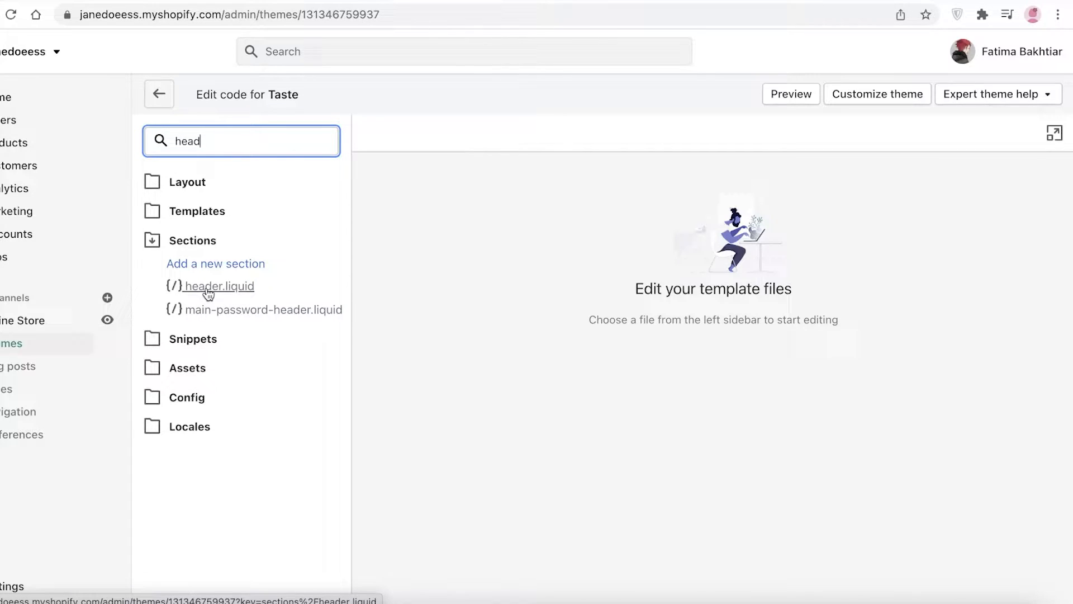
Step: Open header.liquid under Sections and read down to the closing header tag
left_click(220, 286)
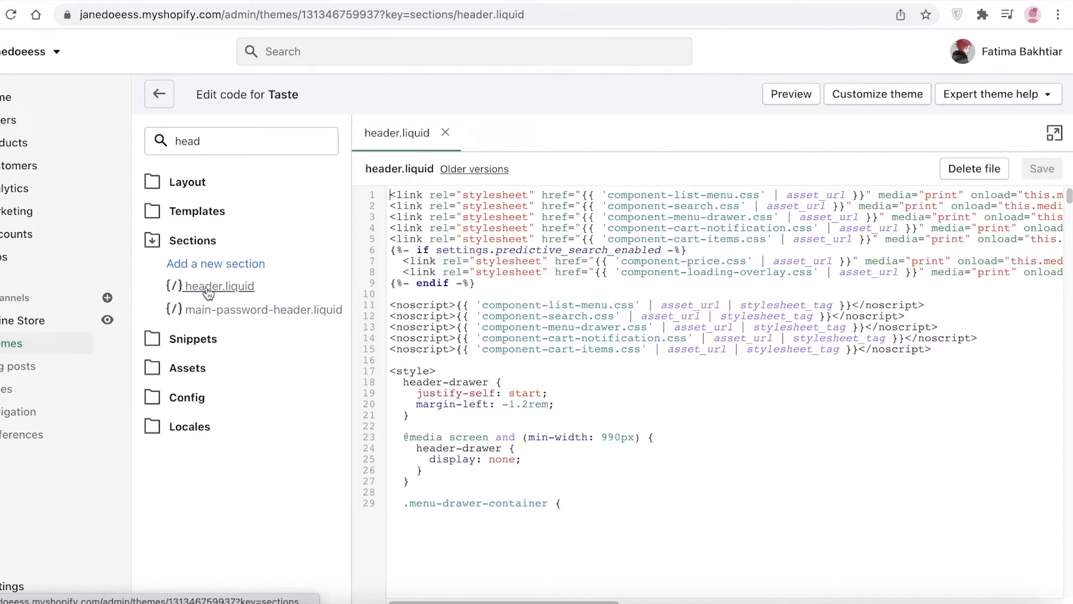
scroll("down", 3)
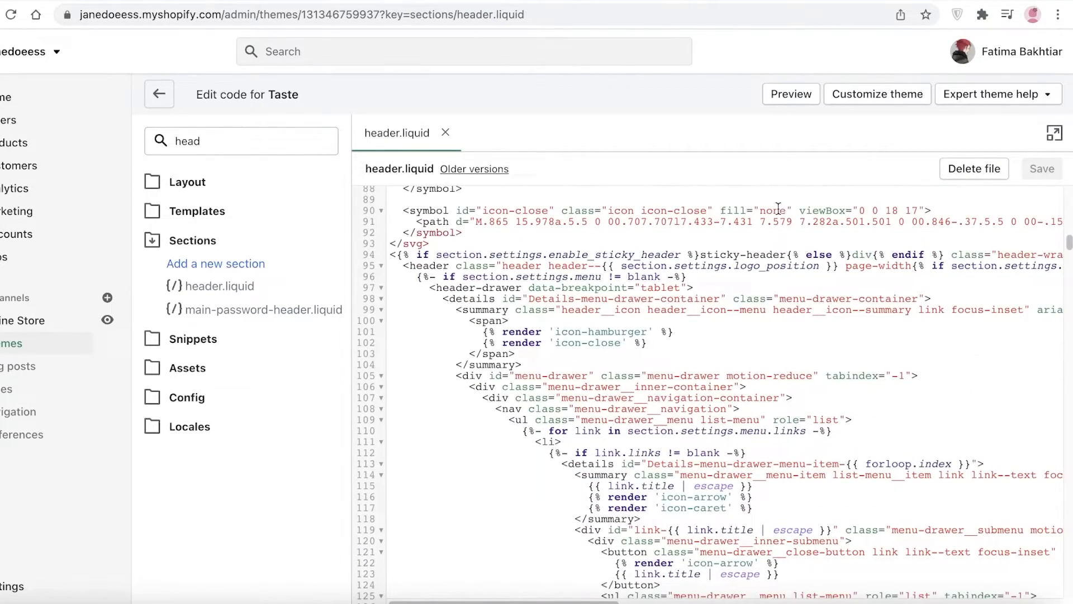
scroll("down", 3)
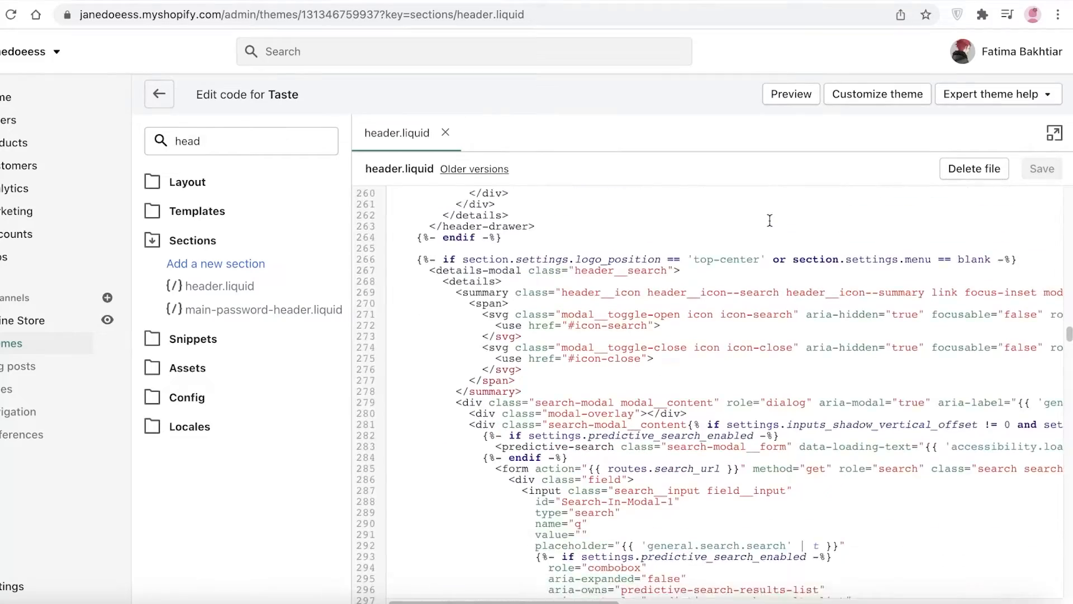
scroll("down", 3)
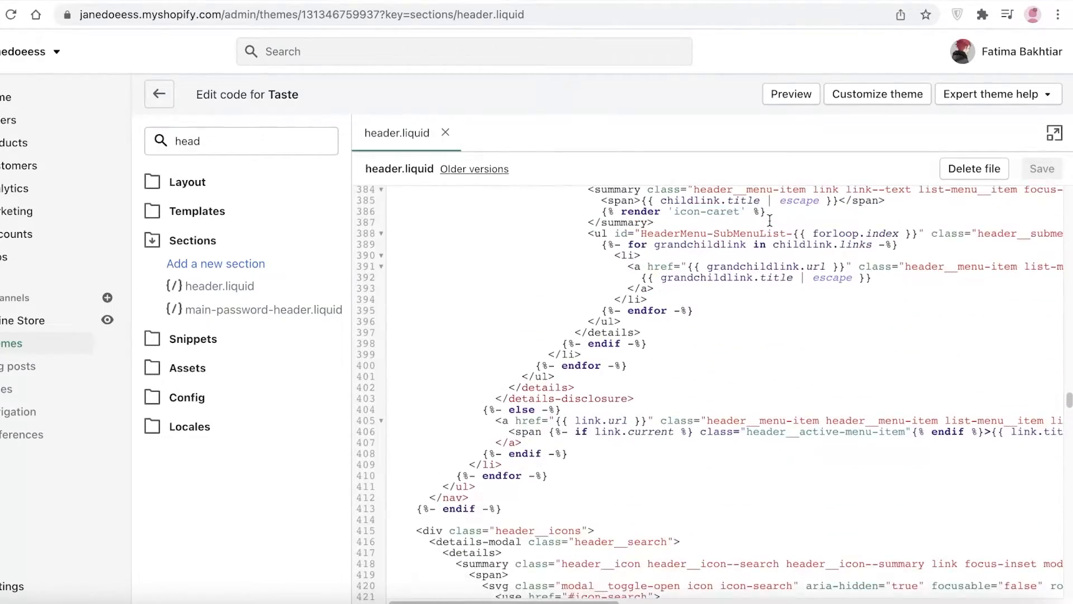
scroll("down", 3)
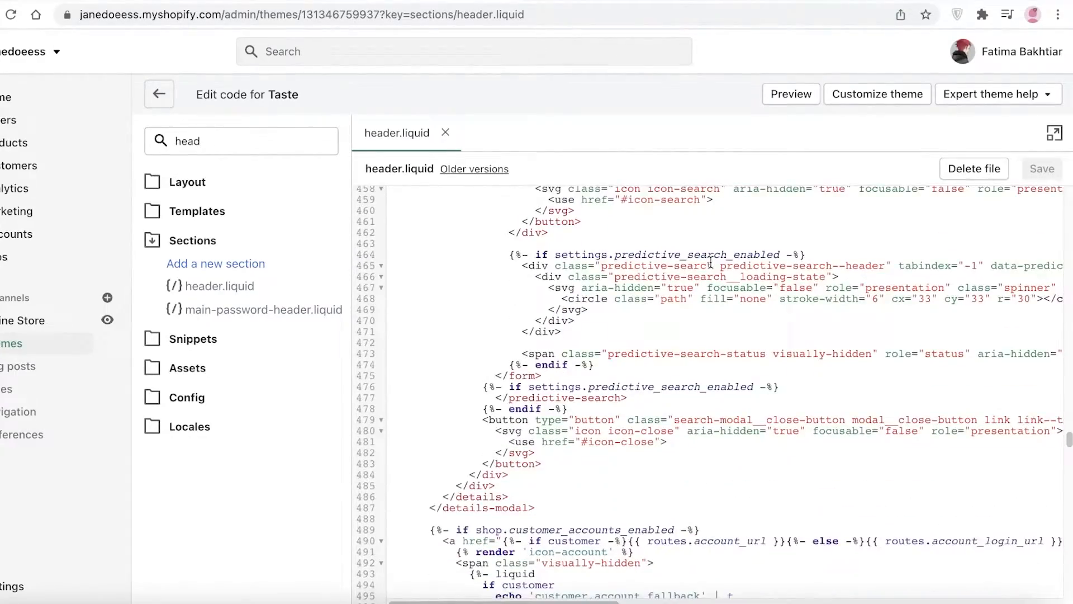
scroll("down", 3)
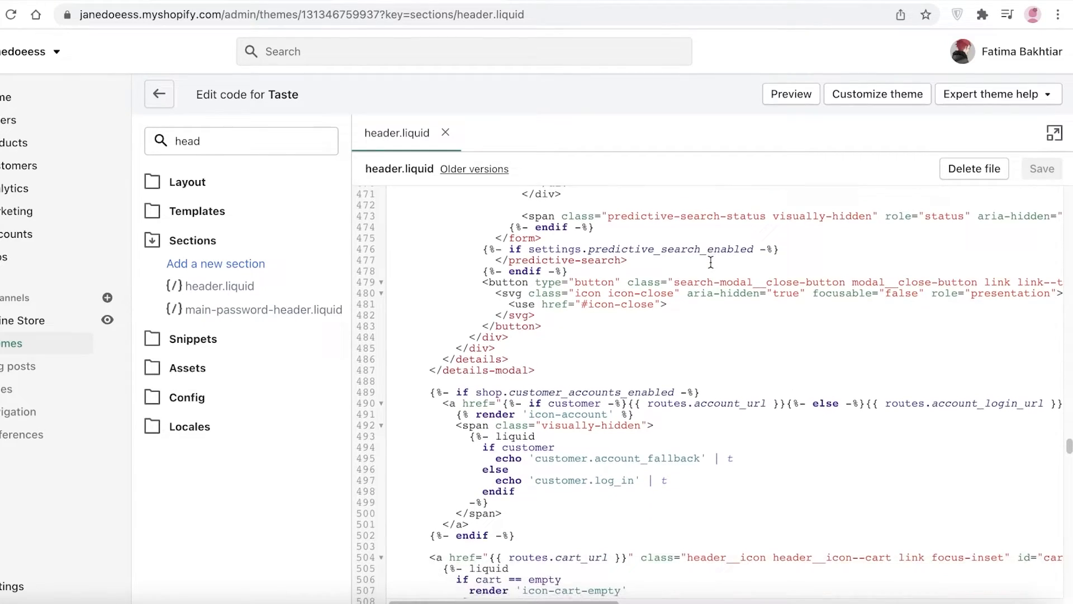
scroll("down", 3)
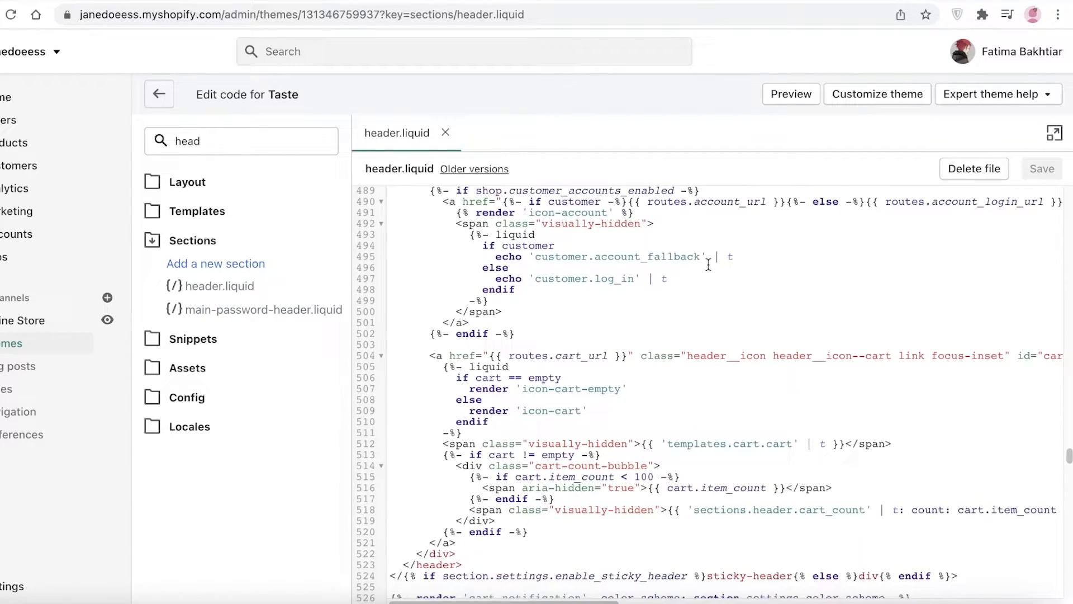
scroll("down", 3)
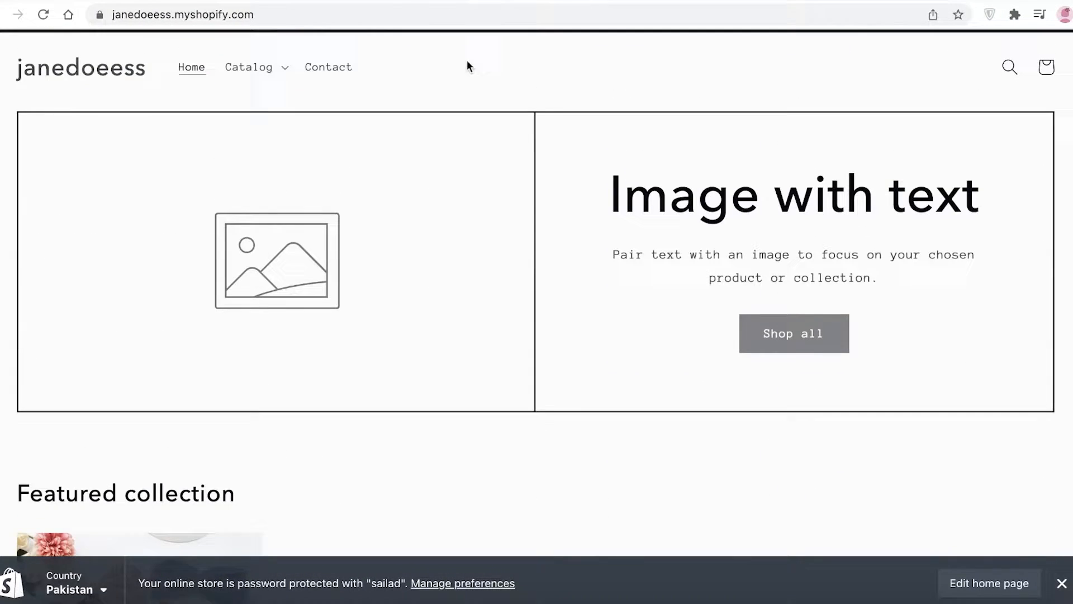
Step: Save header.liquid with the hover-menu script and view the storefront header
scroll("up", 3)
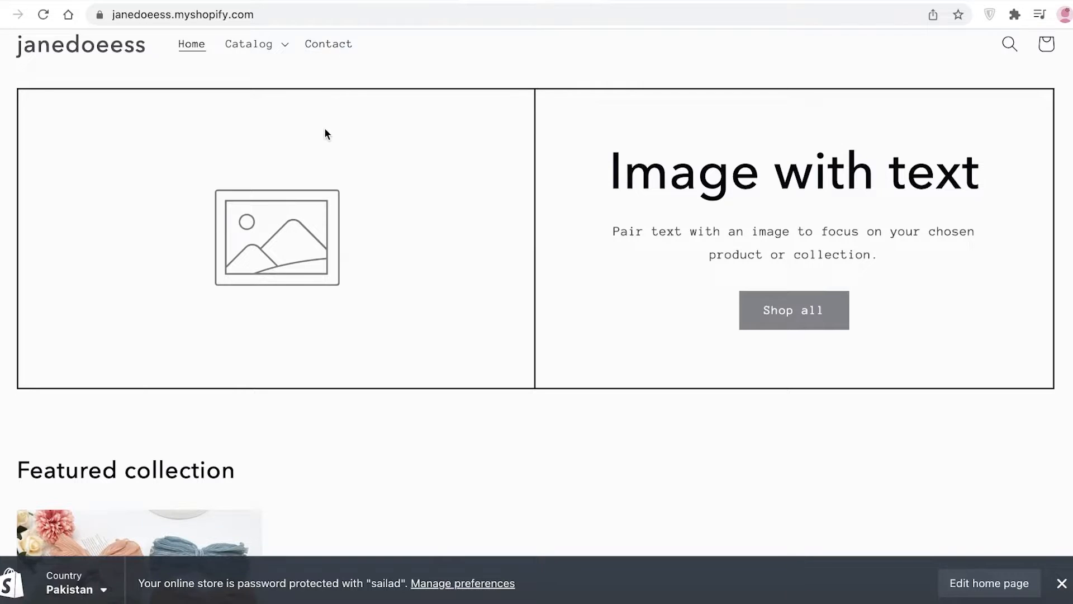
scroll("down", 3)
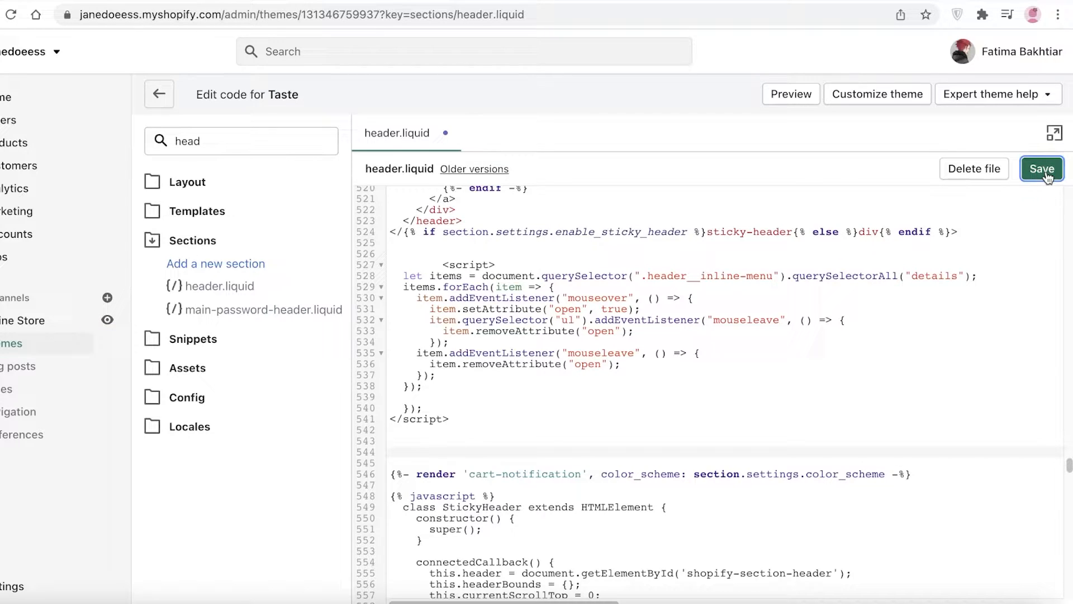
left_click(1042, 168)
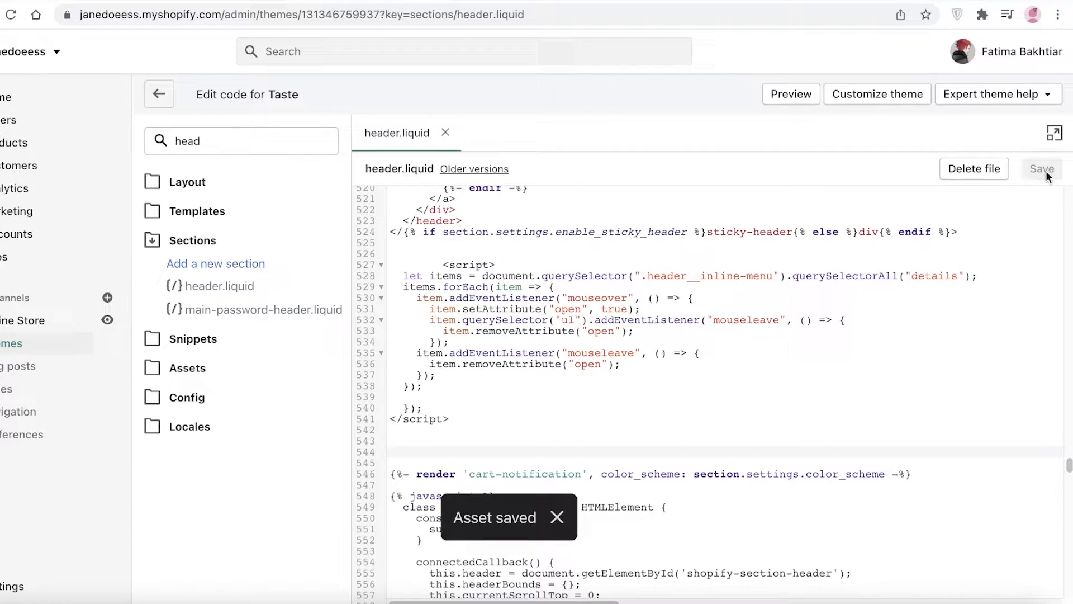
left_click(790, 94)
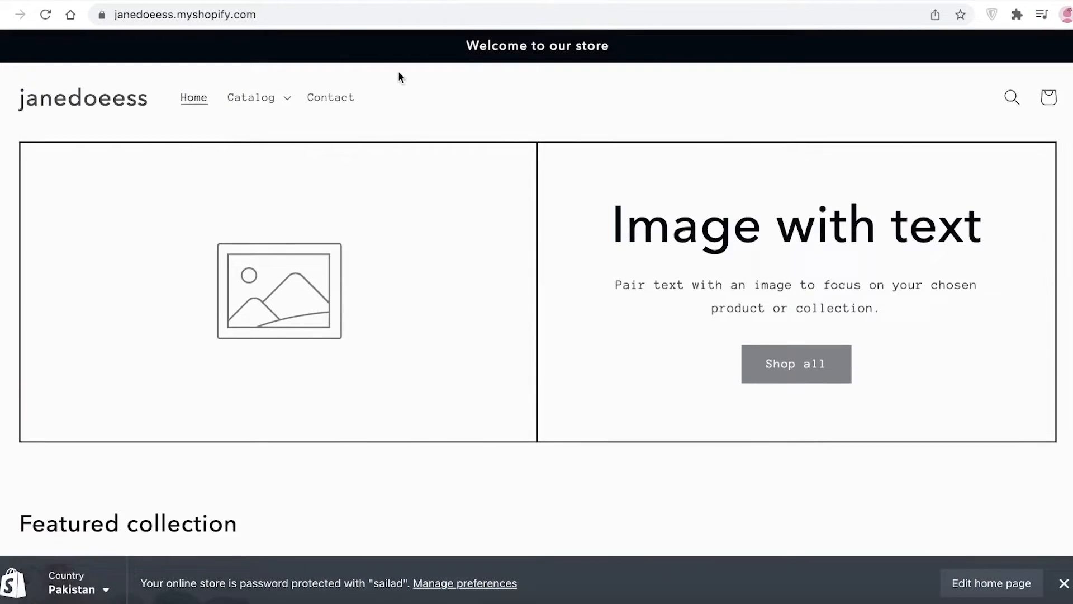
Step: Check the storefront home page, then return to the admin Themes page
left_click(250, 97)
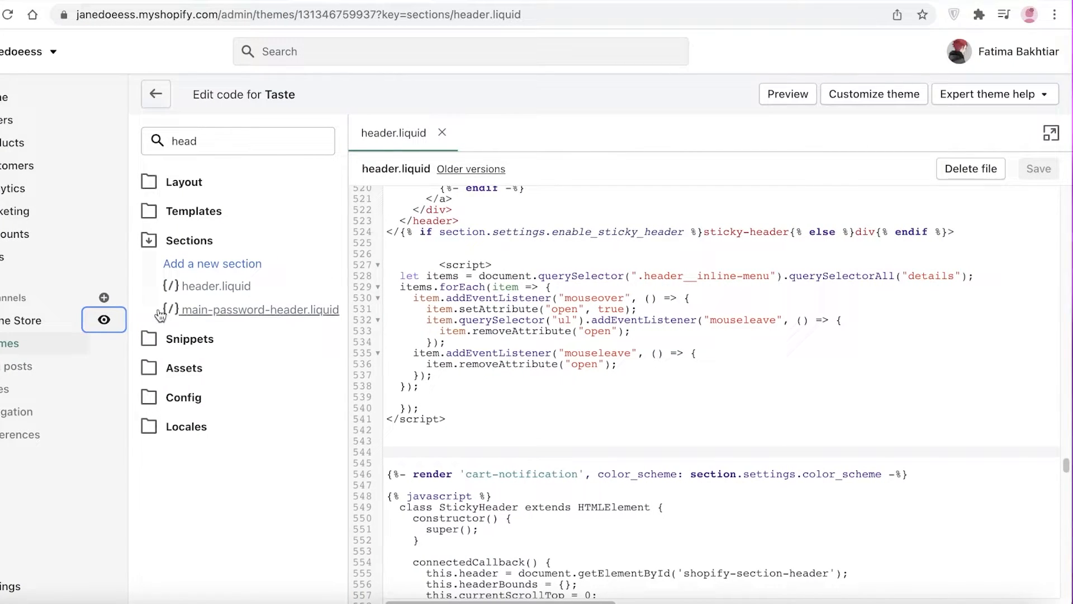
mouse_move(173, 162)
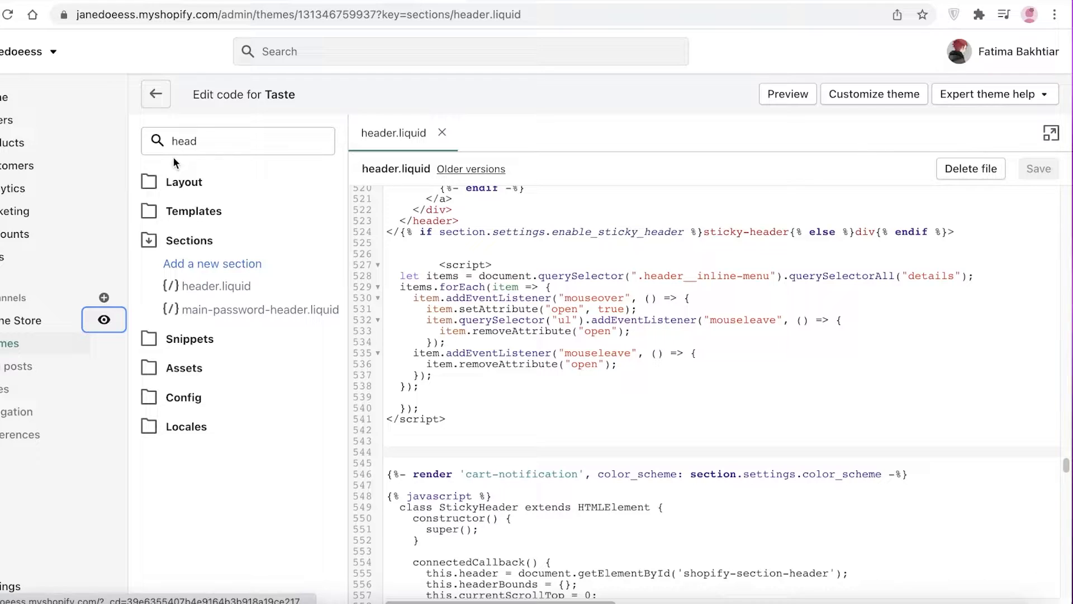
left_click(155, 94)
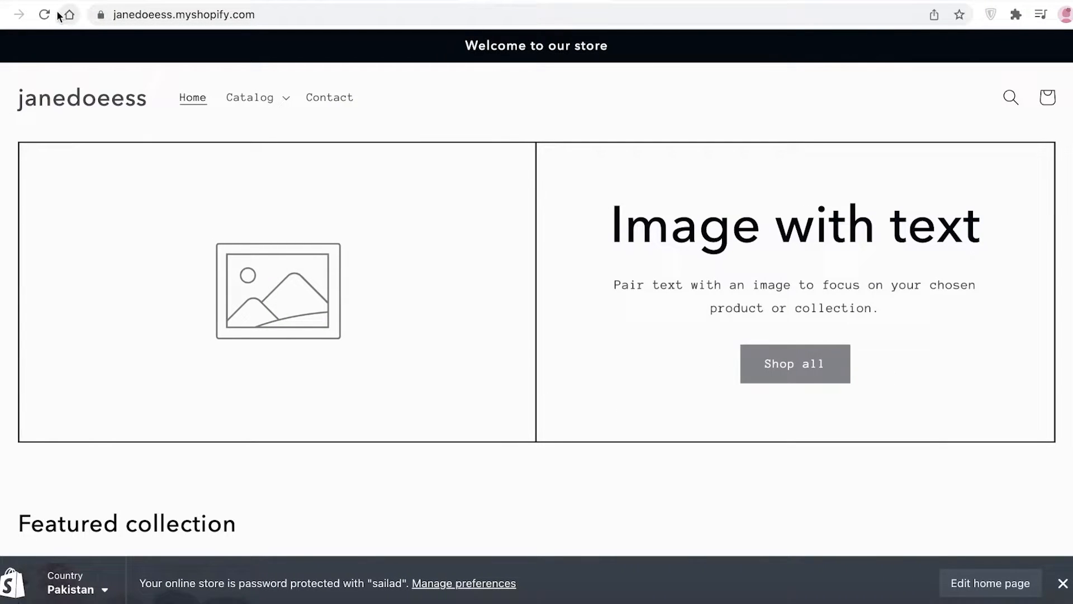
mouse_move(400, 5)
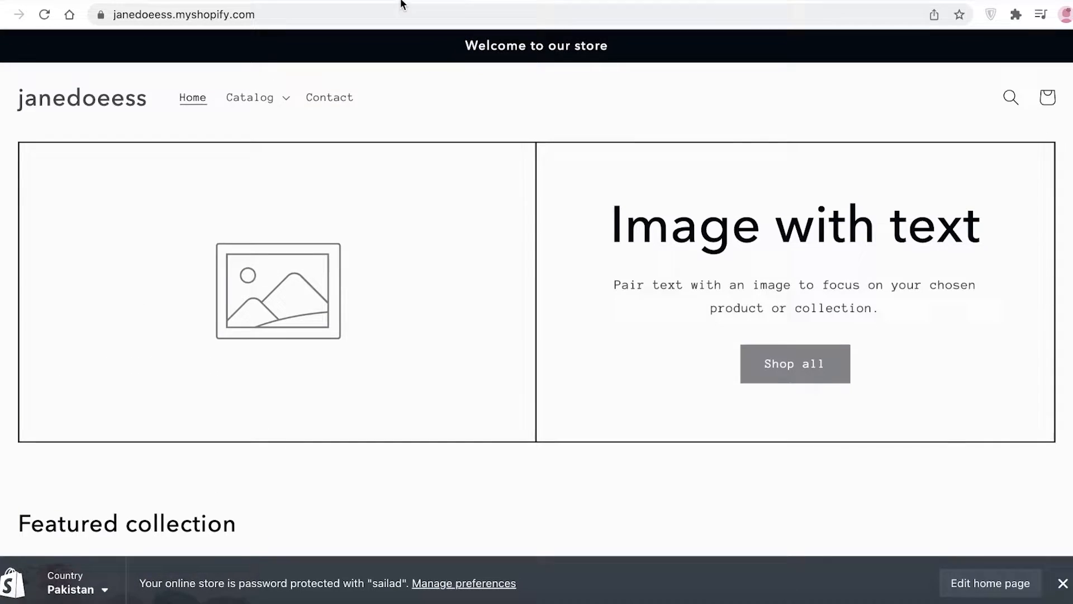
left_click(989, 582)
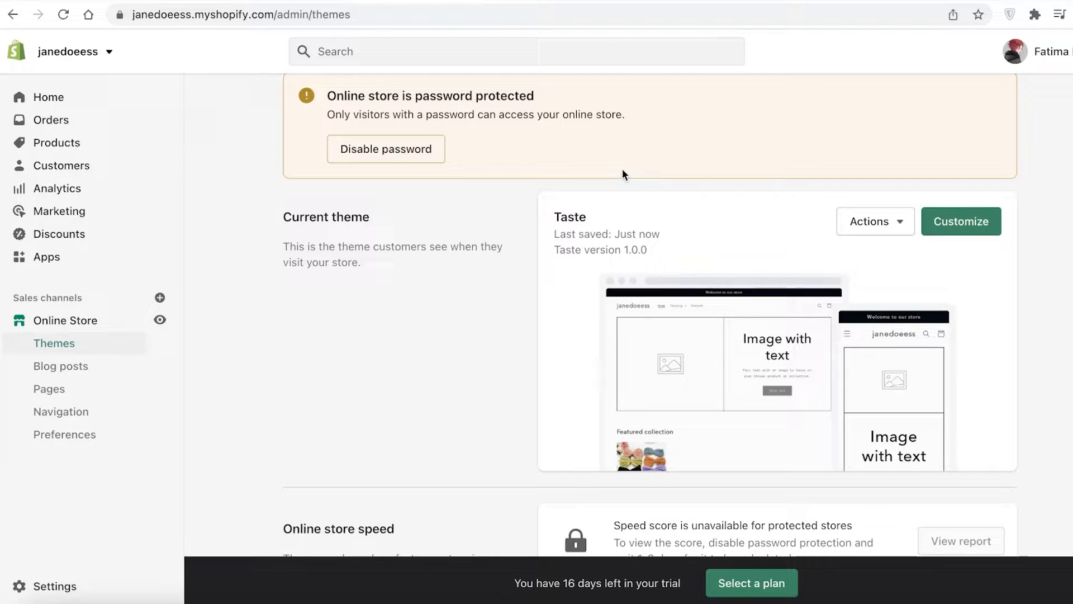
Step: Scroll up and down to look over the page
scroll("down", 3)
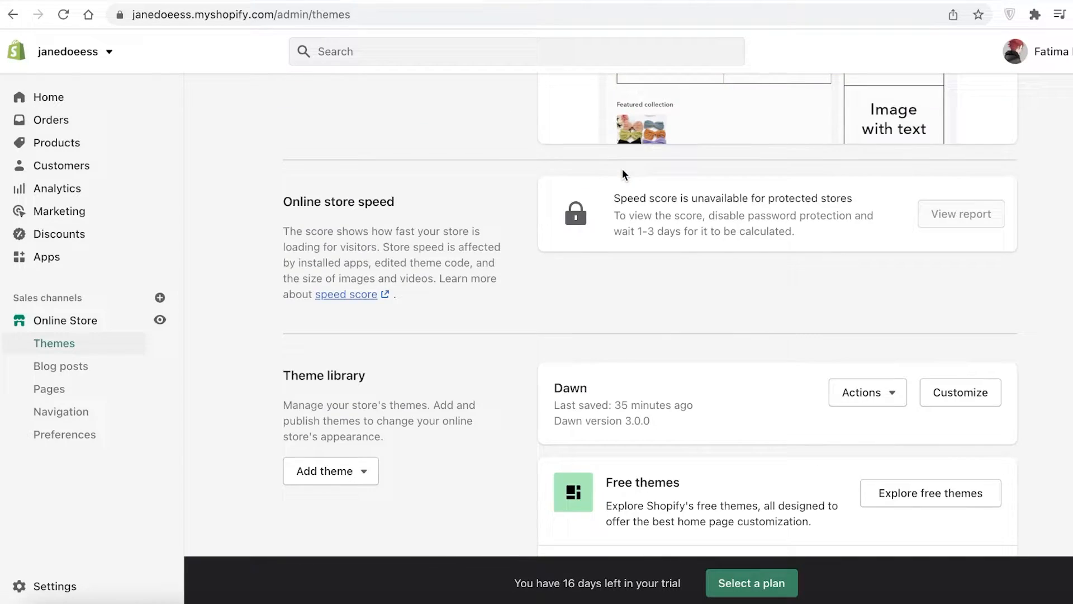
scroll("up", 3)
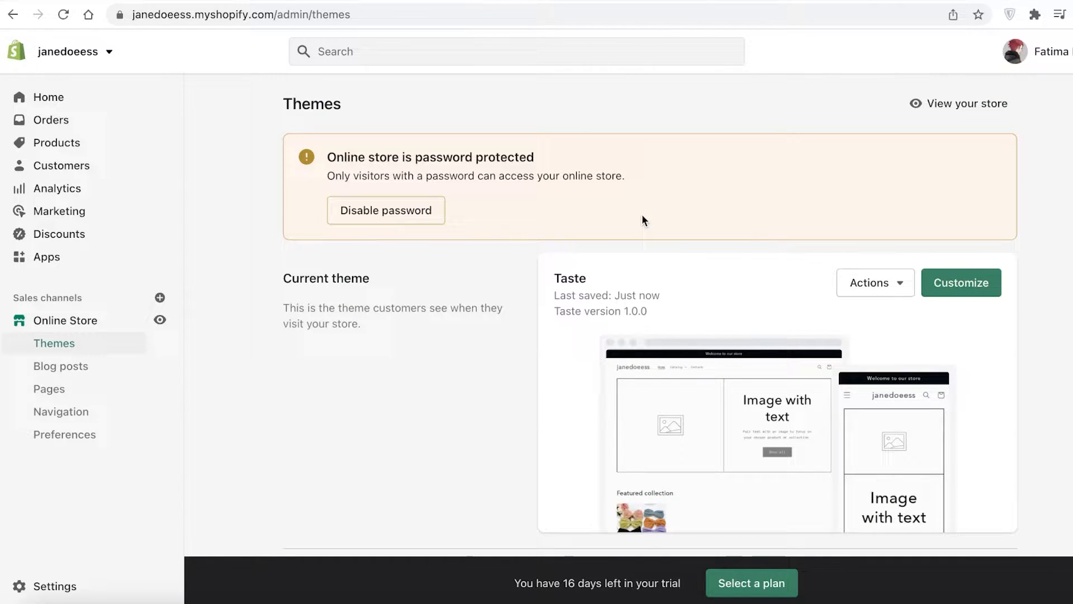
scroll("down", 3)
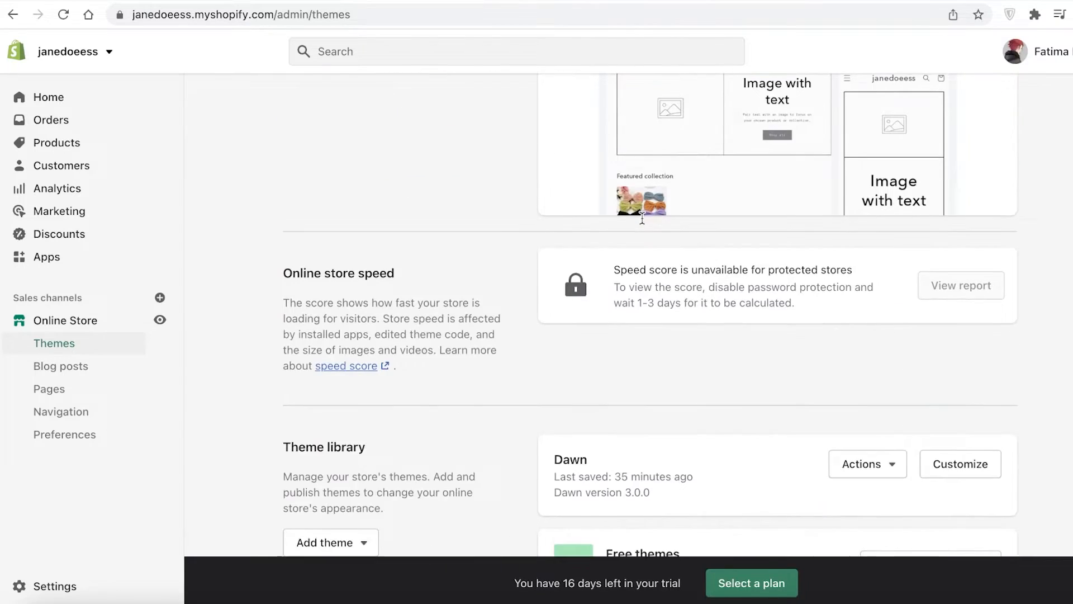
scroll("up", 3)
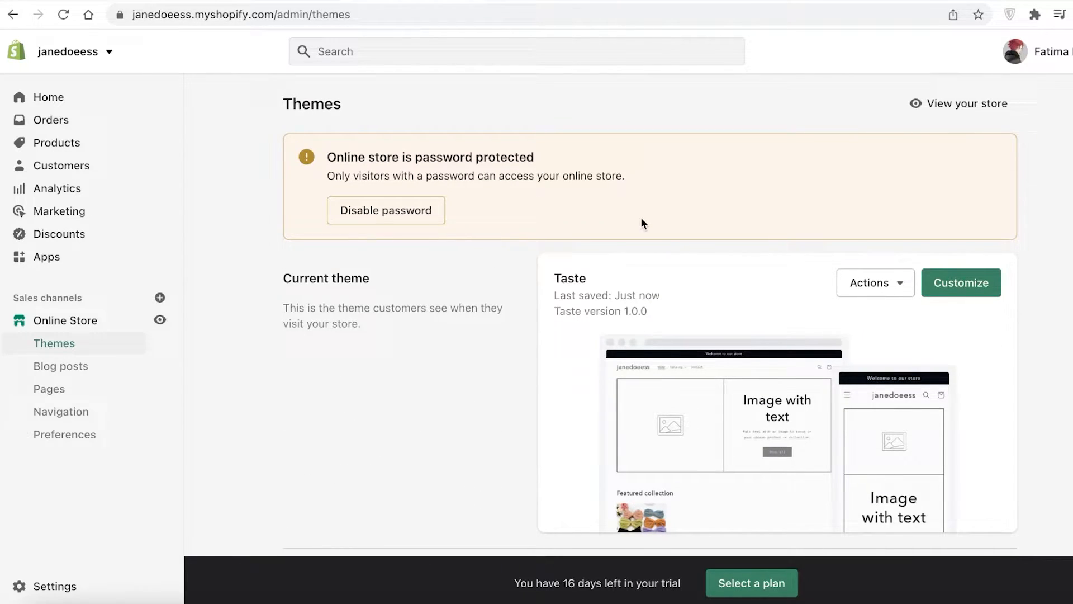
scroll("down", 3)
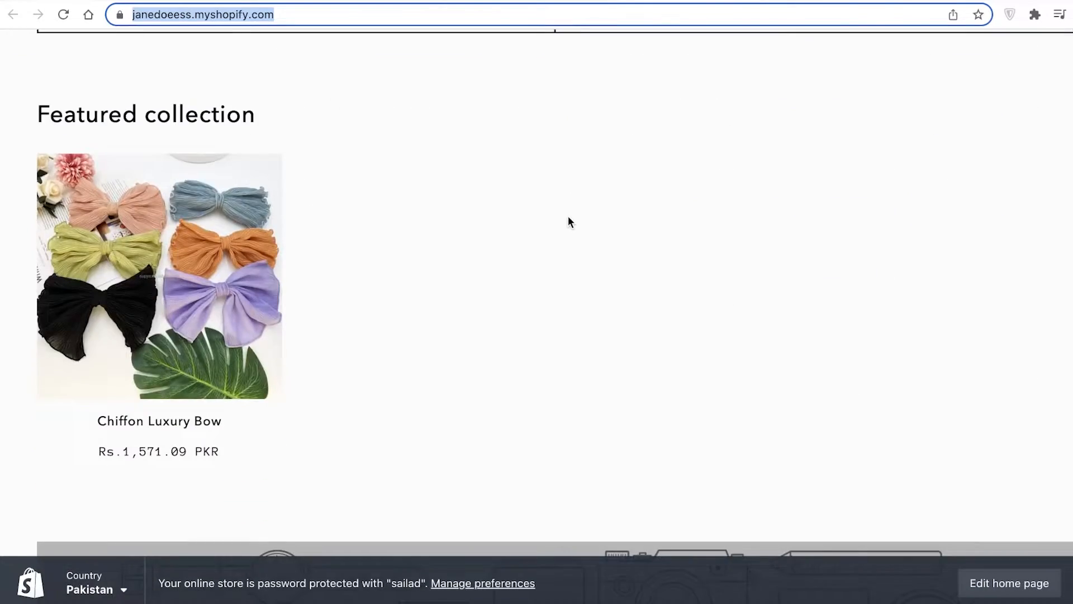
left_click(1008, 583)
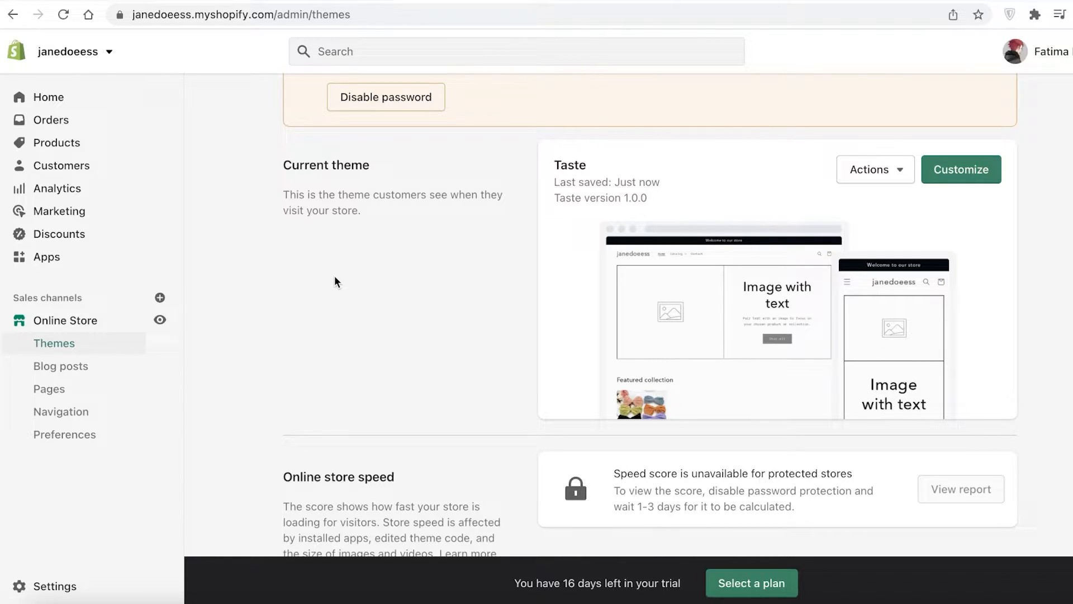
mouse_move(555, 420)
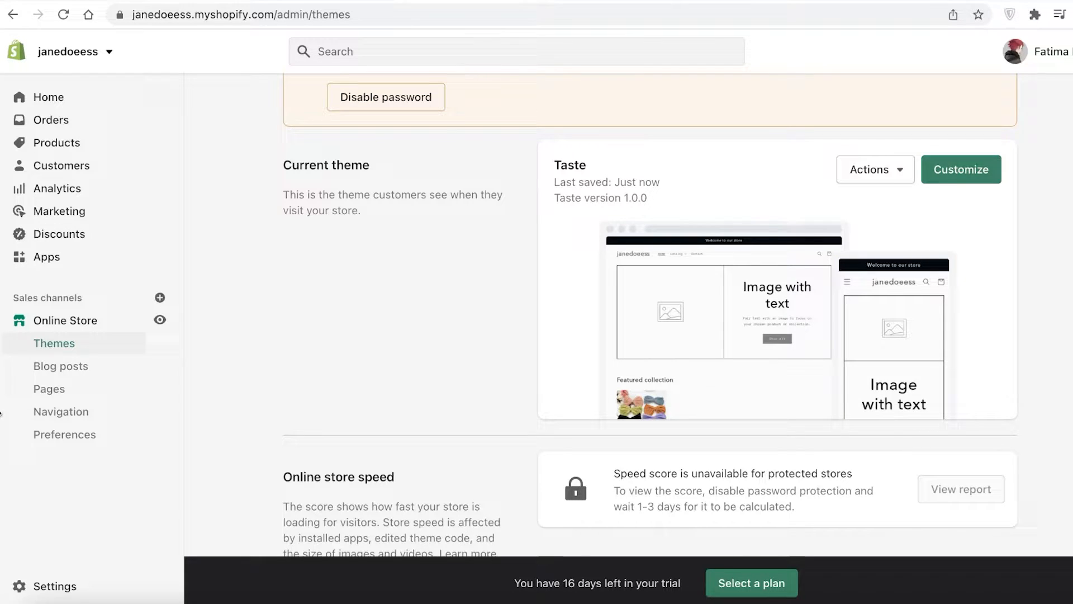
Step: Scroll the Themes page and open the Taste theme's Actions menu
scroll("down", 3)
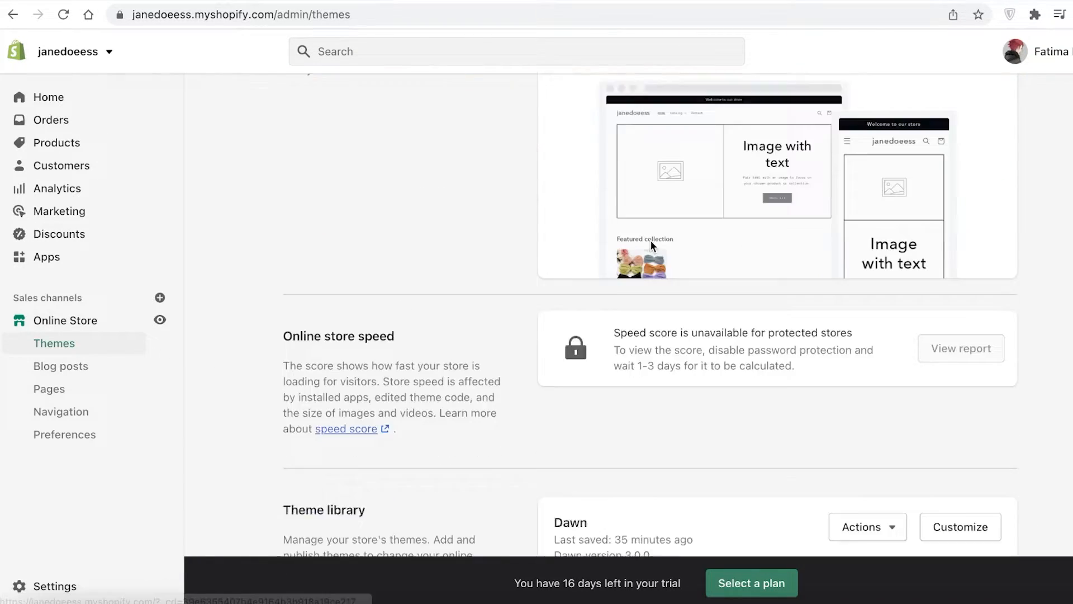
scroll("up", 3)
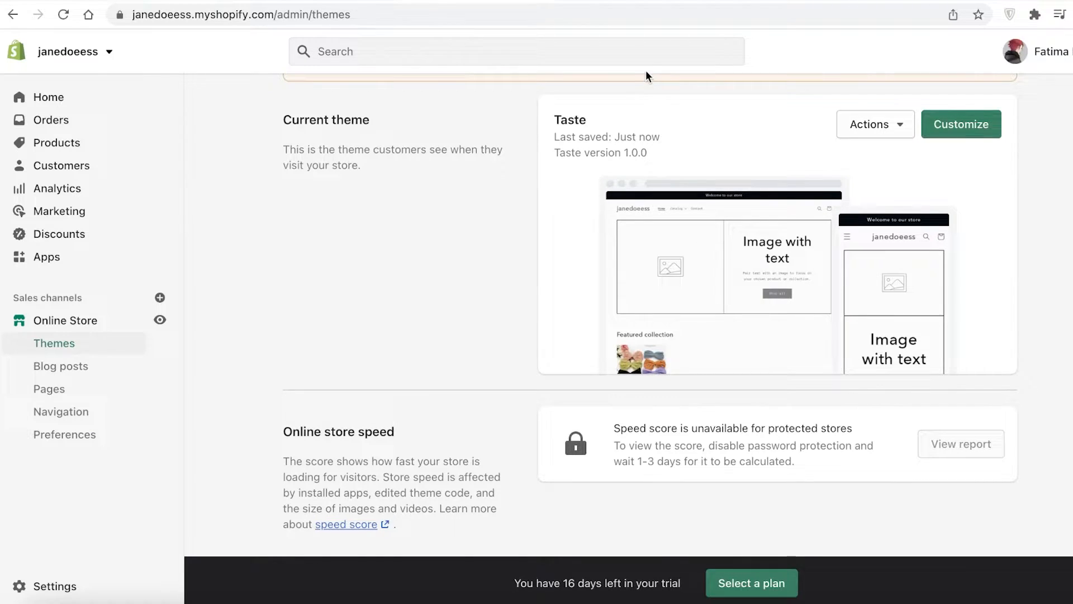
scroll("down", 3)
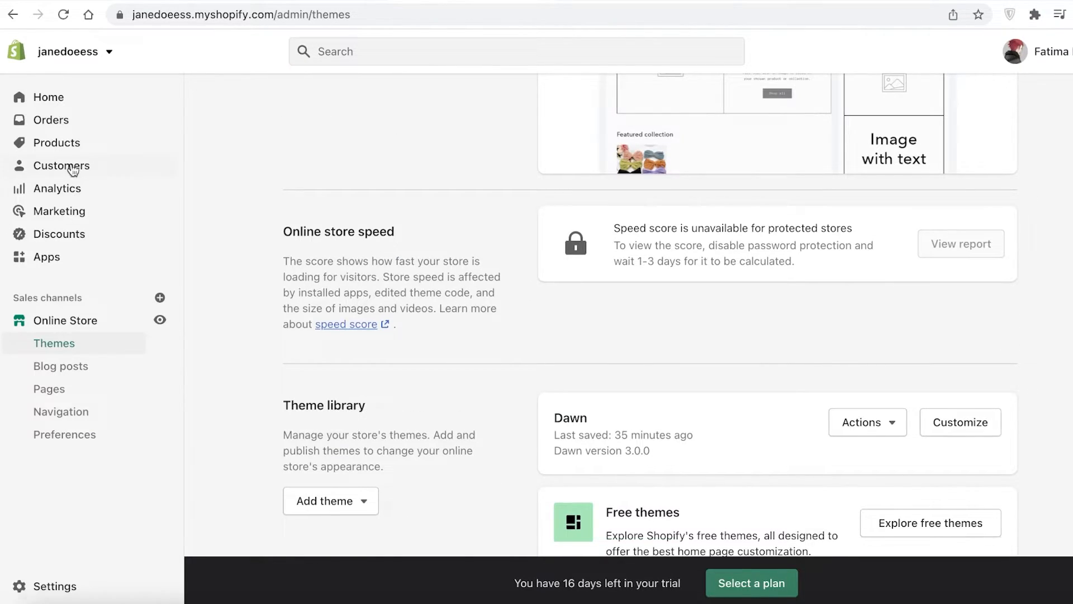
scroll("up", 3)
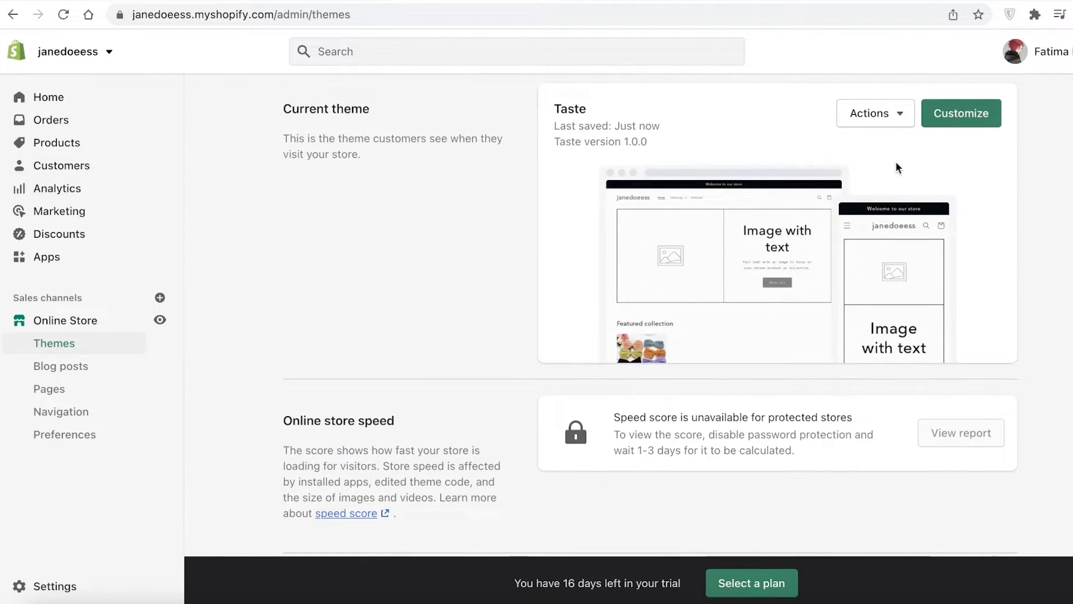
left_click(960, 113)
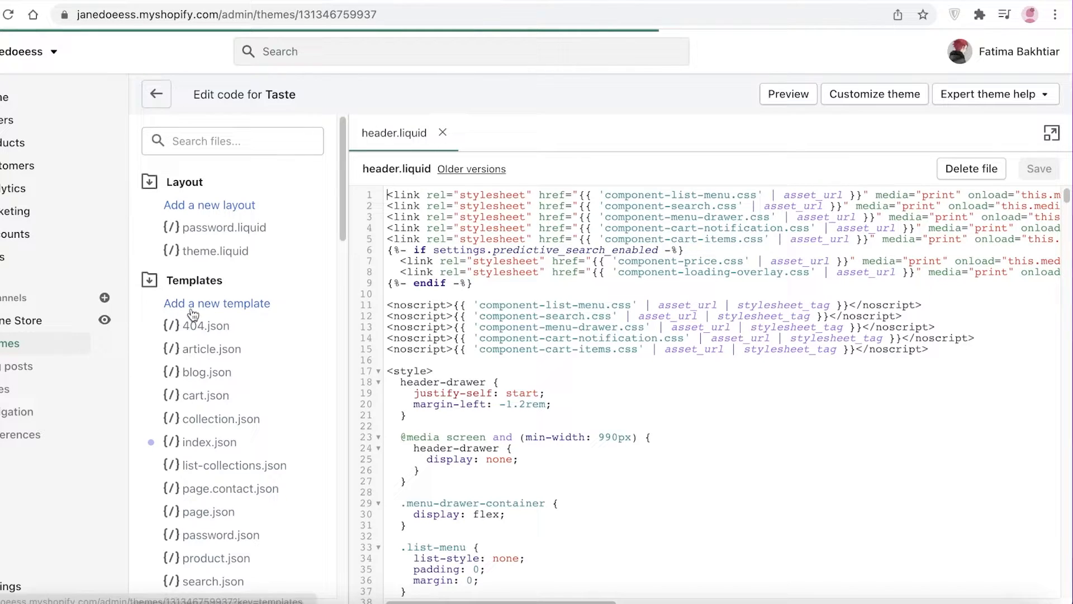
Step: Browse theme.liquid under Layout, then leave the editor for the admin home
left_click(215, 251)
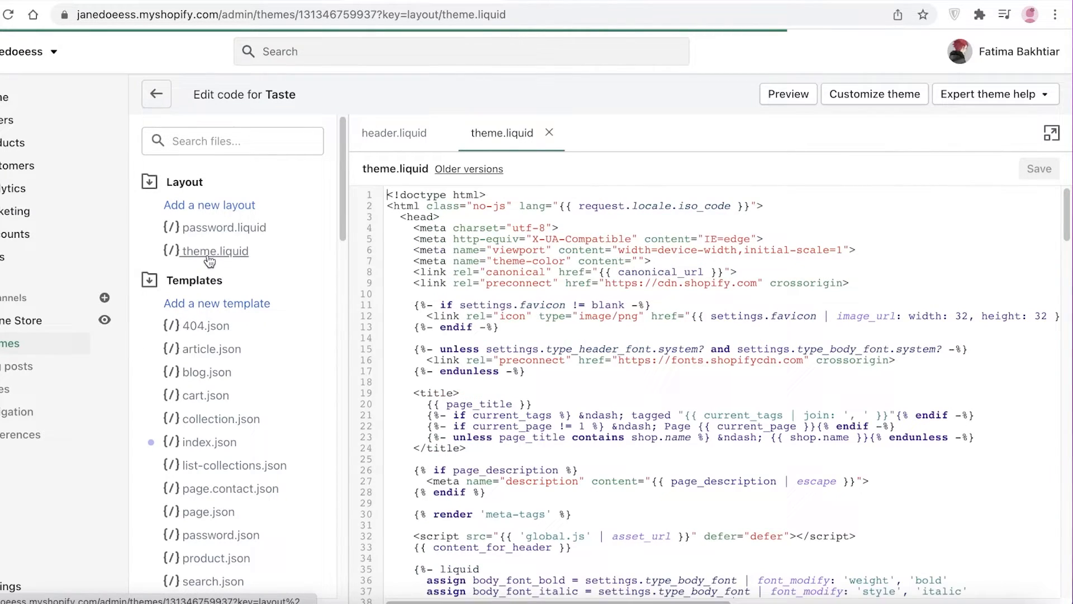
scroll("down", 3)
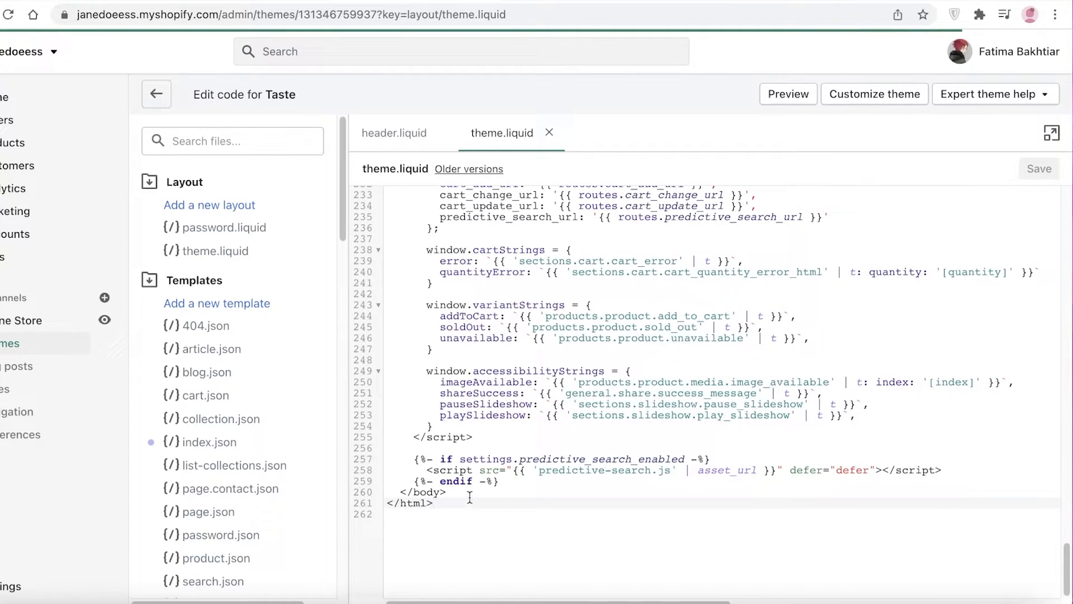
scroll("up", 3)
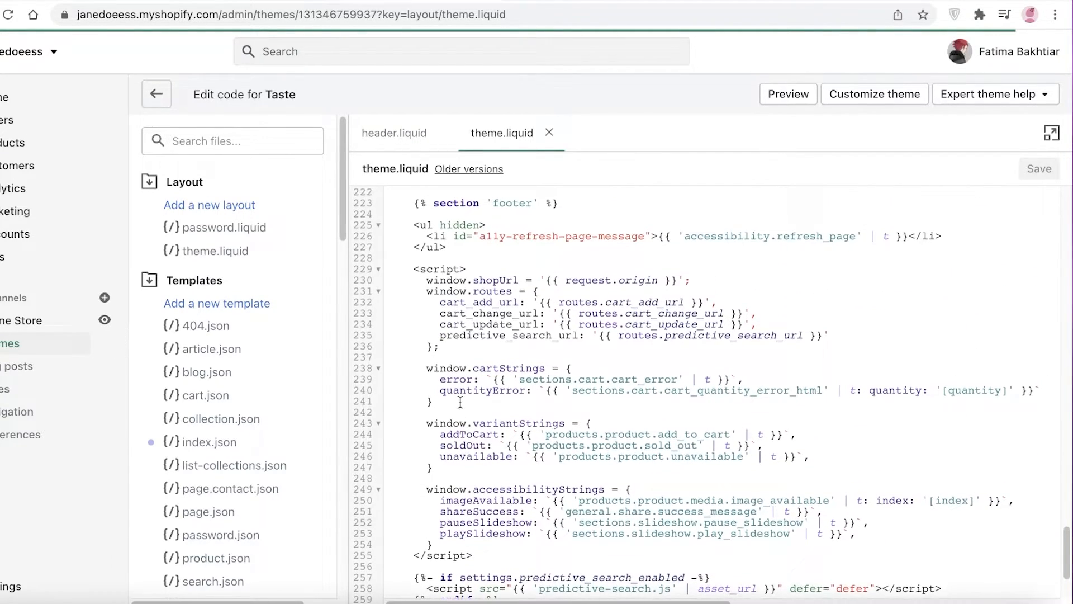
scroll("up", 3)
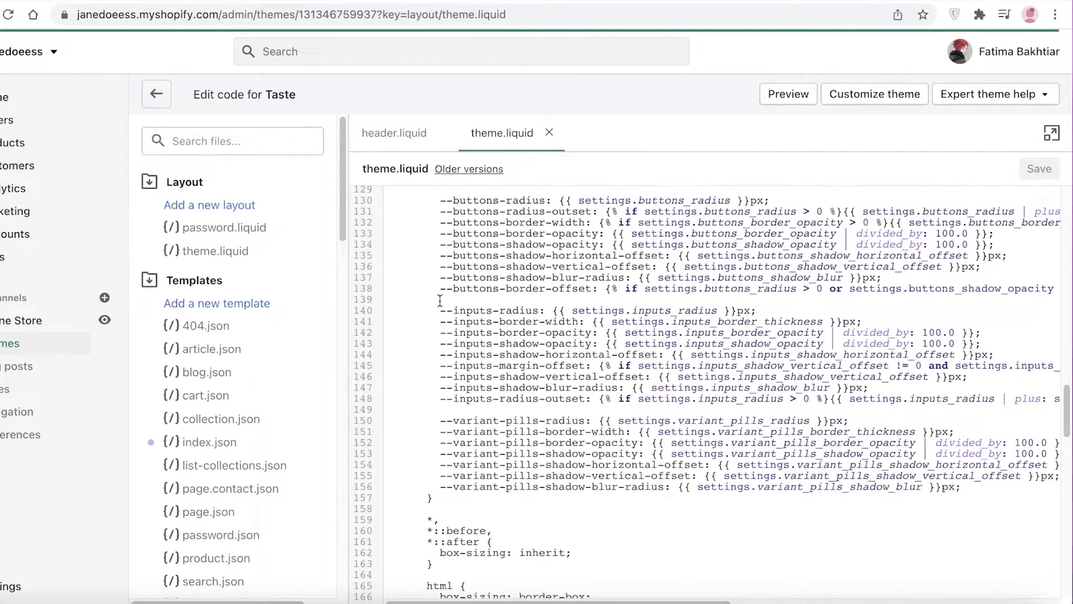
scroll("up", 3)
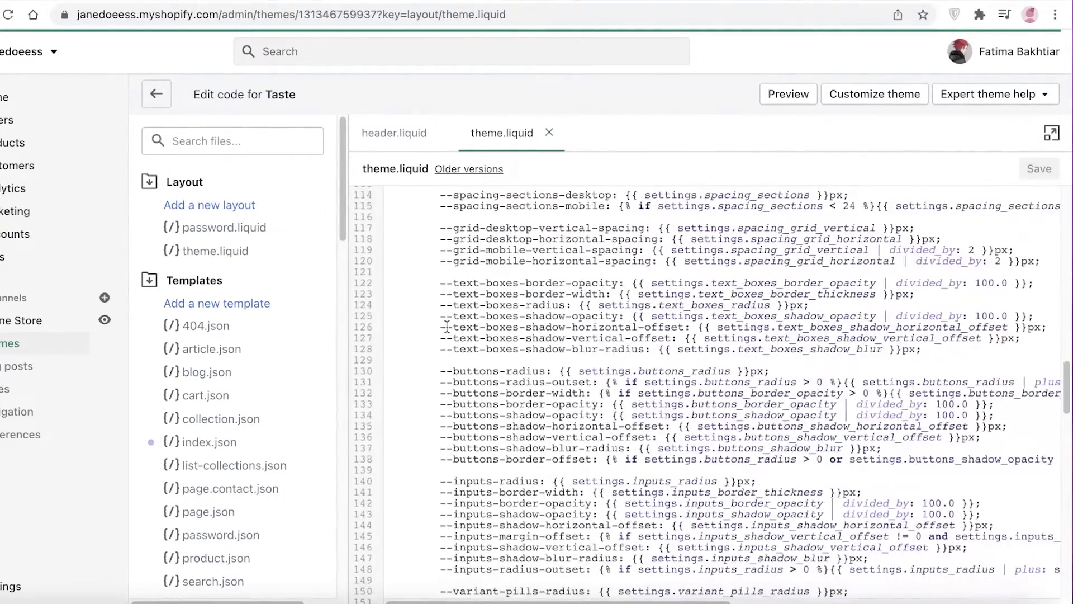
left_click(156, 94)
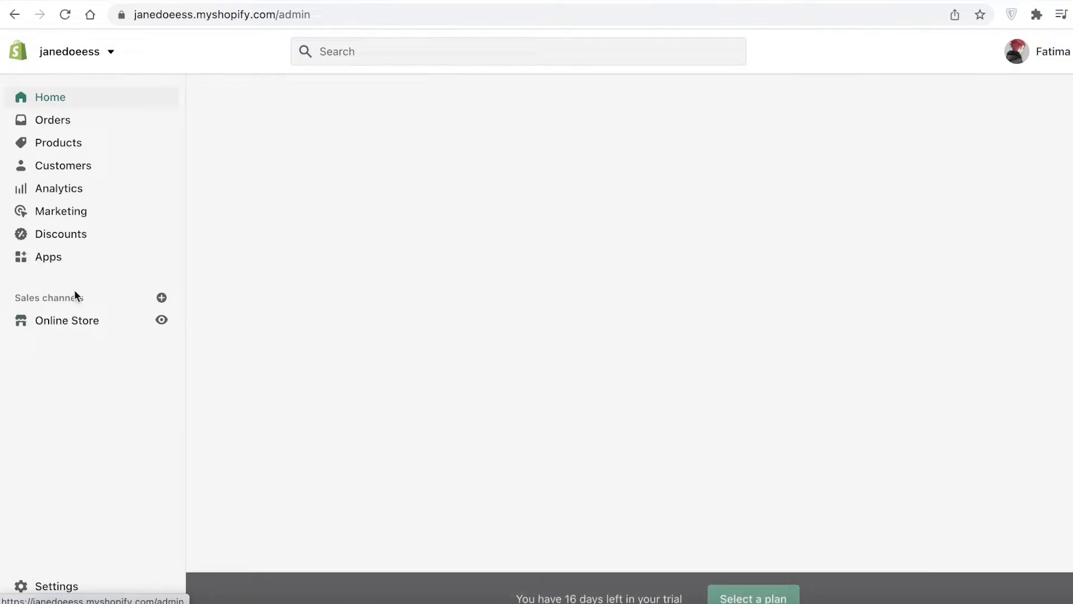
Step: Go to Online Store Themes, scroll the list, and launch the Taste theme customizer
left_click(67, 319)
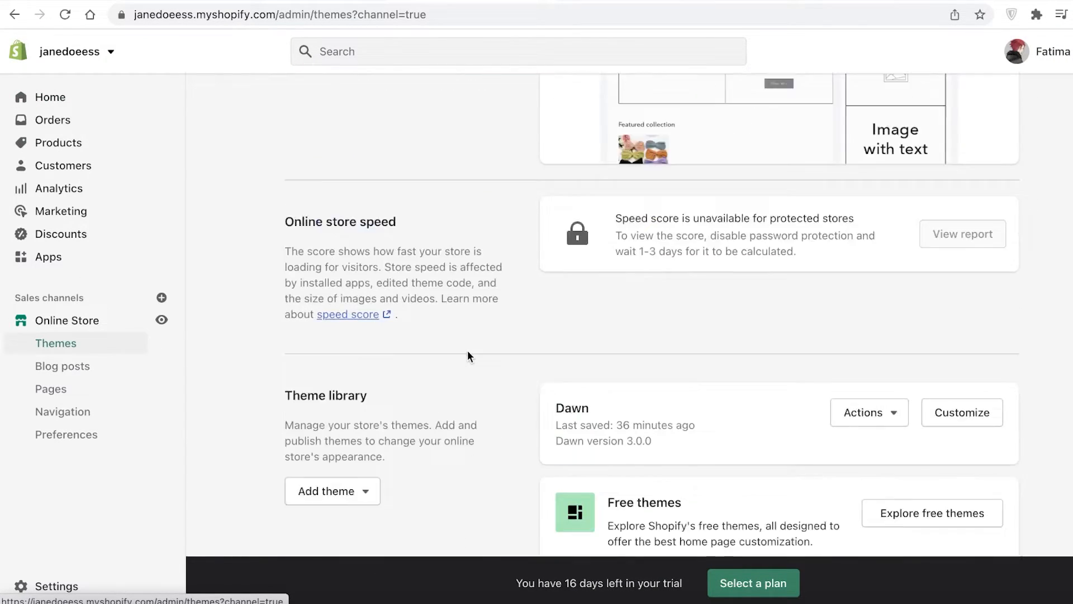
scroll("down", 3)
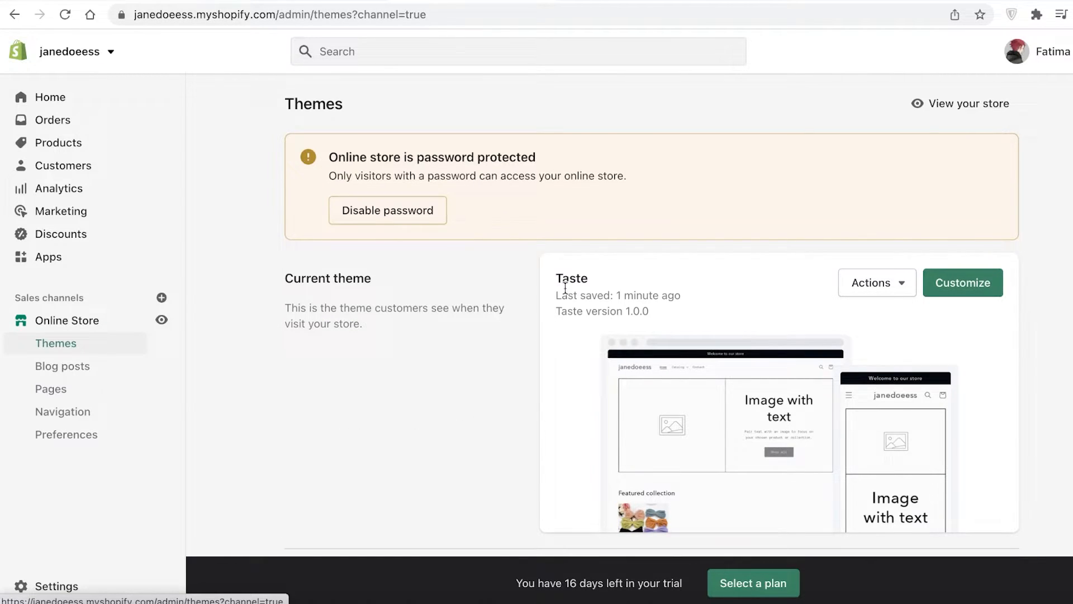
mouse_move(548, 302)
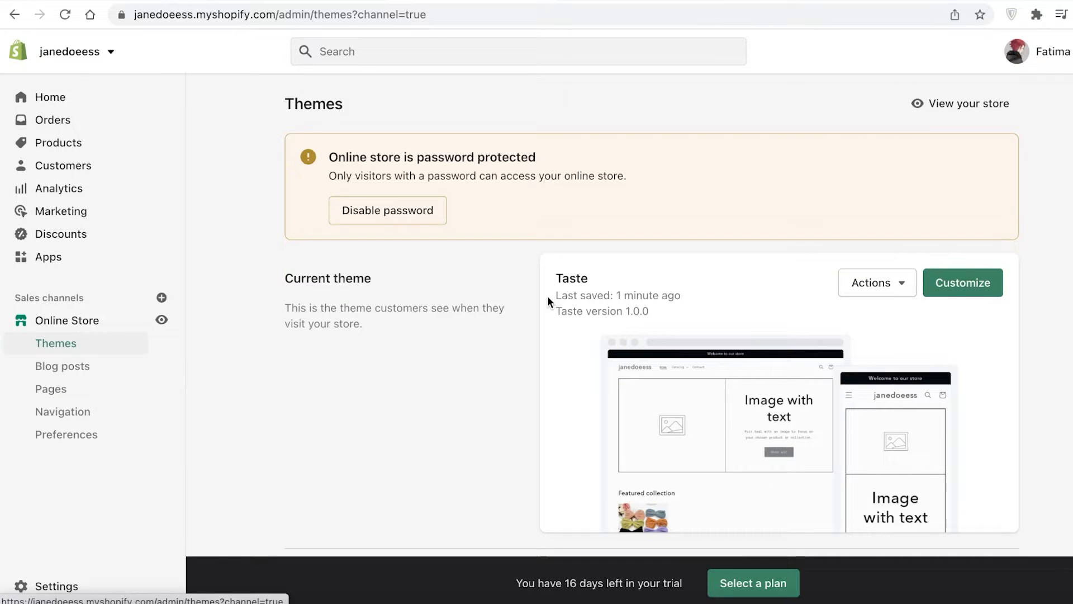
scroll("down", 3)
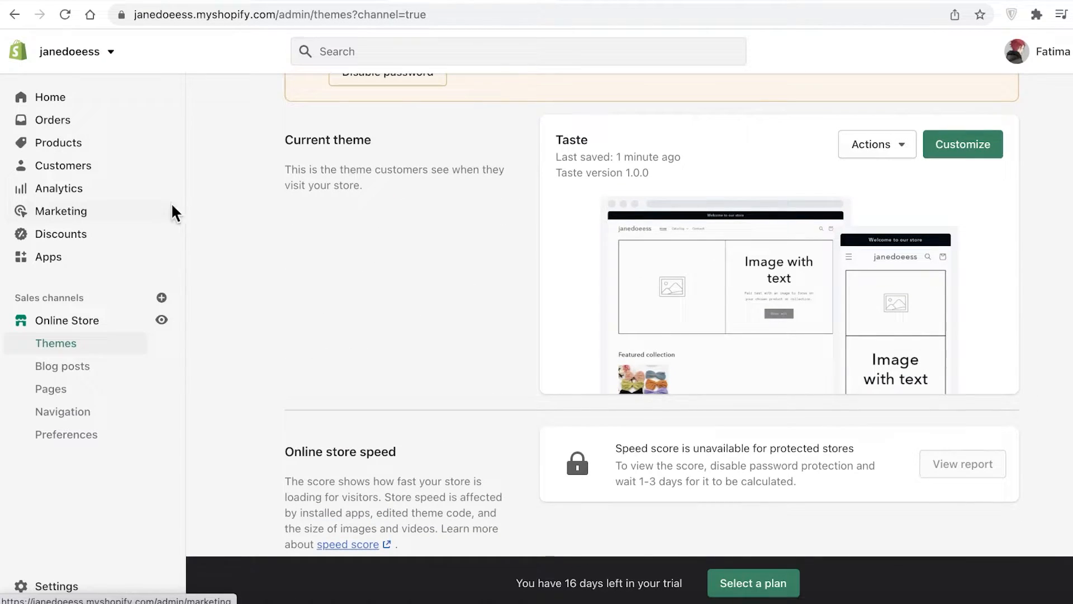
mouse_move(910, 205)
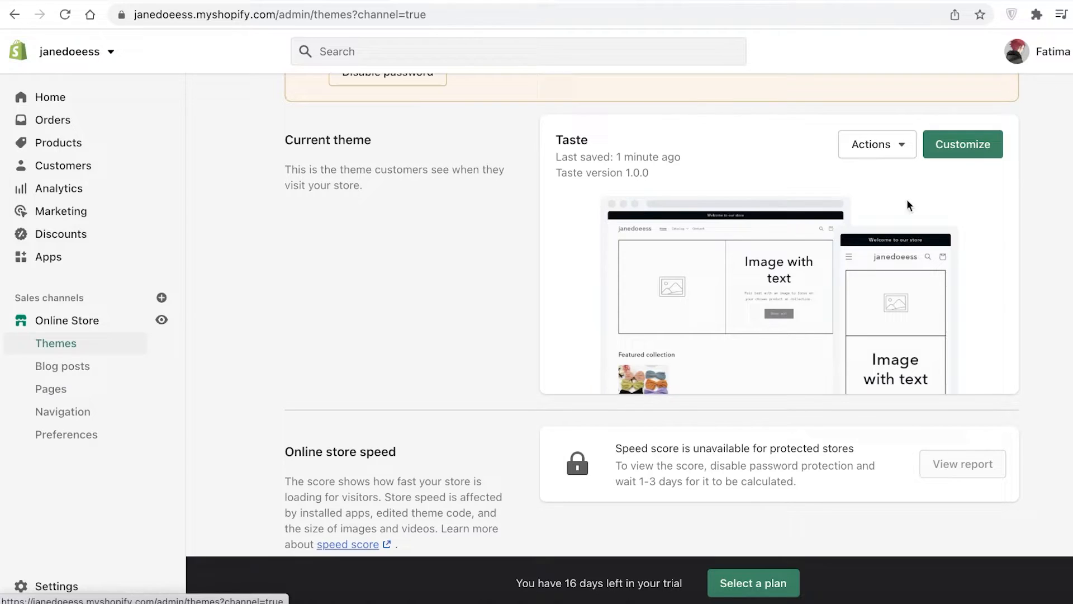
left_click(962, 144)
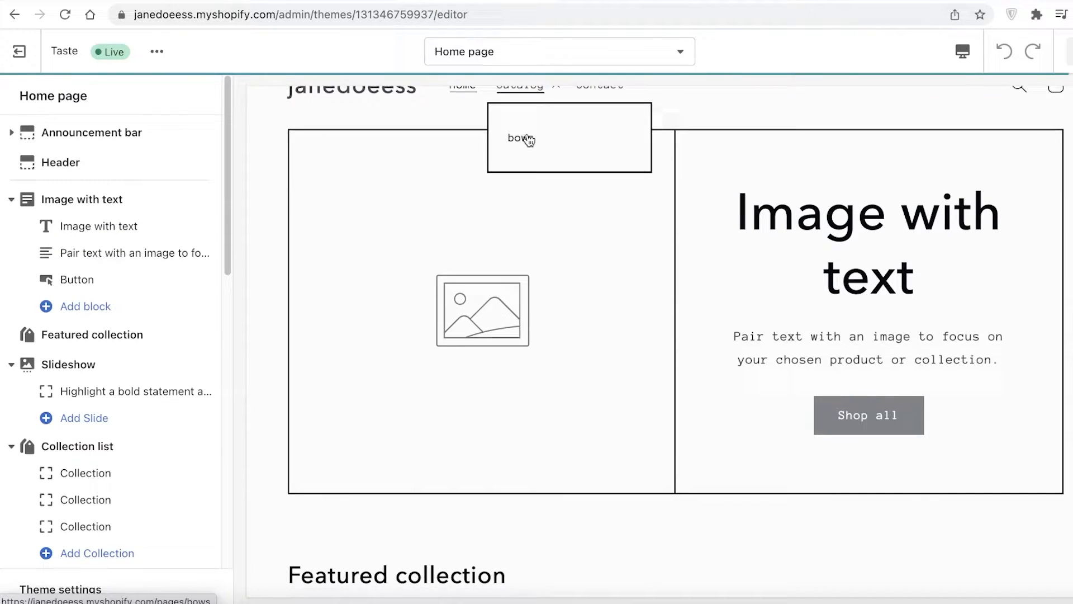
Step: Switch the header color scheme to Accent 1 and bring up the logo image library
left_click(558, 52)
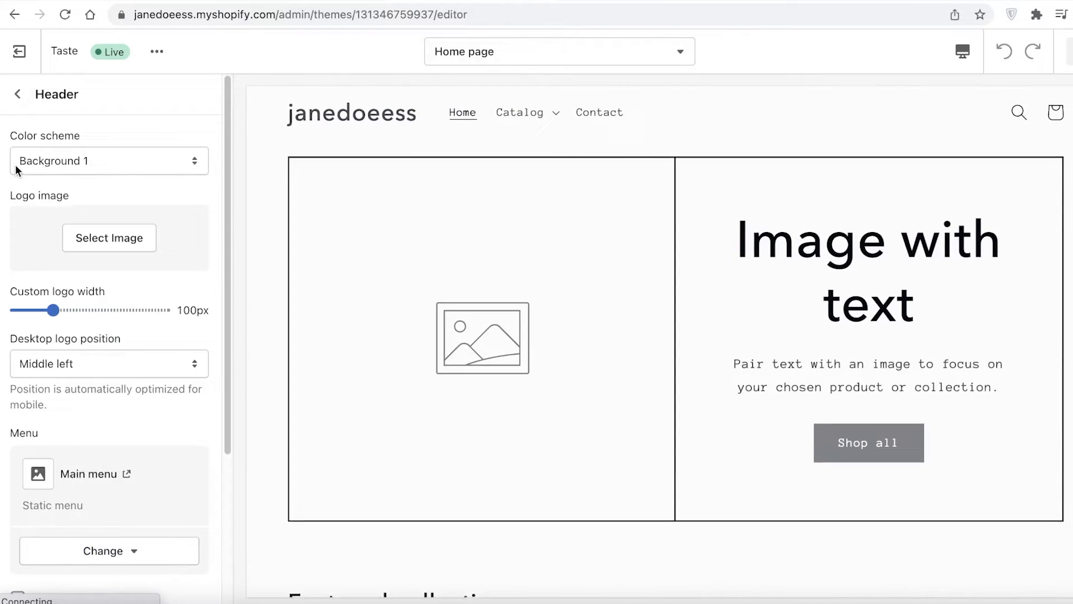
left_click(108, 161)
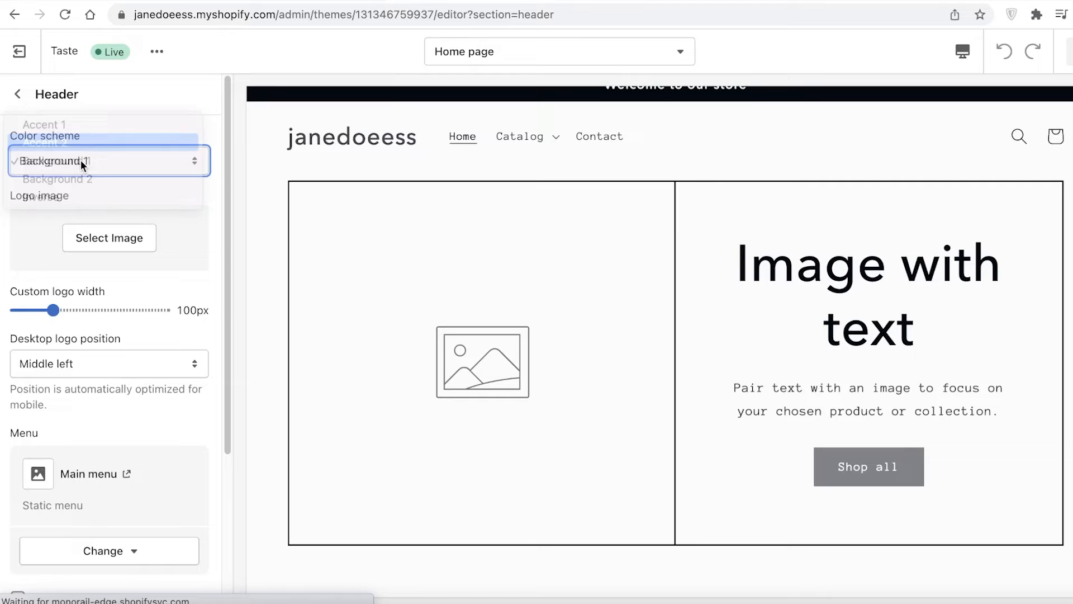
left_click(45, 124)
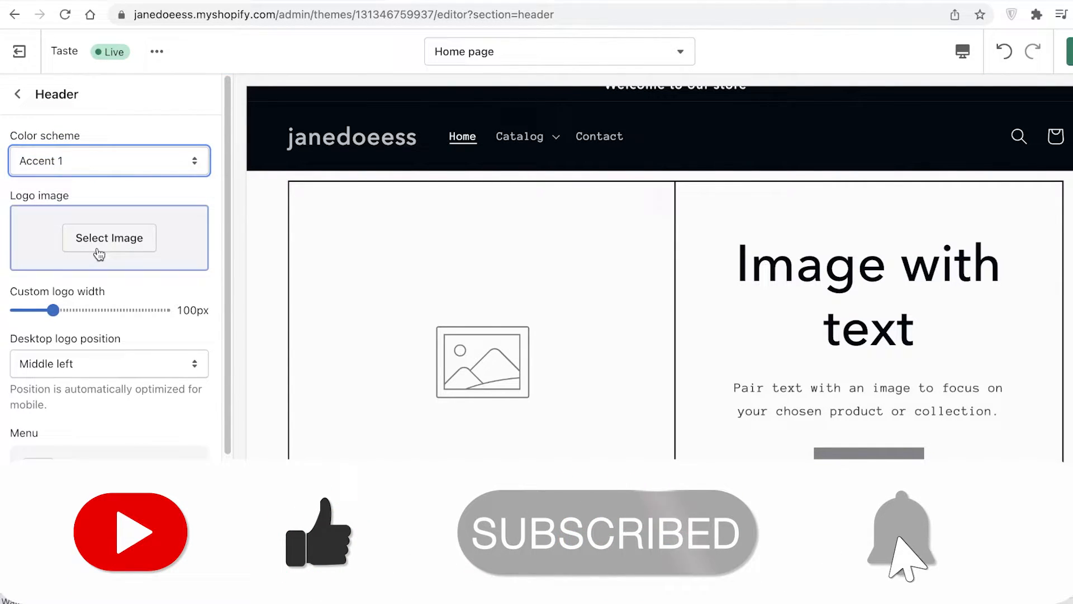
left_click(108, 238)
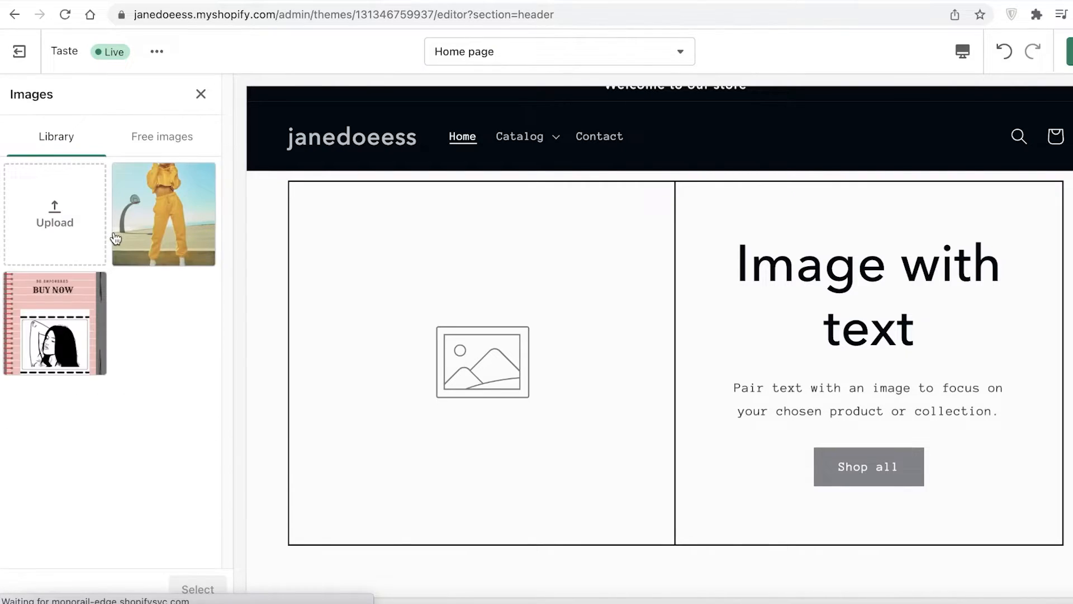
Step: Make the pink BUY NOW notebook image the header logo, sized 80px wide
left_click(55, 322)
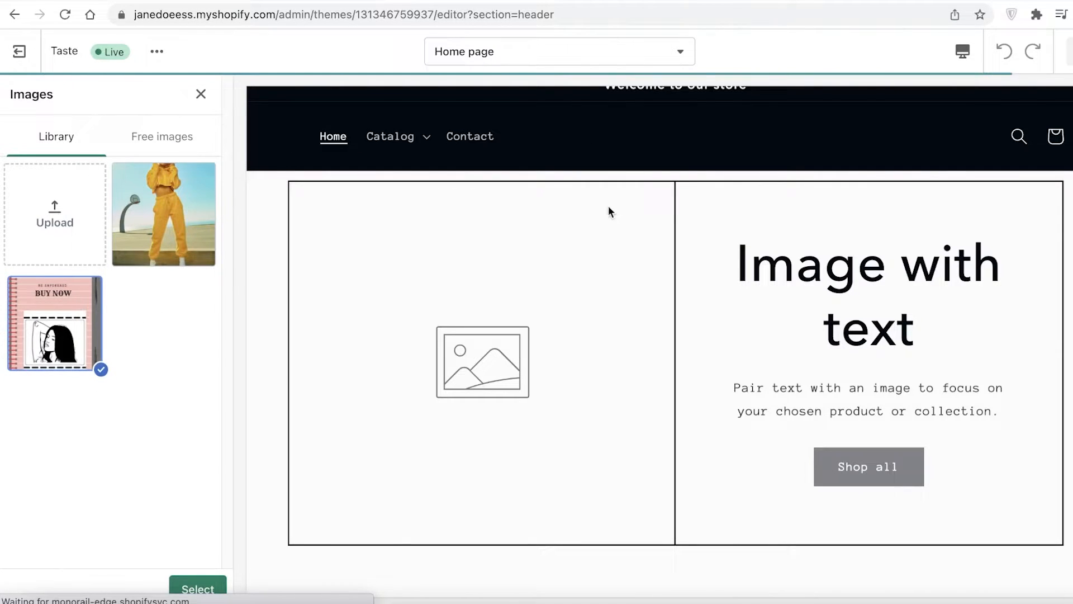
left_click(198, 589)
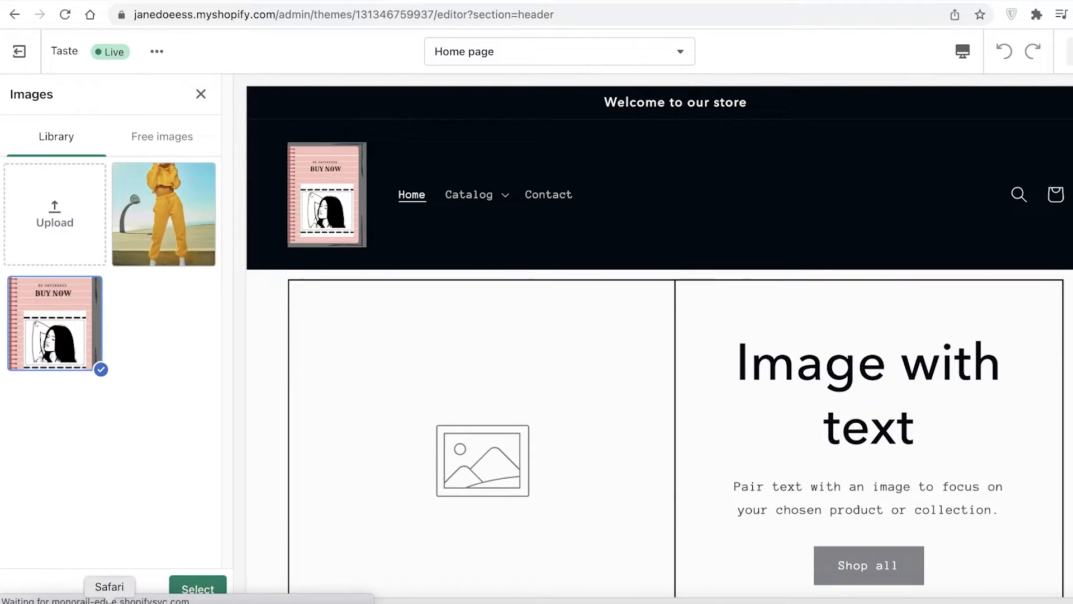
left_click(197, 589)
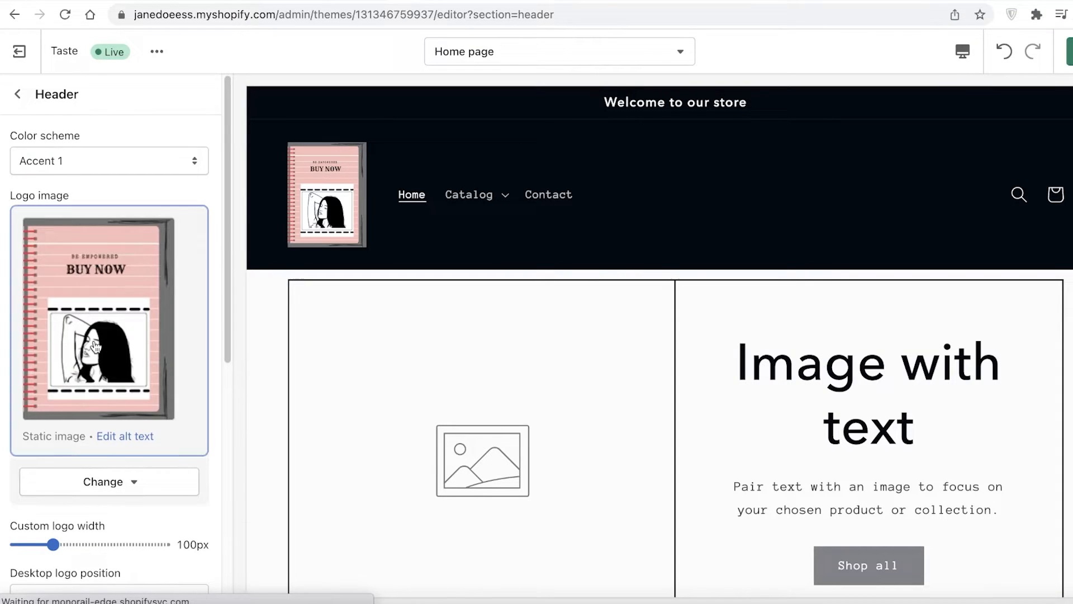
left_click(109, 481)
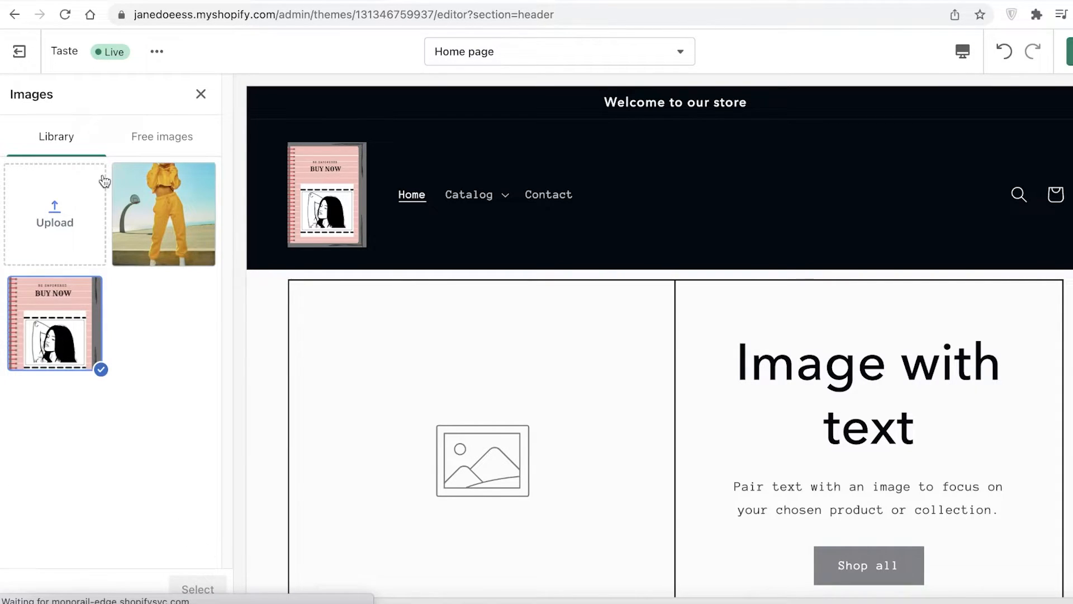
left_click(109, 421)
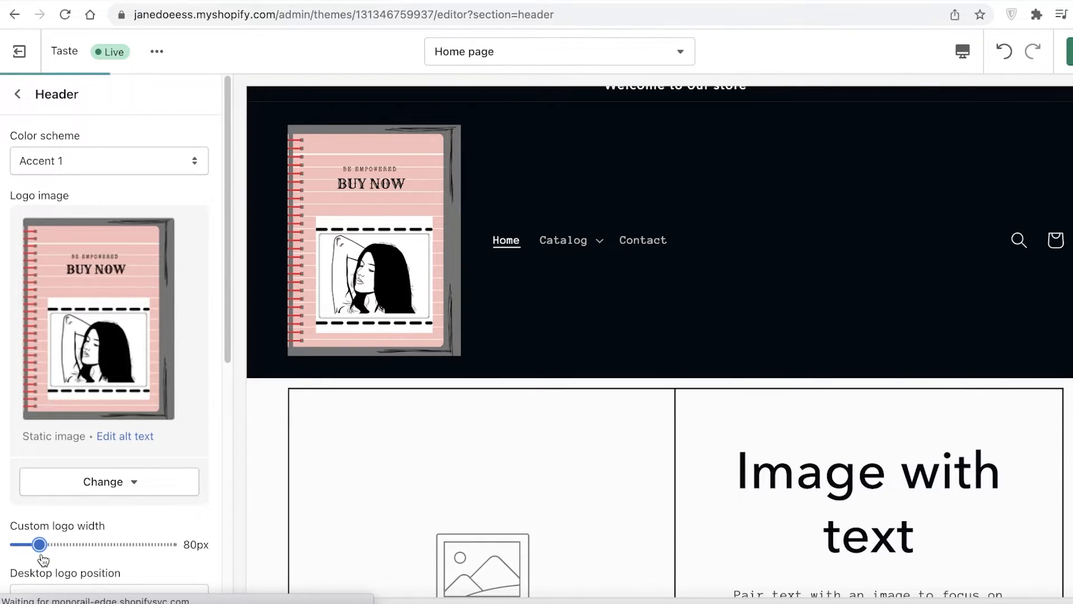
scroll("down", 3)
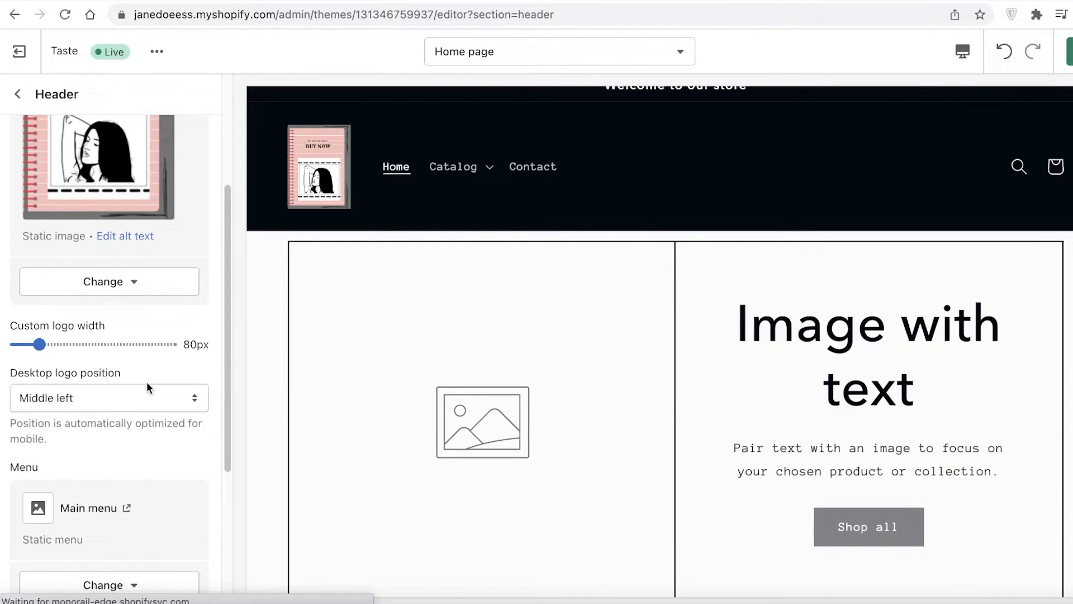
mouse_move(132, 389)
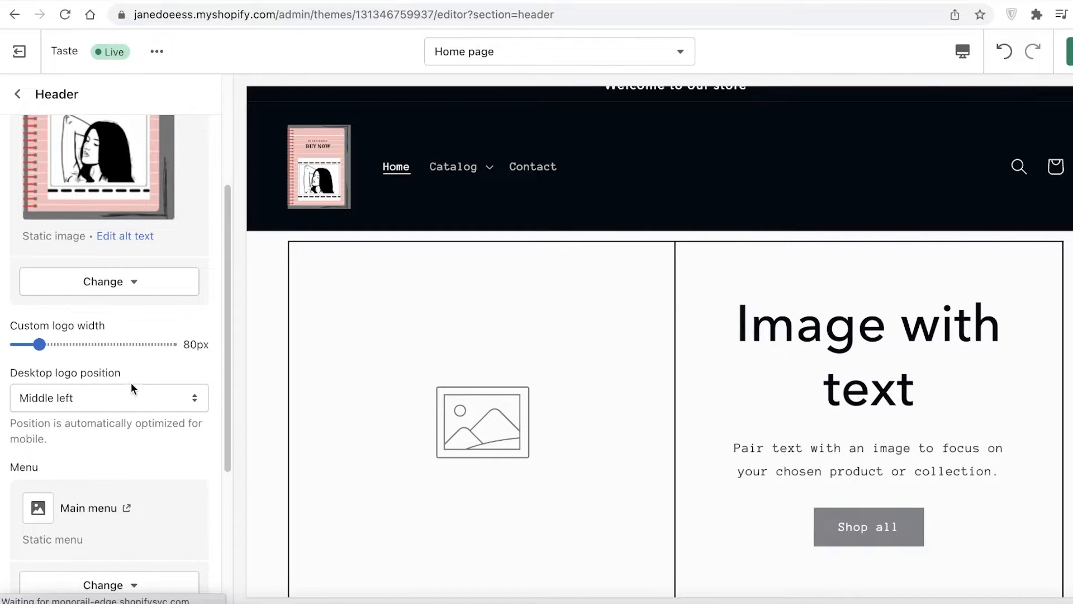
left_click(108, 397)
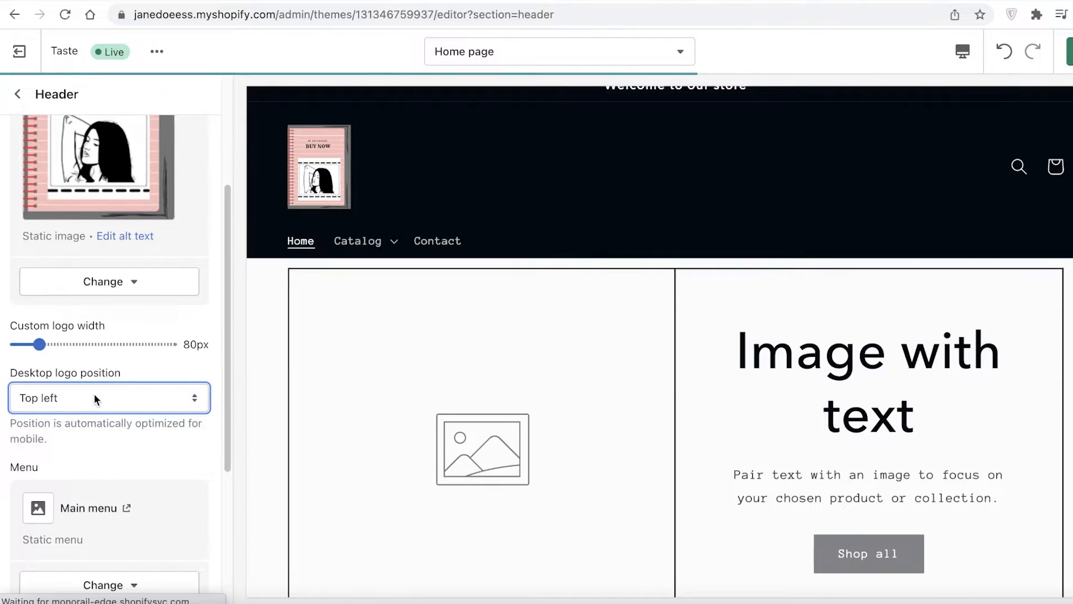
left_click(107, 397)
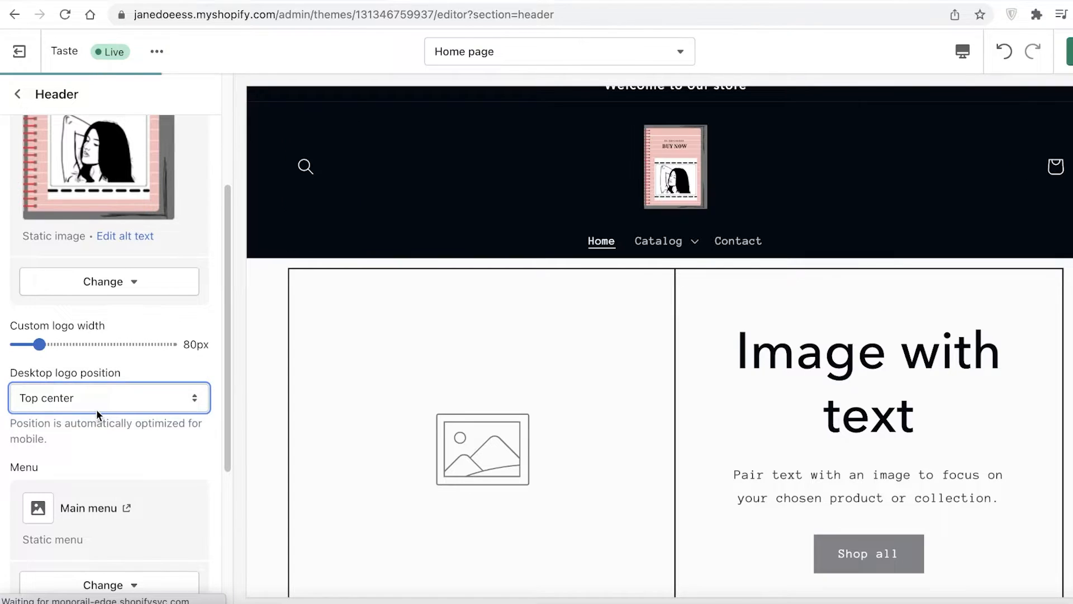
left_click(108, 398)
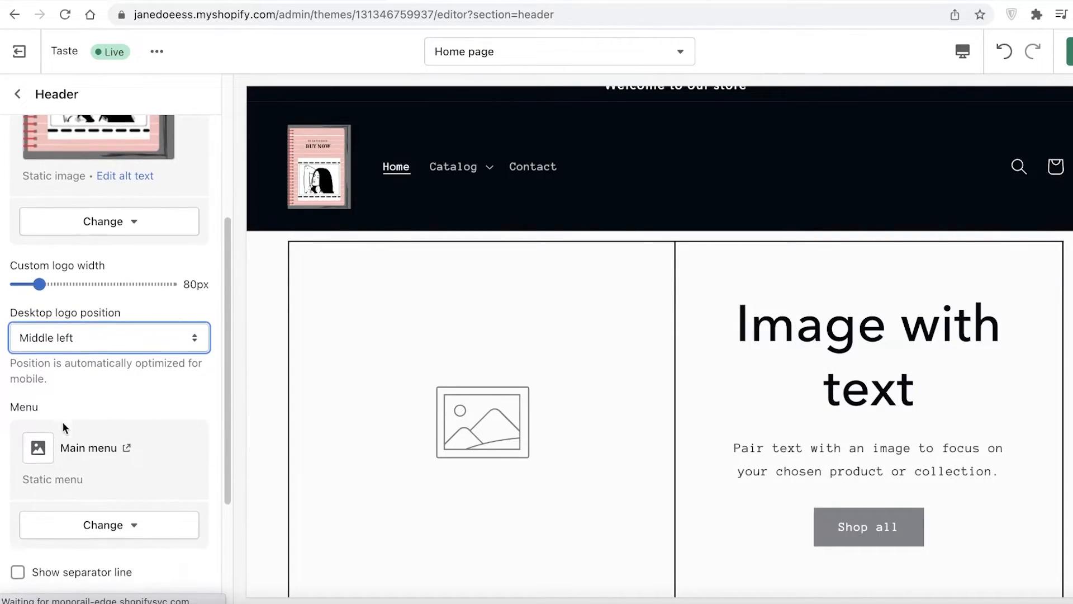
scroll("down", 3)
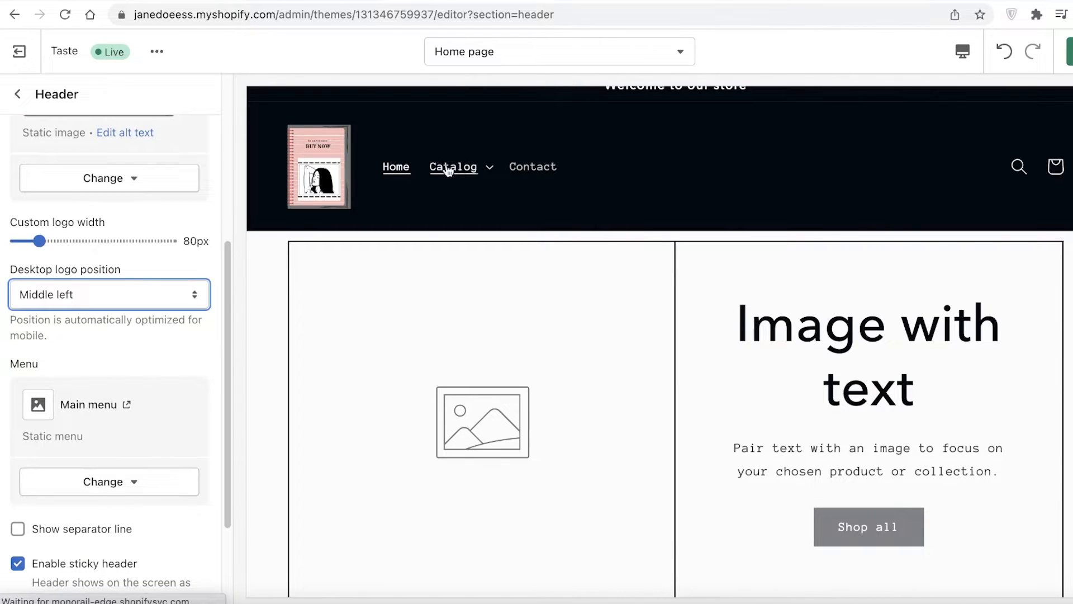
scroll("down", 3)
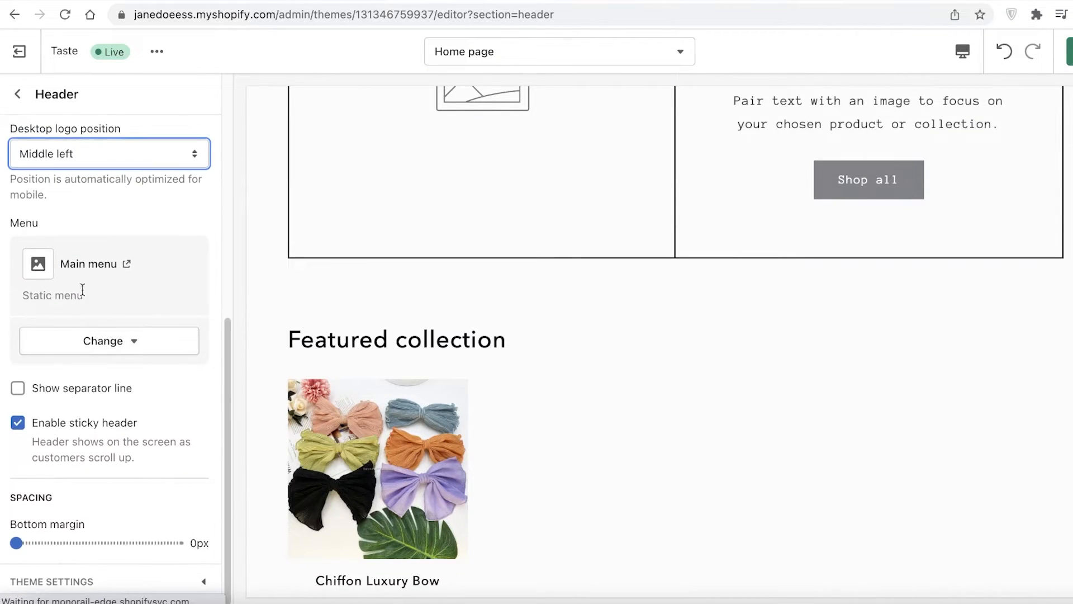
scroll("up", 3)
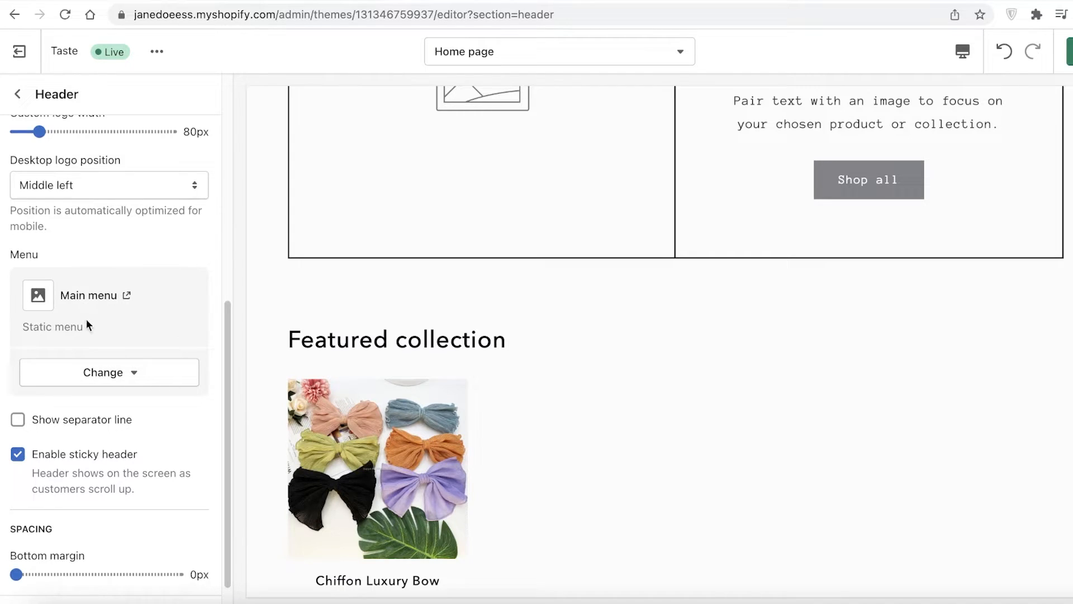
left_click(108, 372)
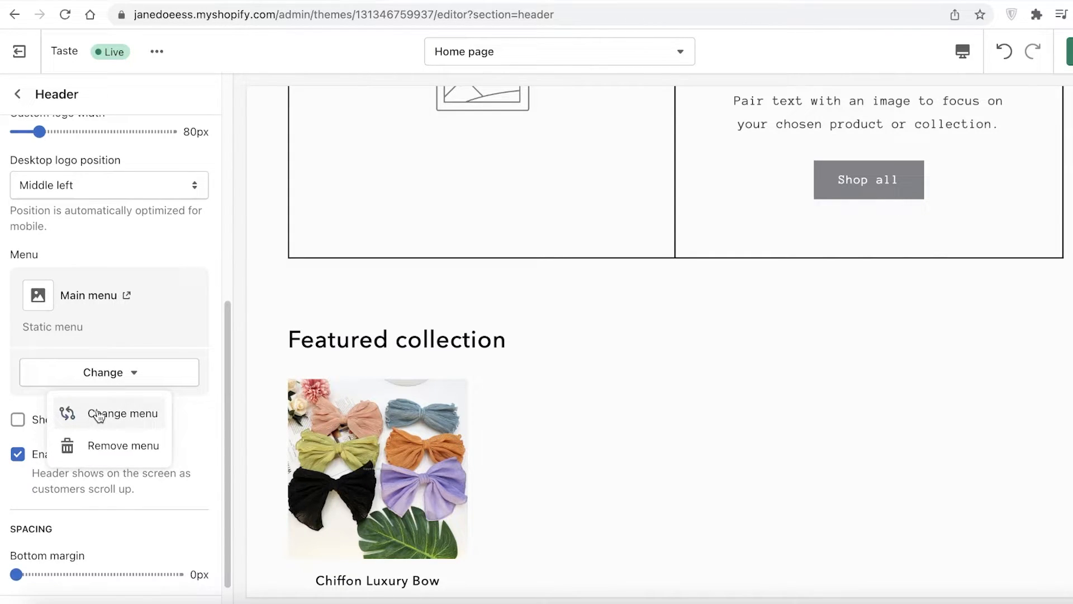
left_click(125, 414)
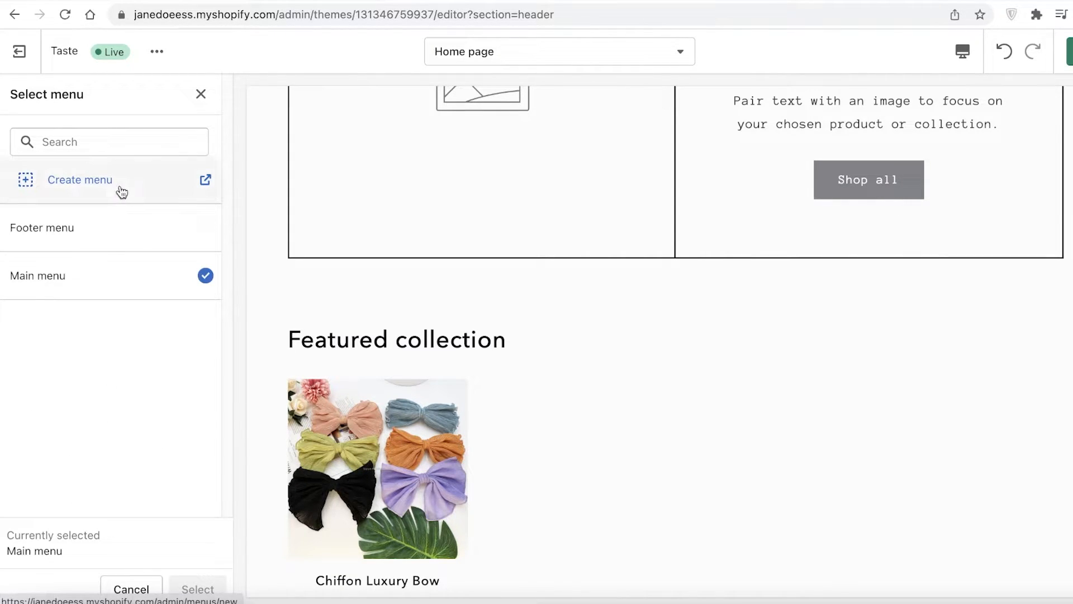
mouse_move(150, 199)
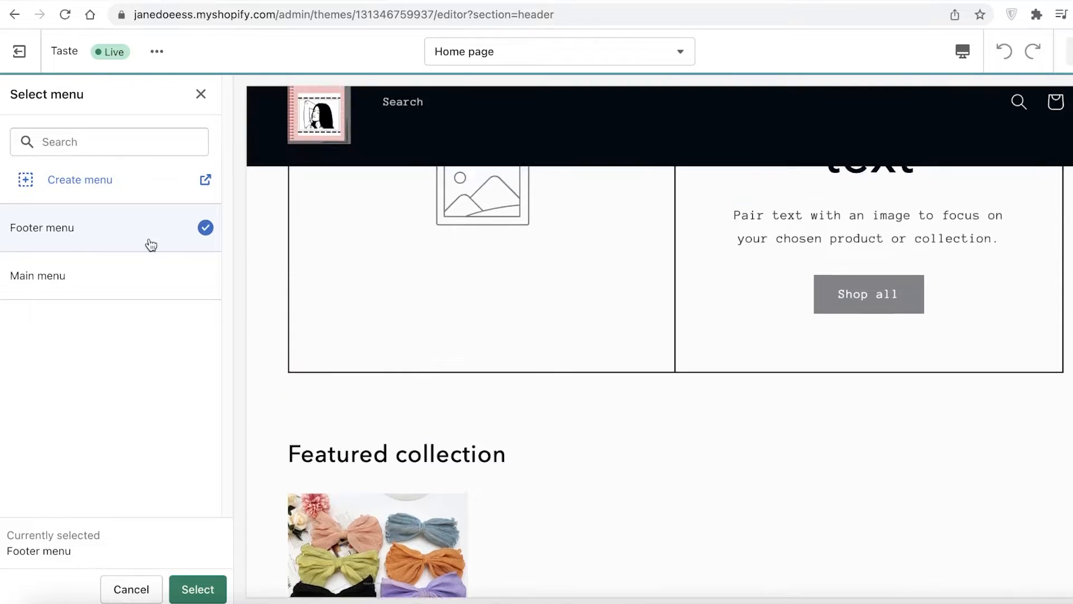
scroll("down", 3)
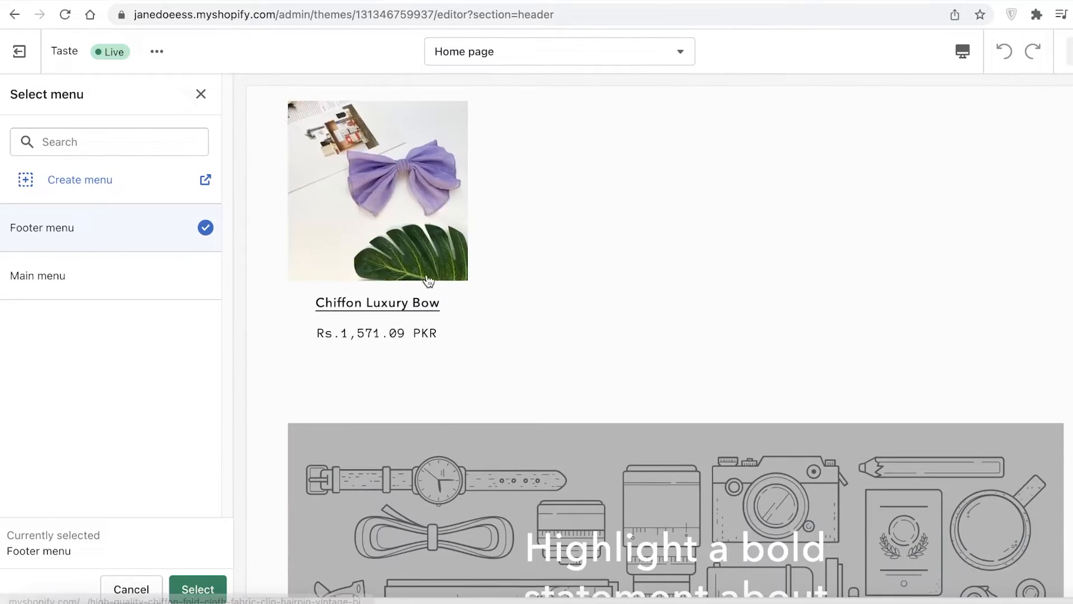
left_click(37, 275)
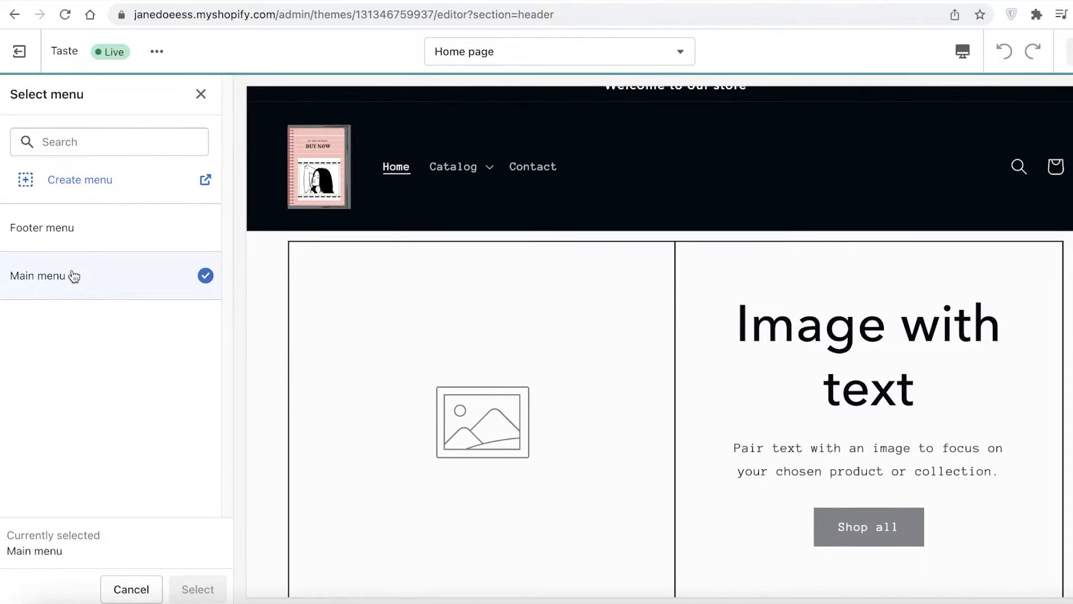
left_click(197, 588)
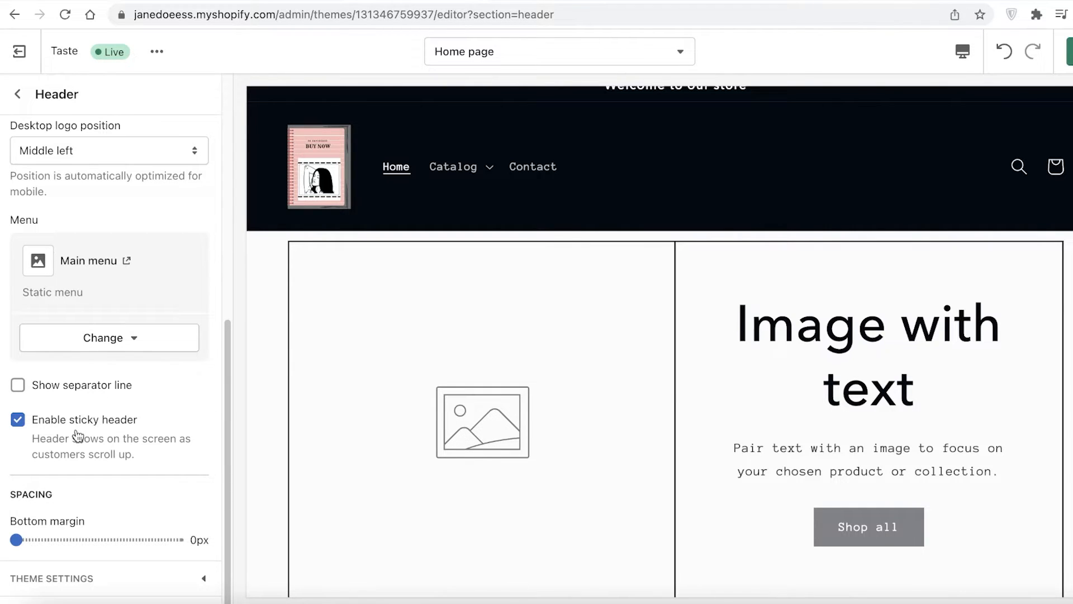
left_click(17, 418)
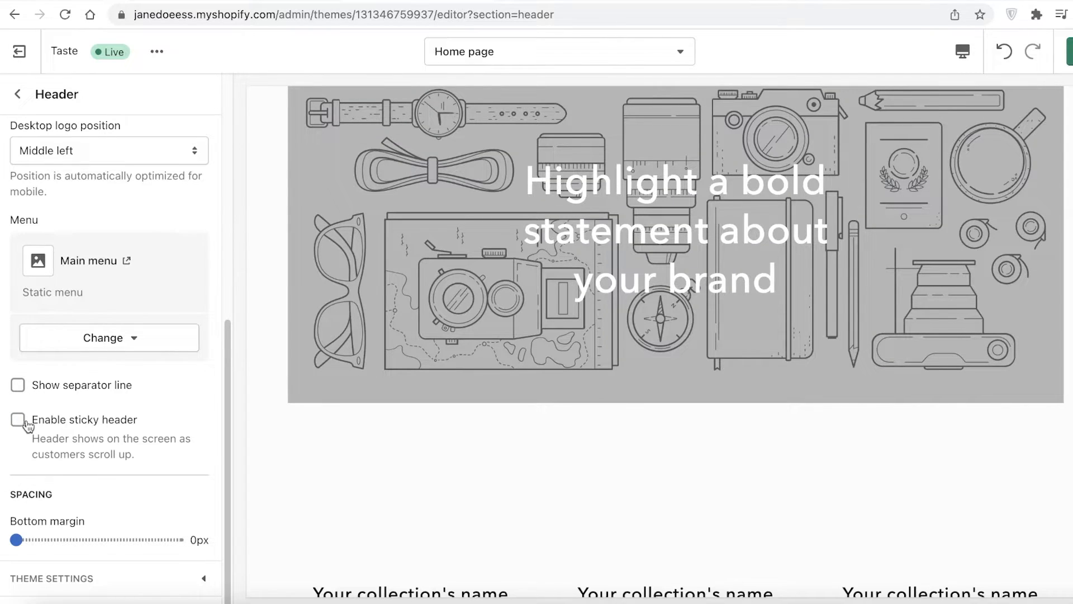
left_click(18, 420)
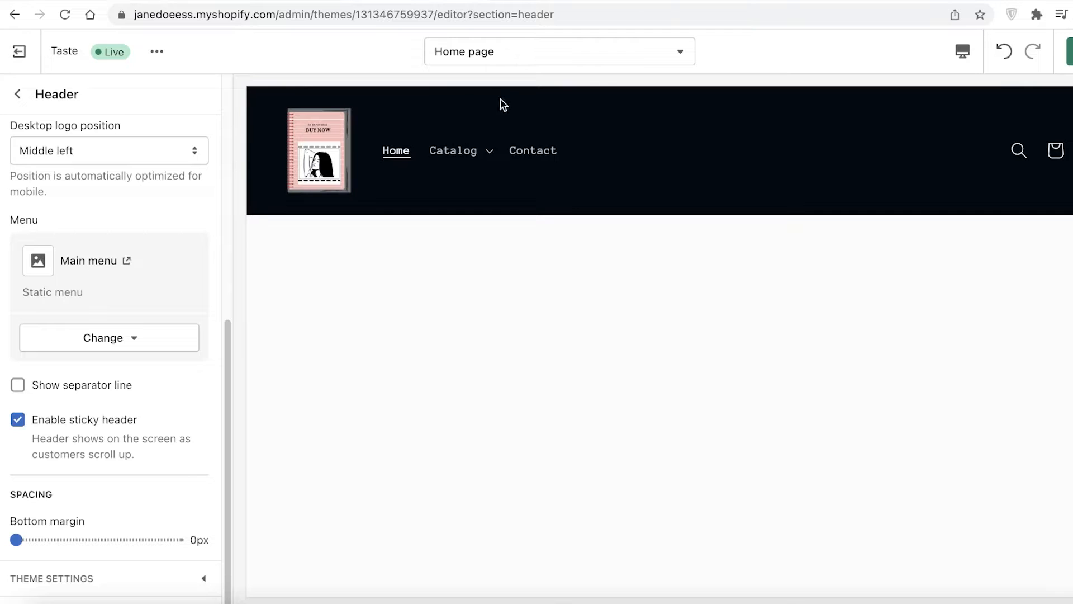
mouse_move(344, 204)
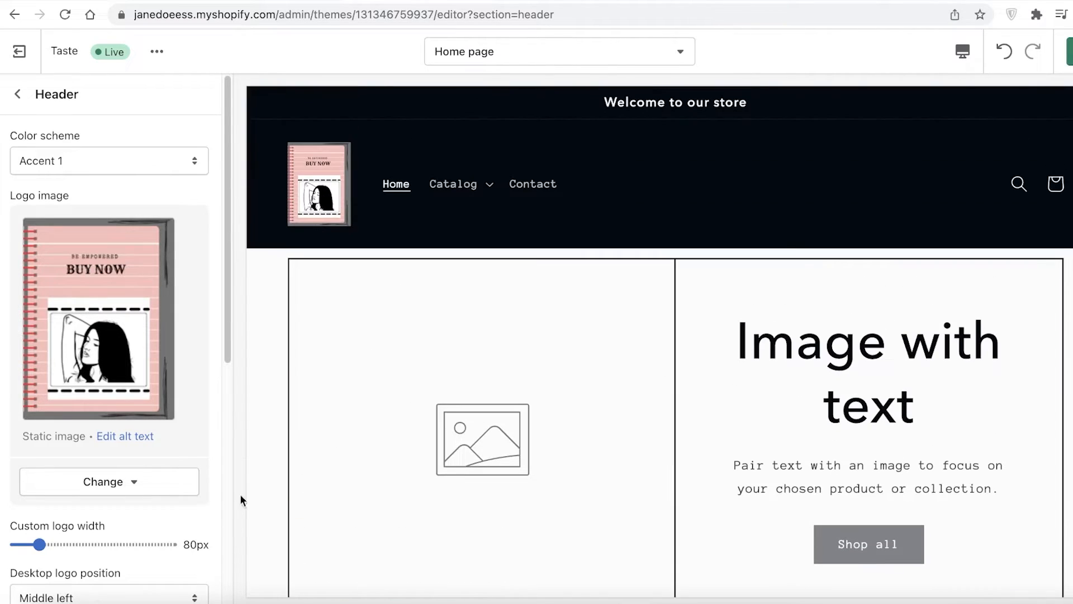
scroll("down", 3)
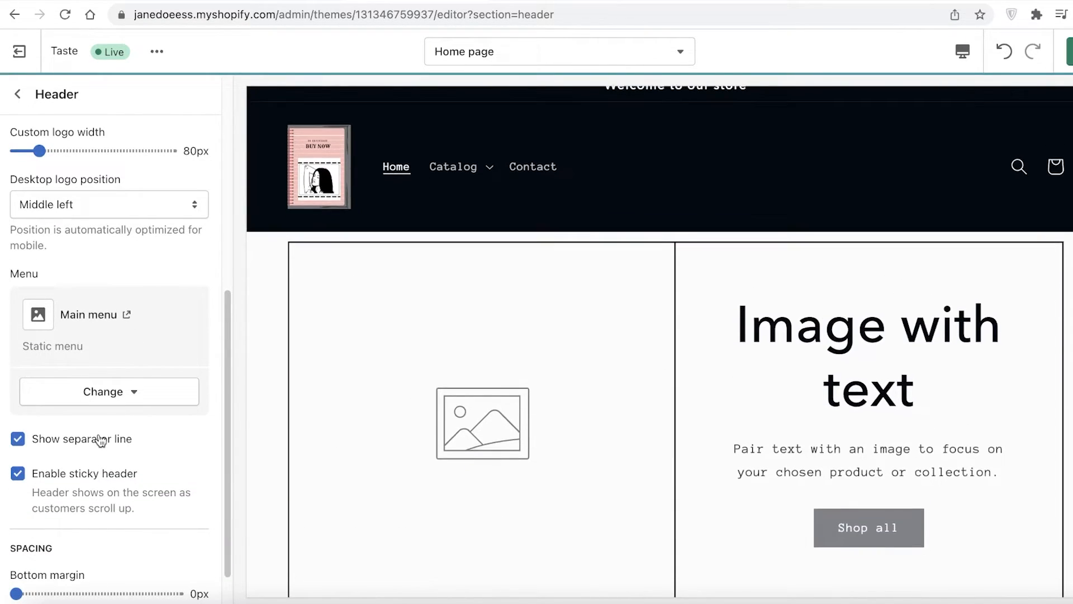
left_click(18, 439)
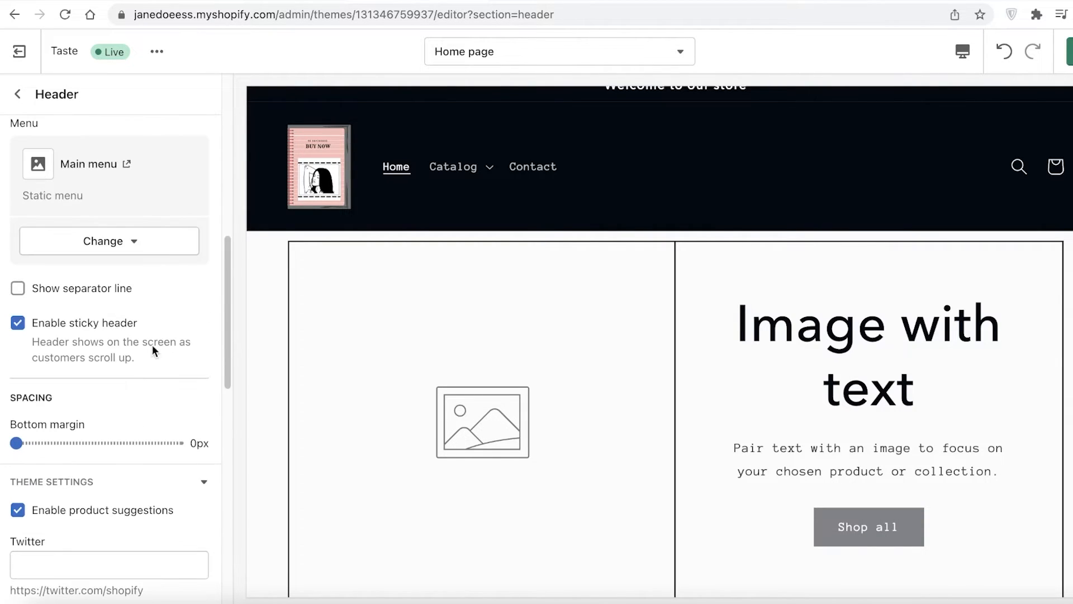
scroll("down", 3)
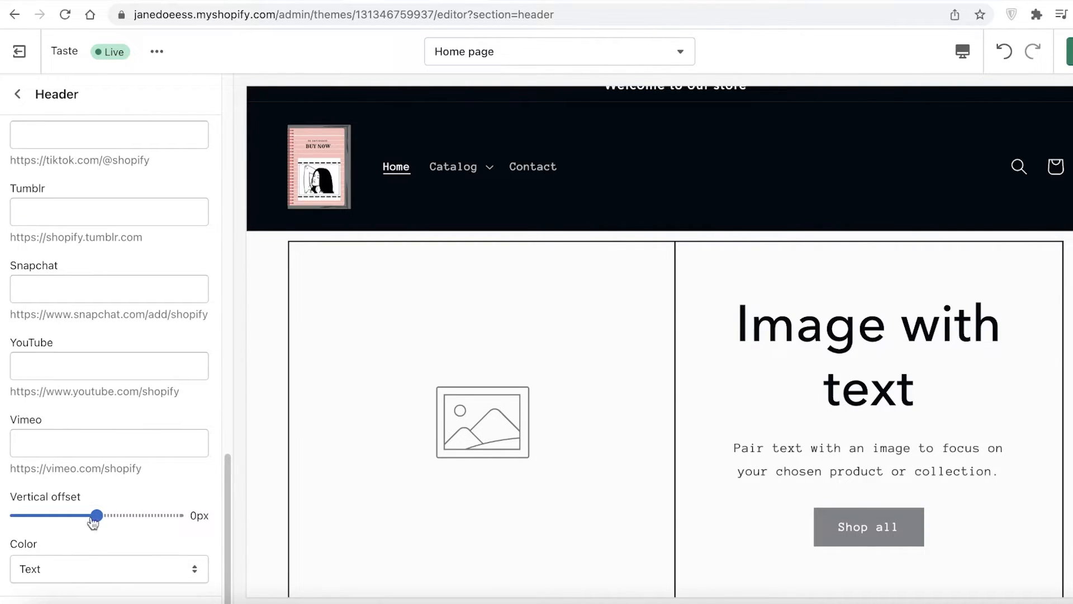
scroll("up", 3)
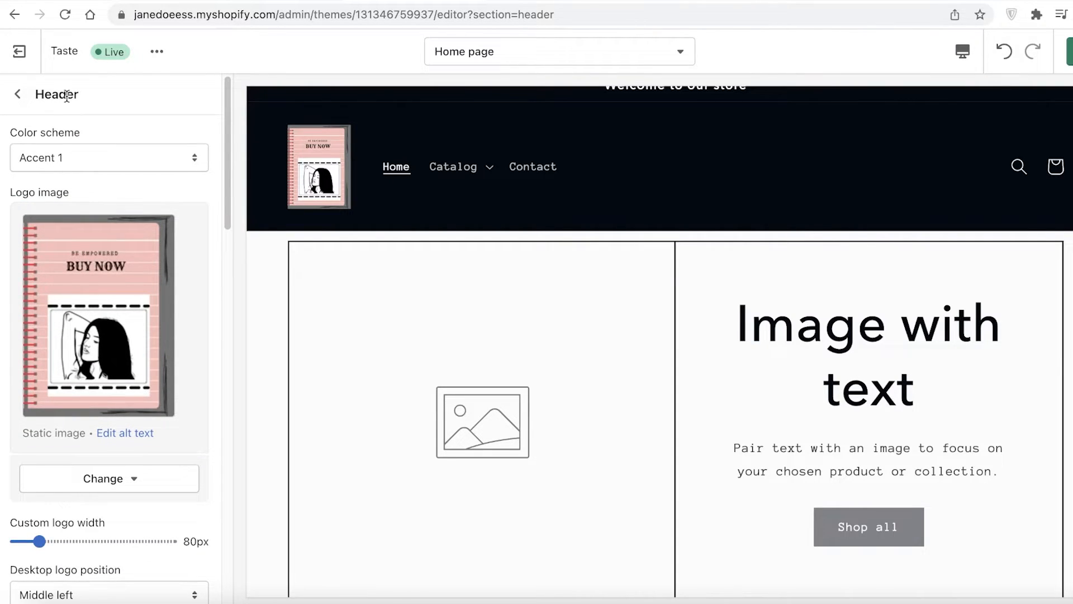
Step: Try the Inverse and Accent 1 header color schemes, then settle on Accent 2
left_click(108, 158)
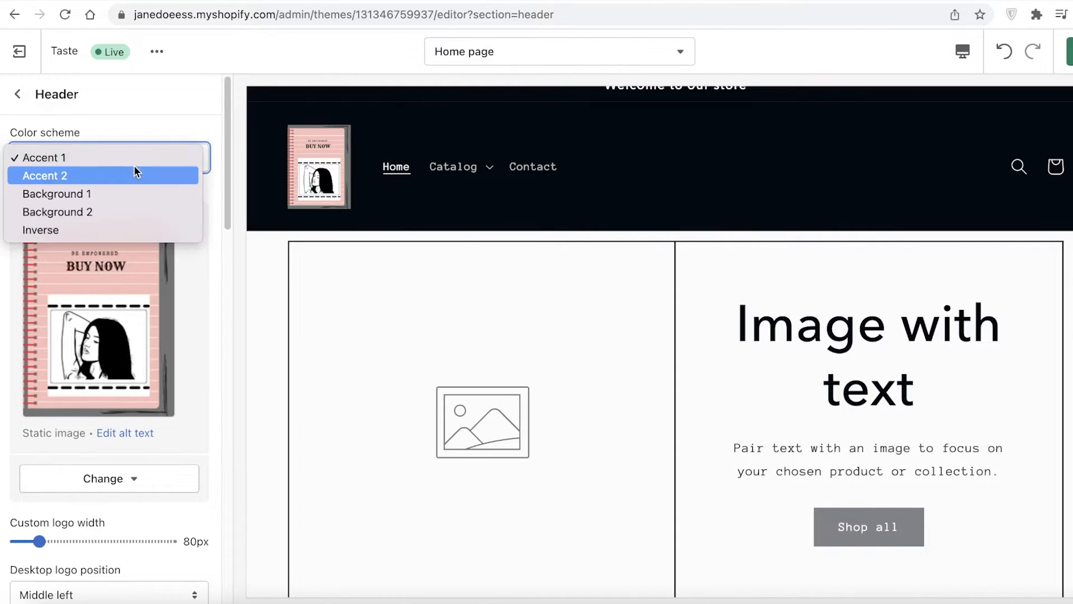
left_click(42, 230)
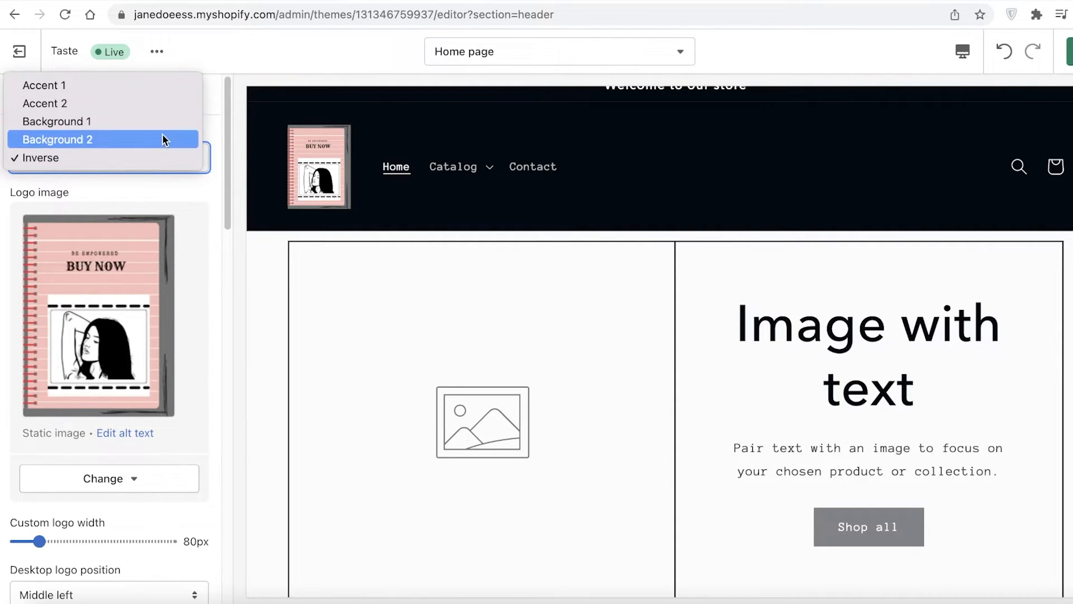
left_click(58, 140)
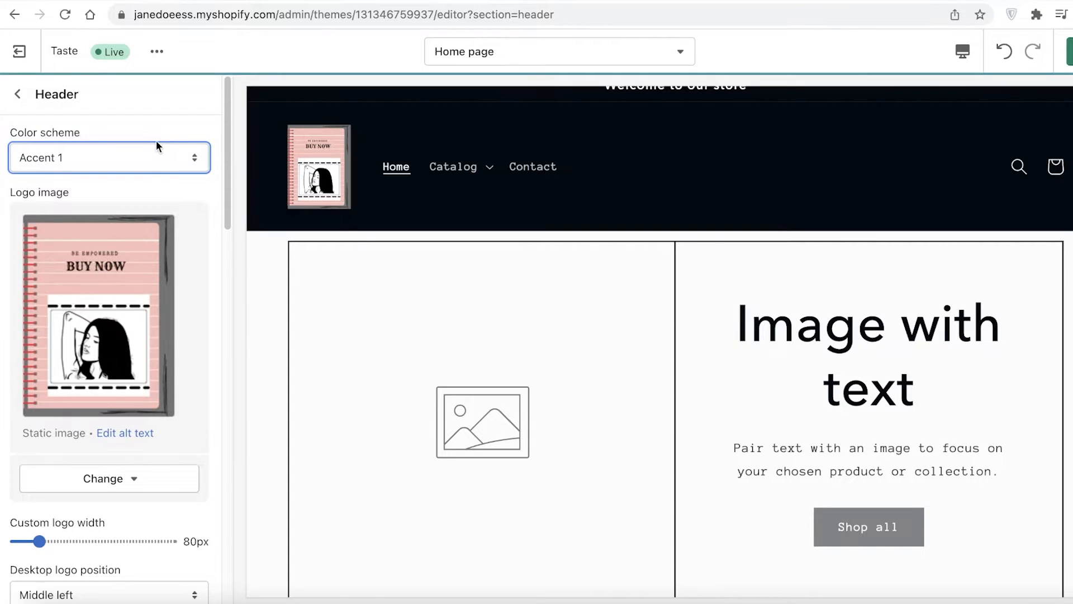
left_click(109, 158)
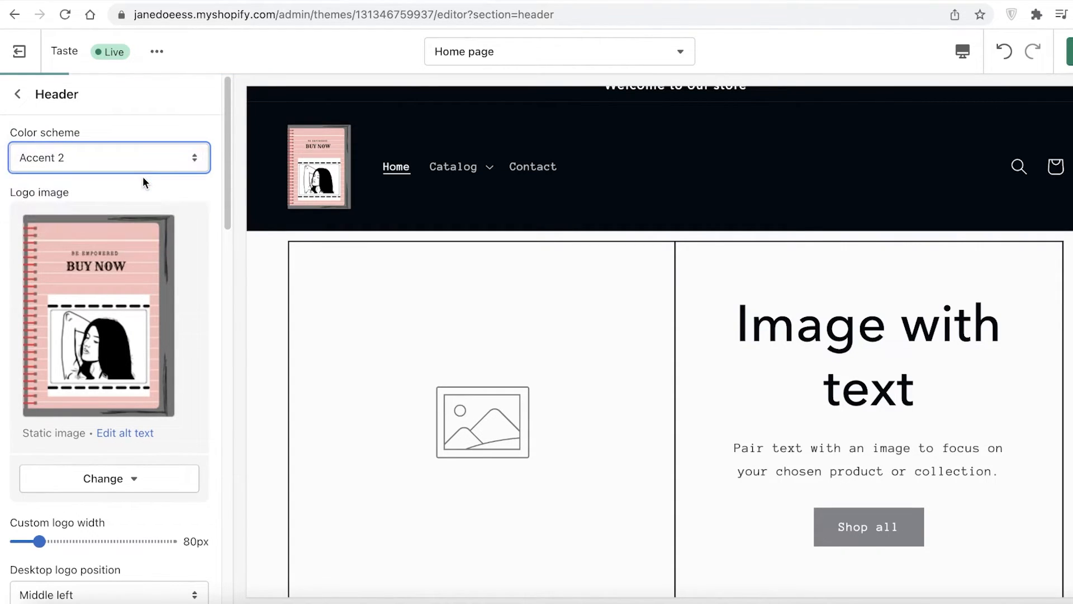
scroll("down", 3)
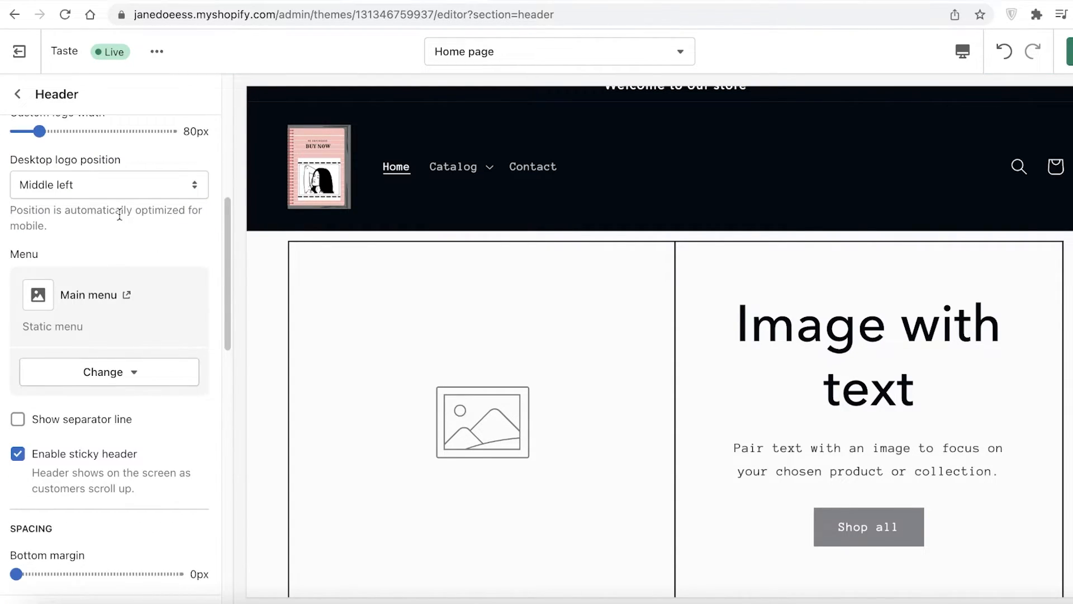
scroll("up", 3)
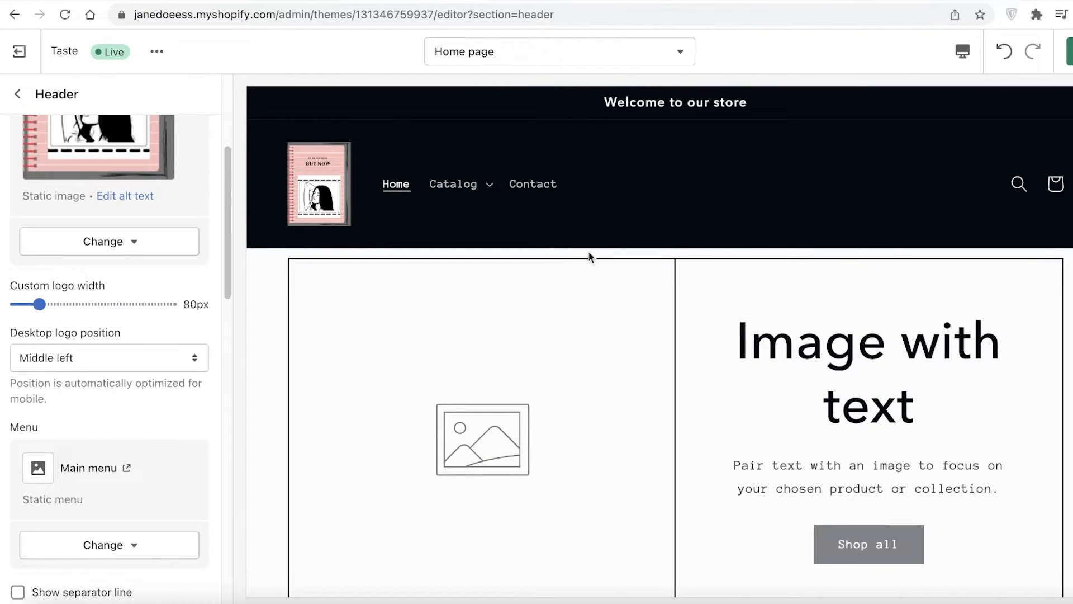
scroll("up", 3)
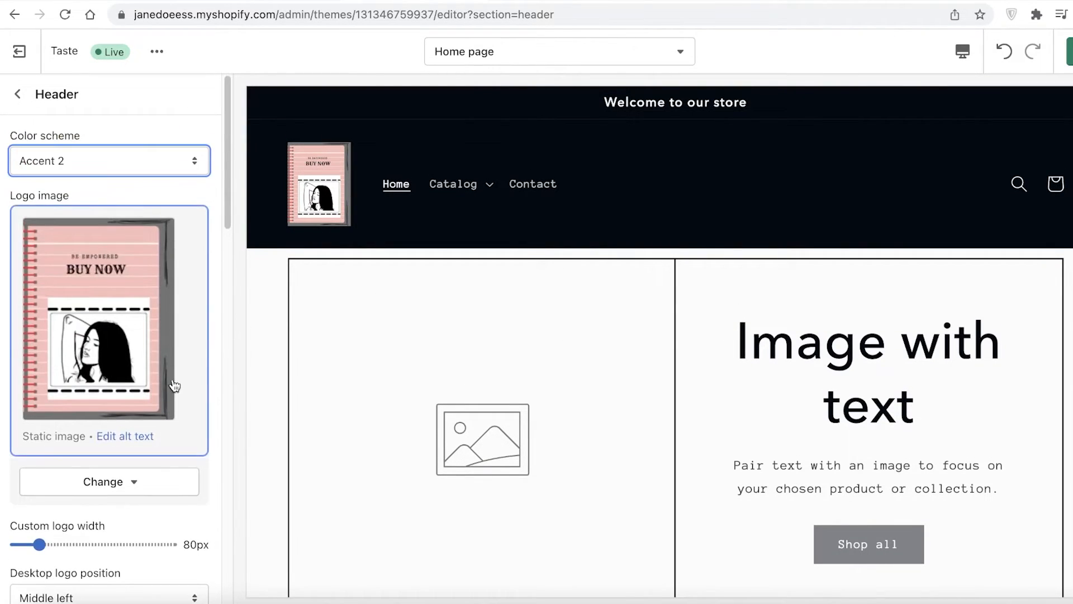
mouse_move(884, 217)
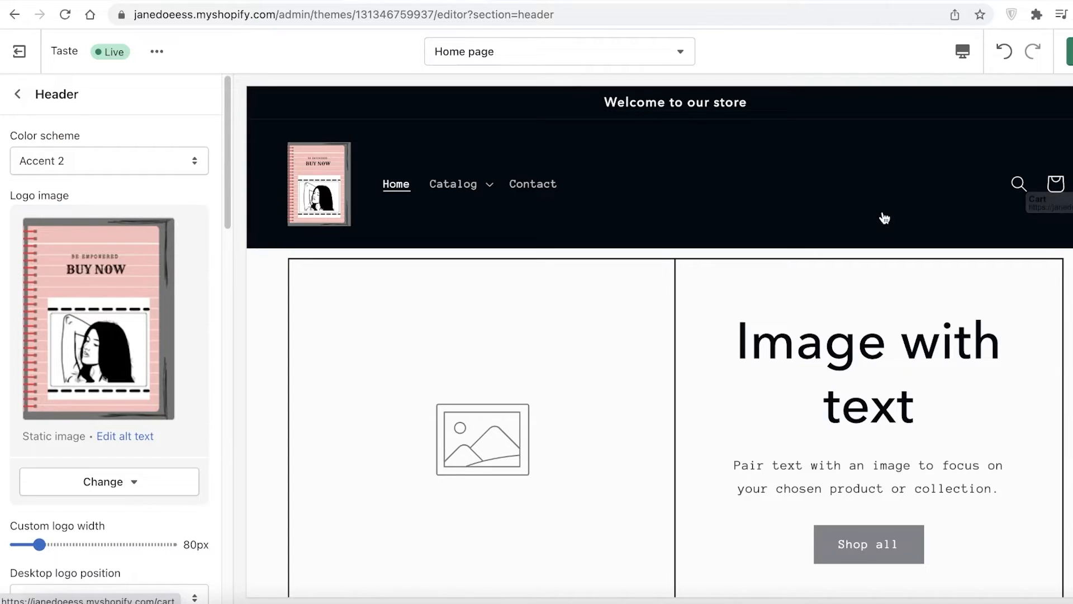
Step: Preview the Contact and Home pages, toggle the store search, then exit the theme editor
left_click(533, 183)
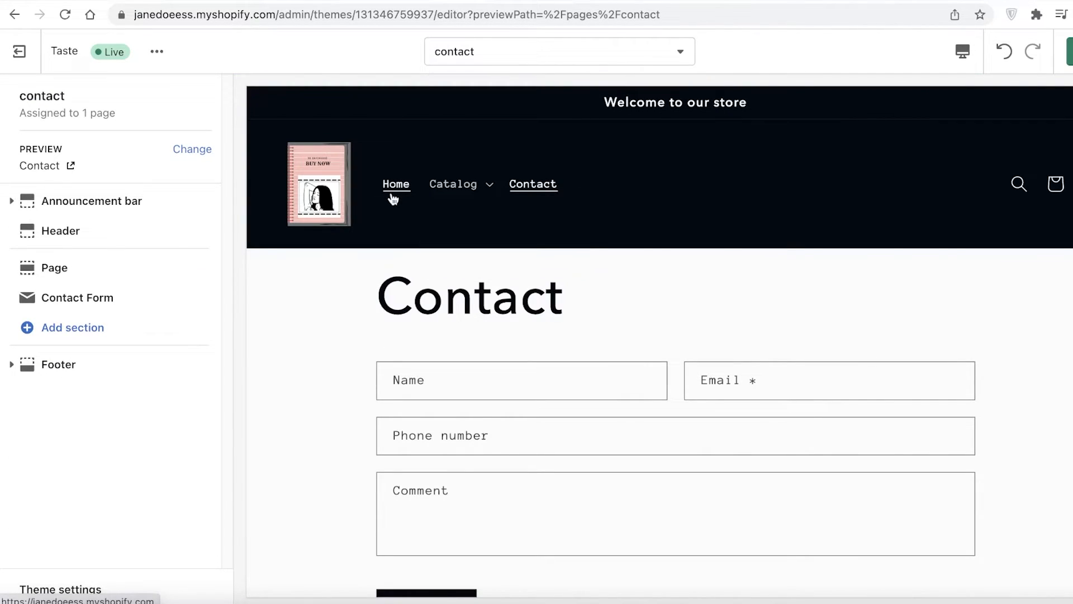
mouse_move(415, 184)
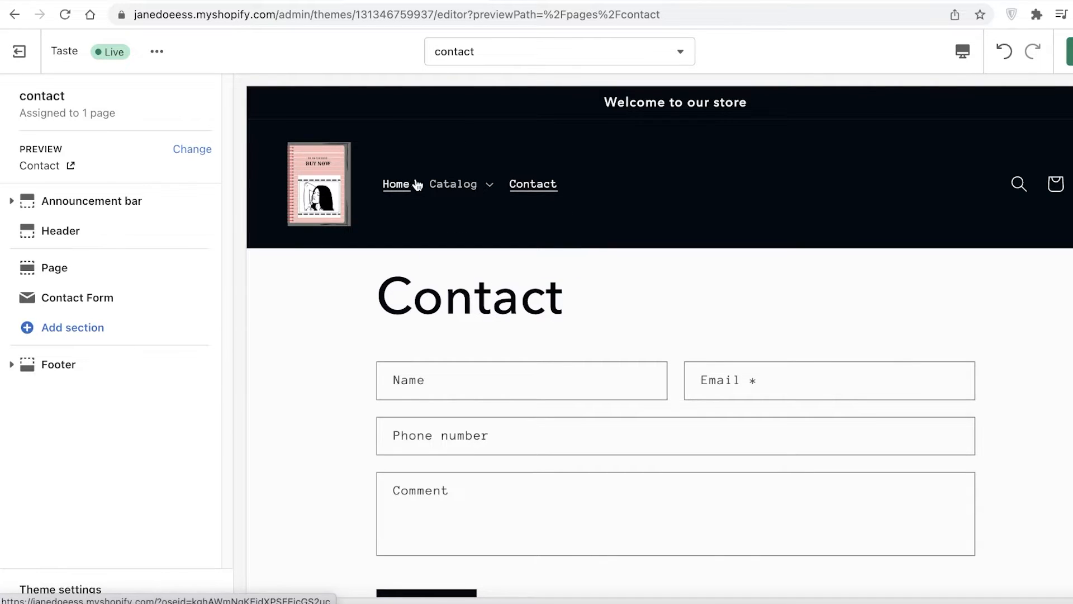
left_click(396, 184)
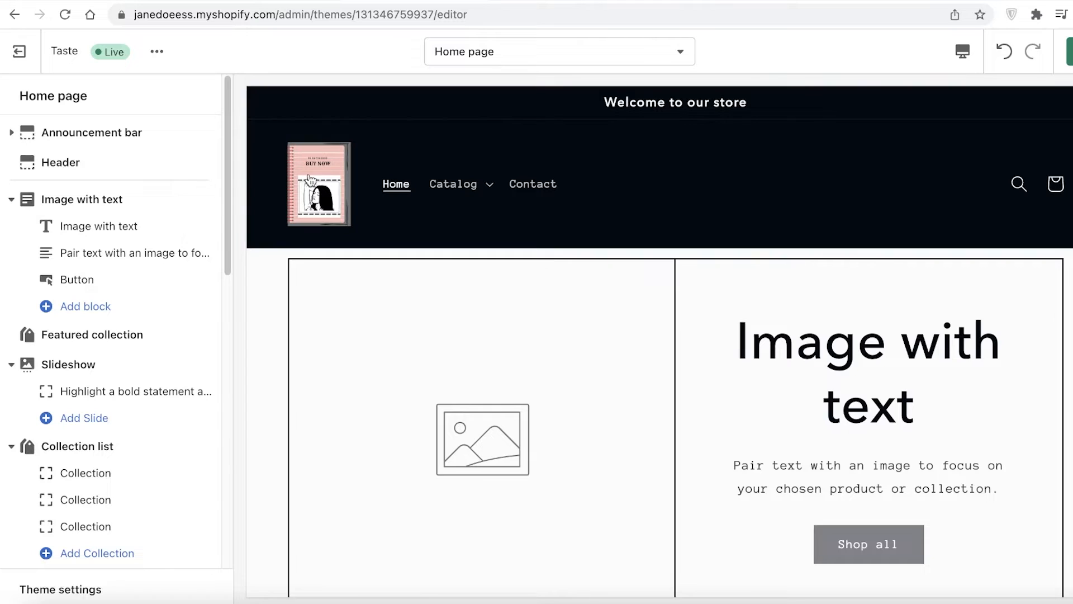
mouse_move(307, 180)
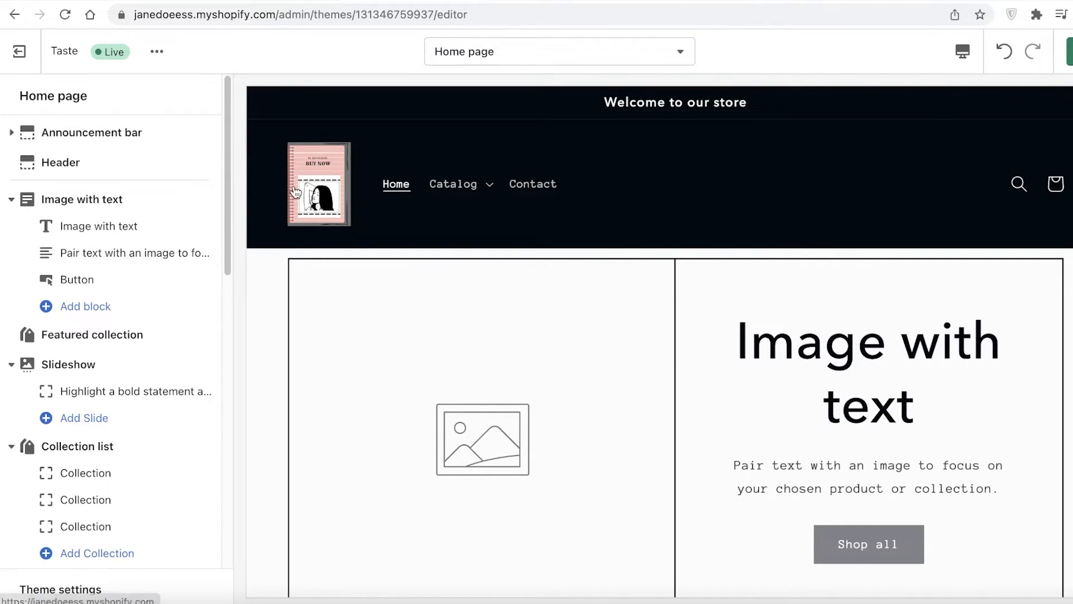
mouse_move(314, 178)
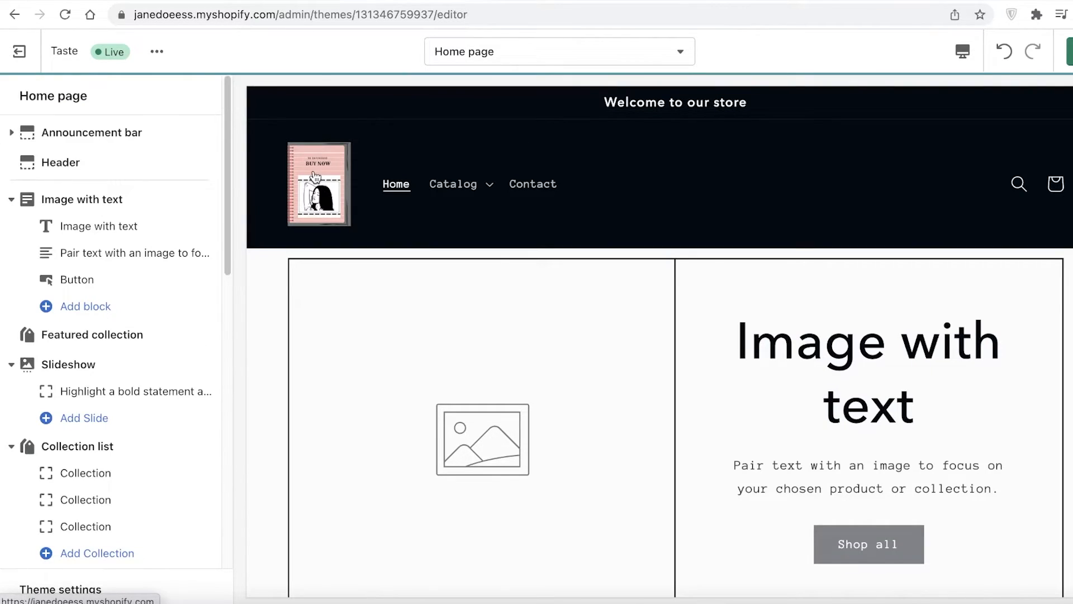
left_click(60, 162)
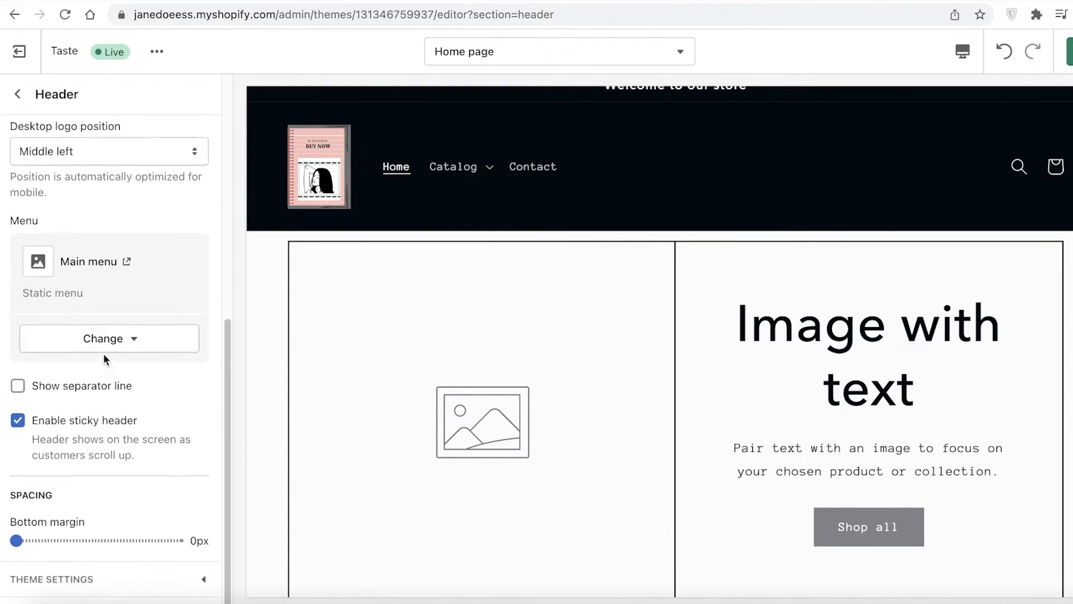
left_click(16, 94)
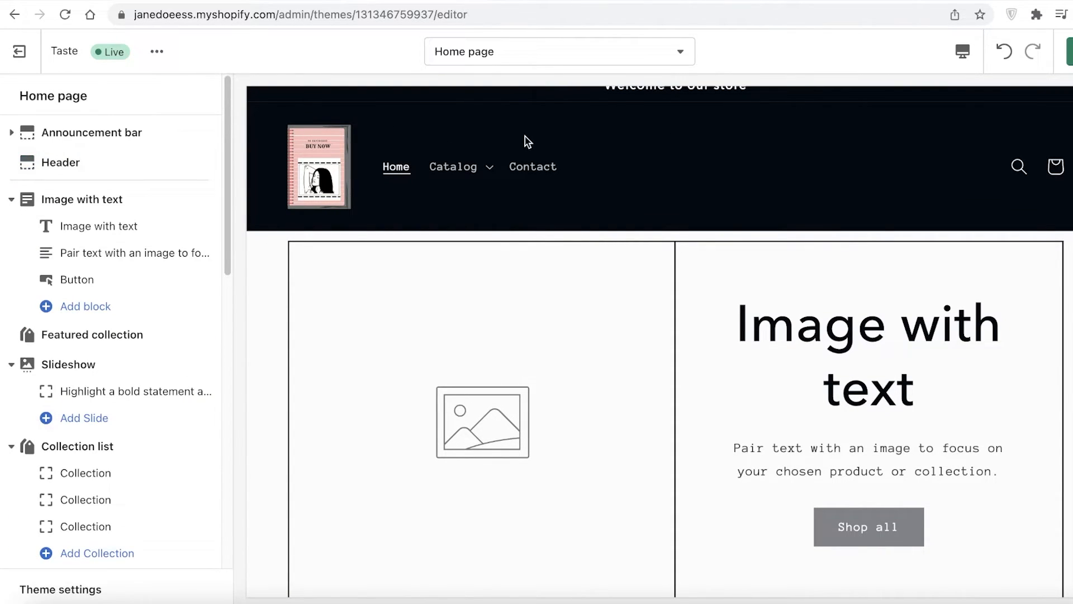
left_click(1019, 166)
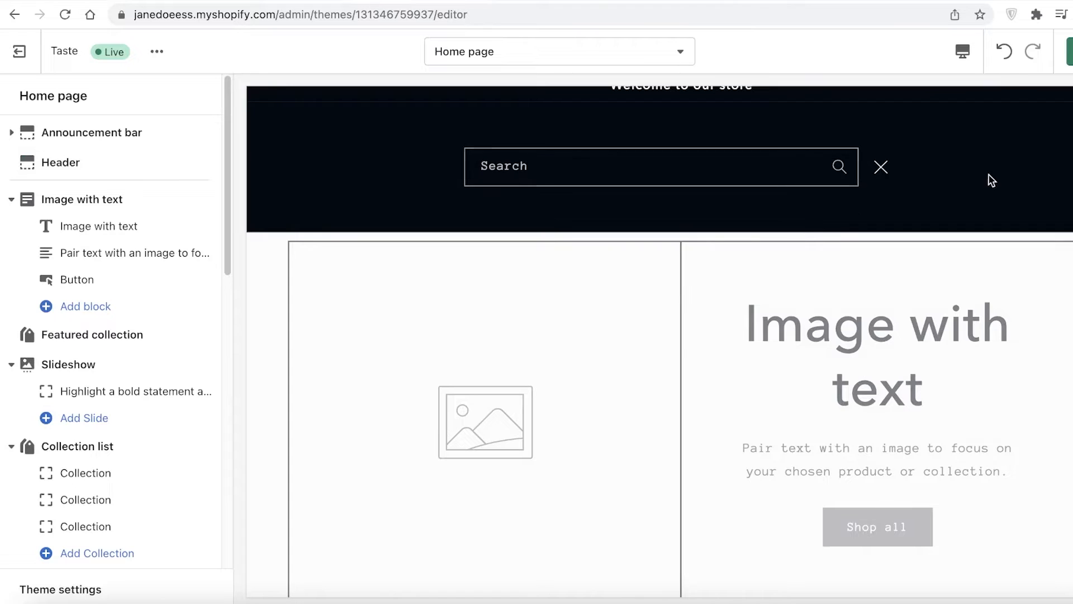
left_click(881, 167)
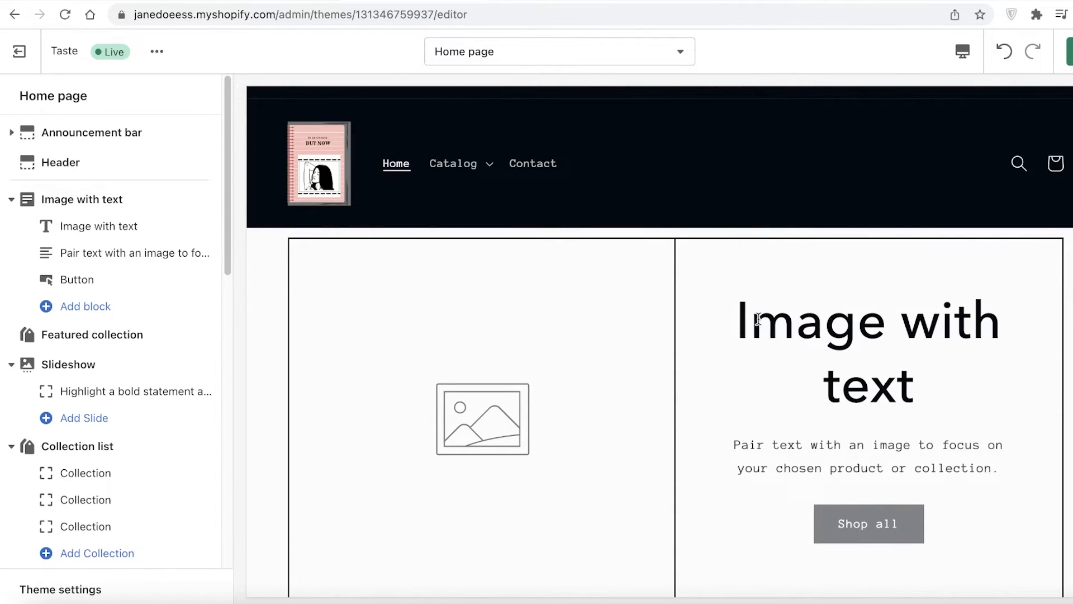
mouse_move(638, 165)
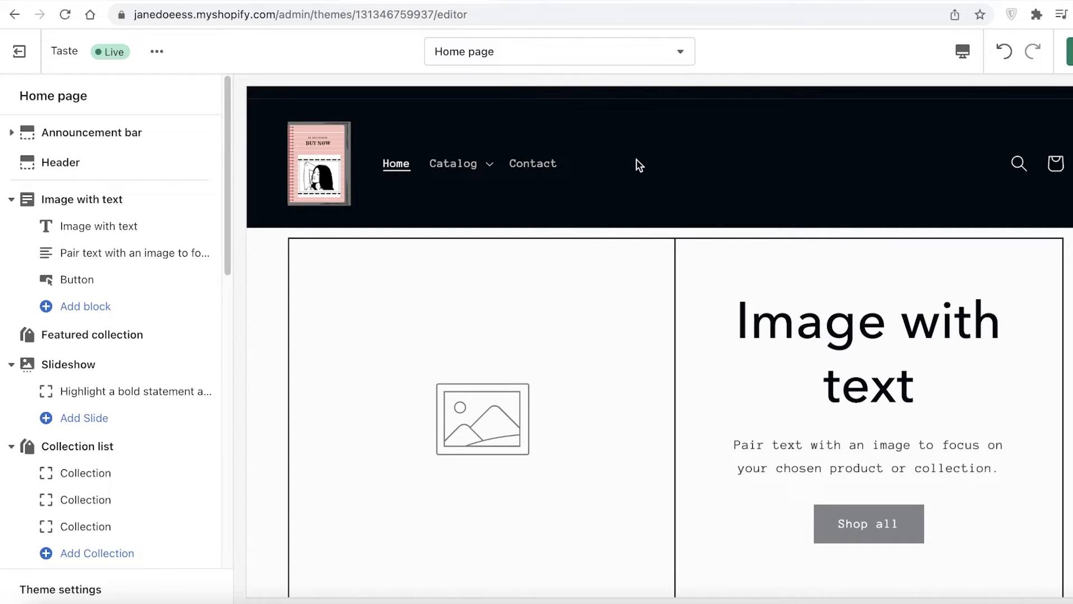
left_click(31, 51)
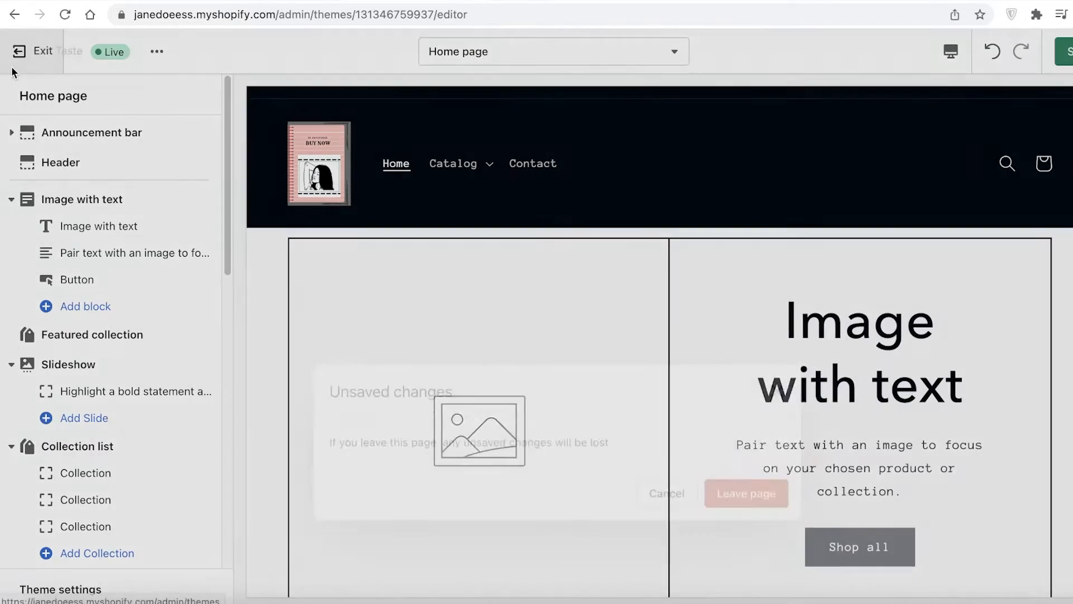
Step: Leave the editor unsaved and compare the Basic $29, Shopify $79 and Advanced $299 plans
left_click(745, 494)
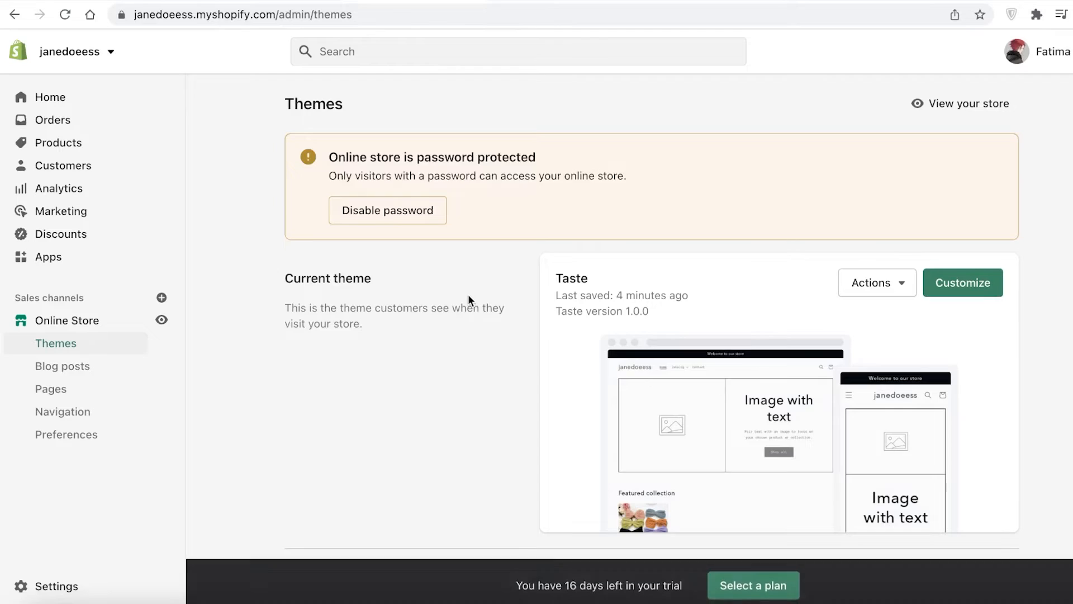
left_click(753, 585)
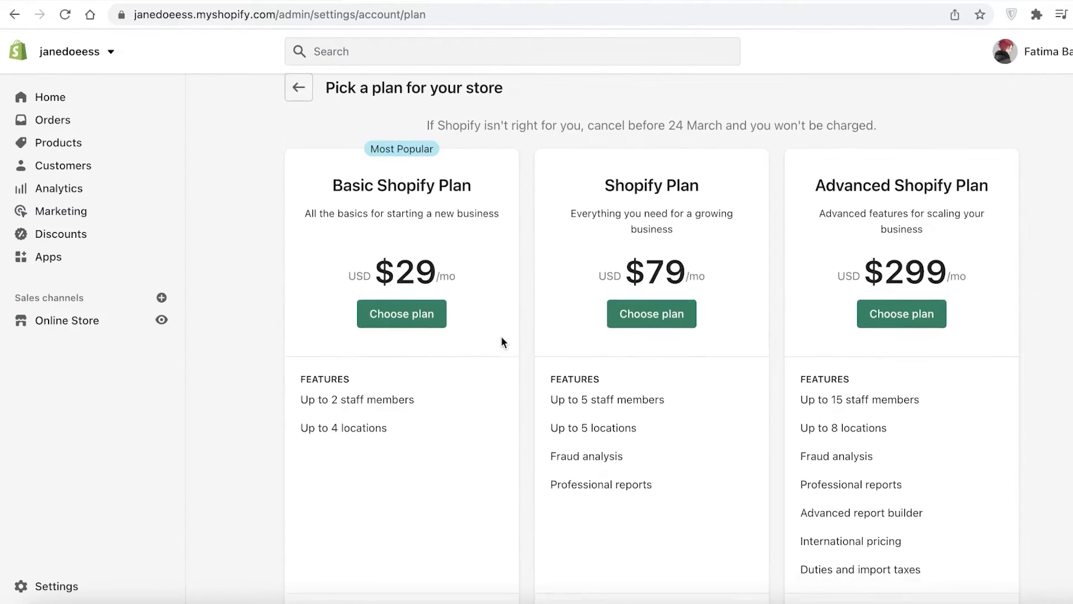
scroll("down", 3)
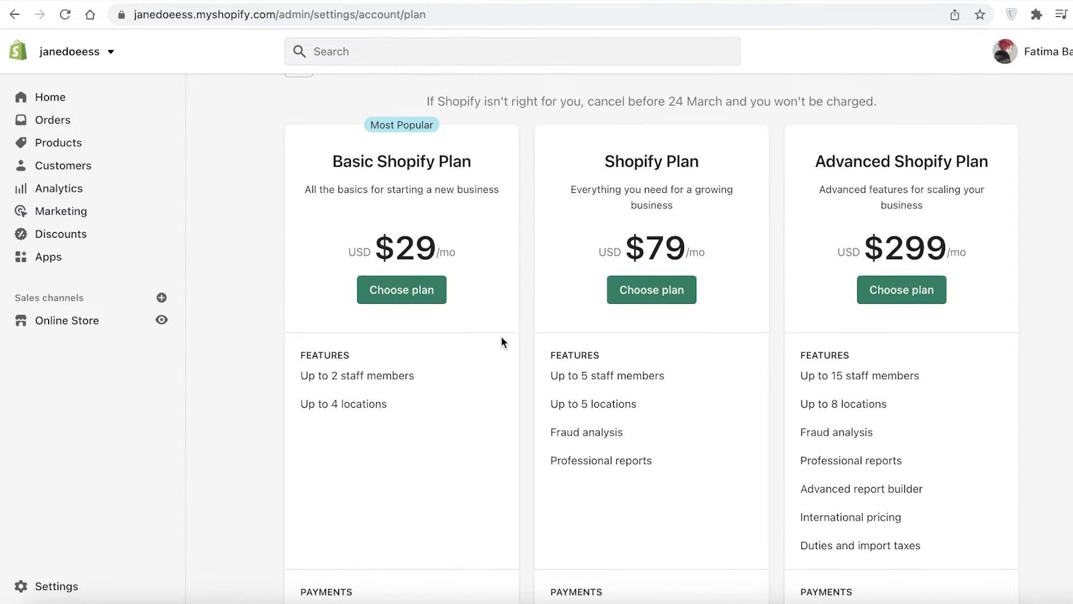
scroll("down", 3)
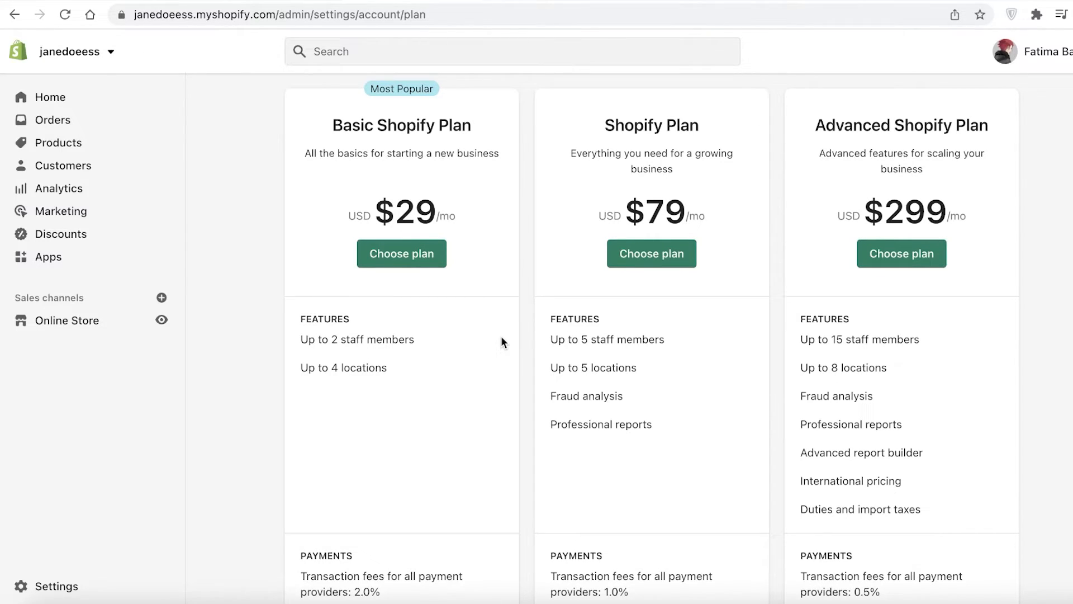
scroll("up", 3)
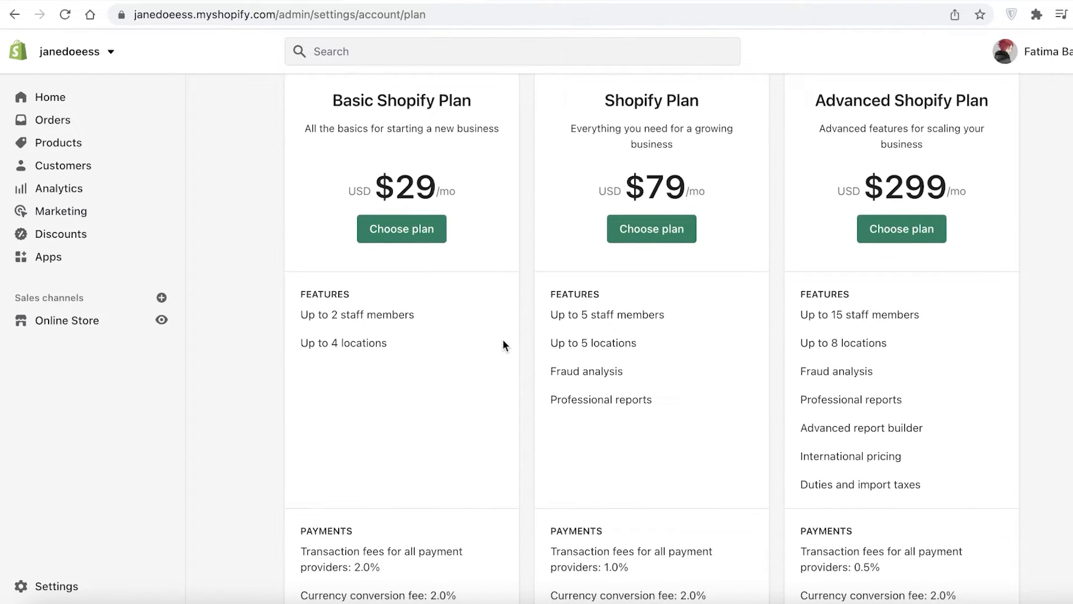
scroll("up", 3)
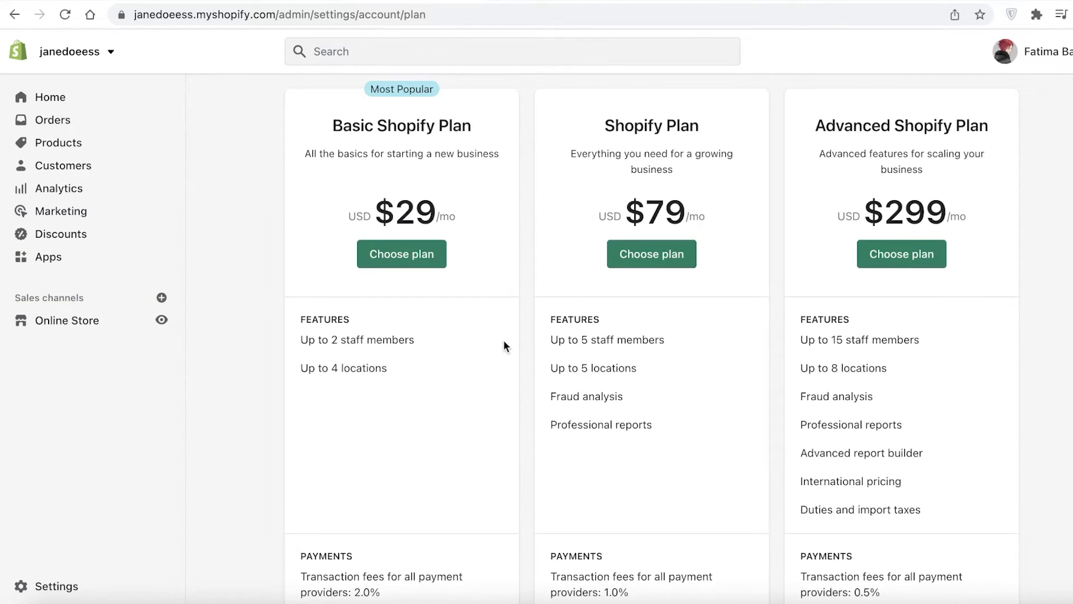
scroll("down", 3)
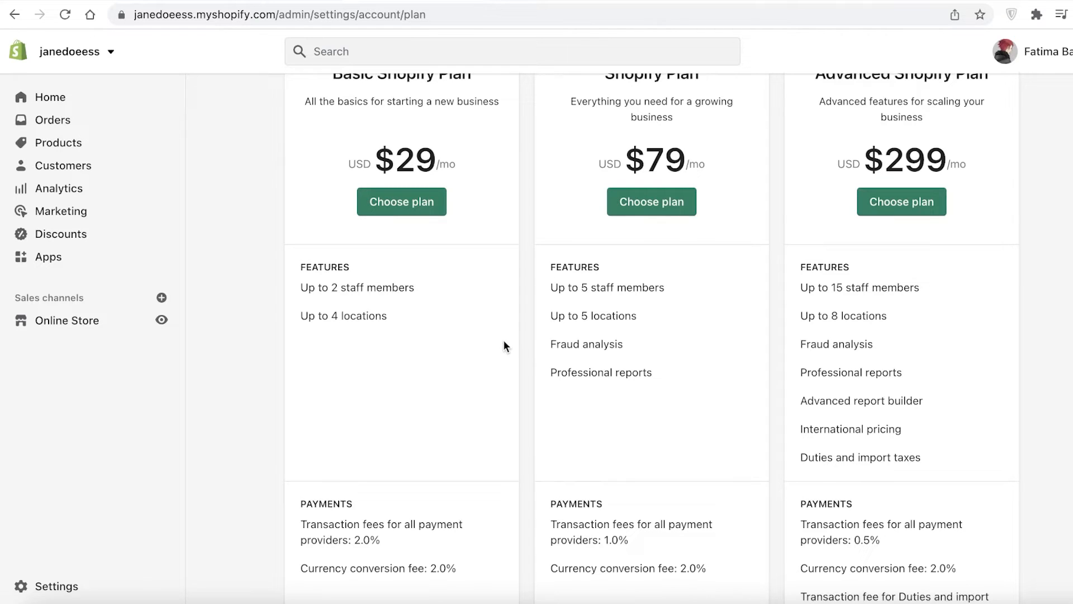
Step: Return to the store's admin home dashboard from the sidebar
left_click(50, 96)
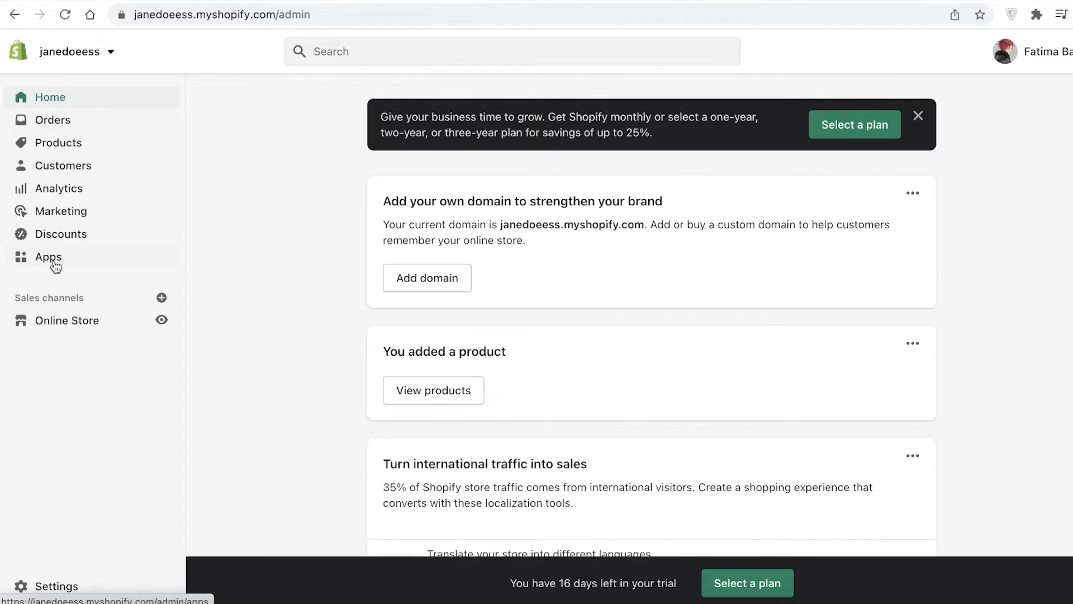
mouse_move(296, 295)
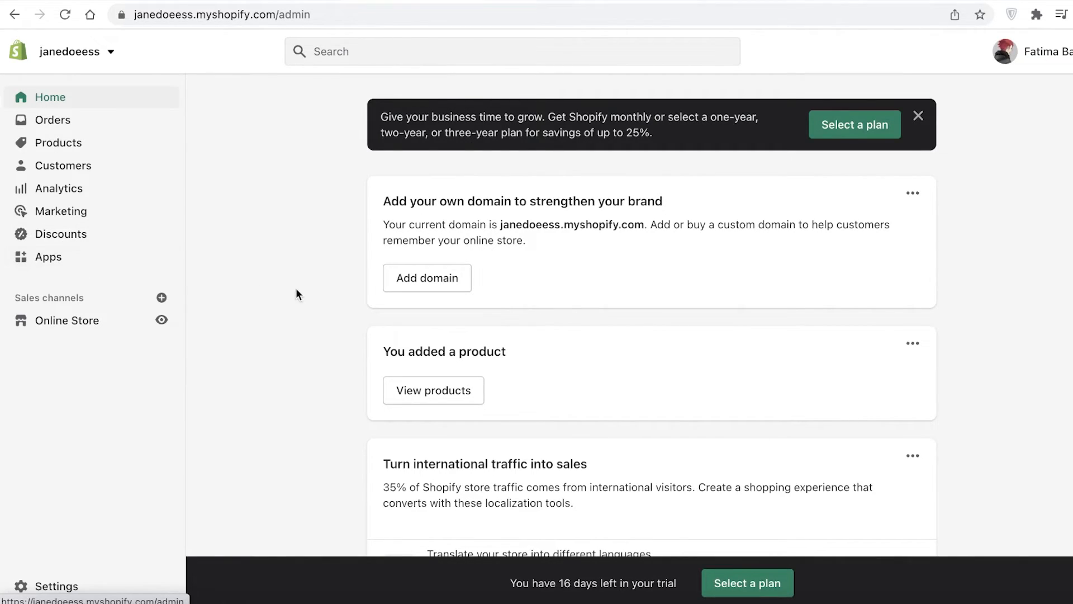